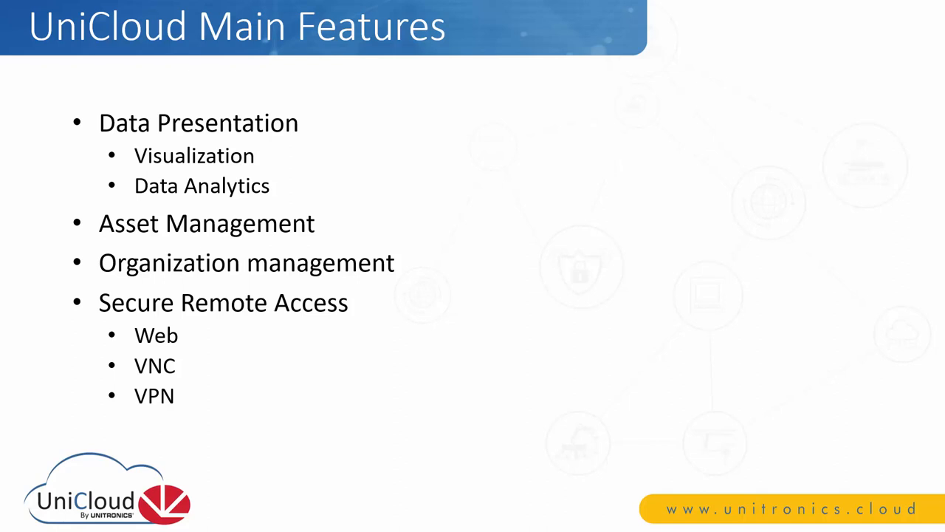
Step: Advance the slideshow past the UniCloud Main Features slide
key(Right)
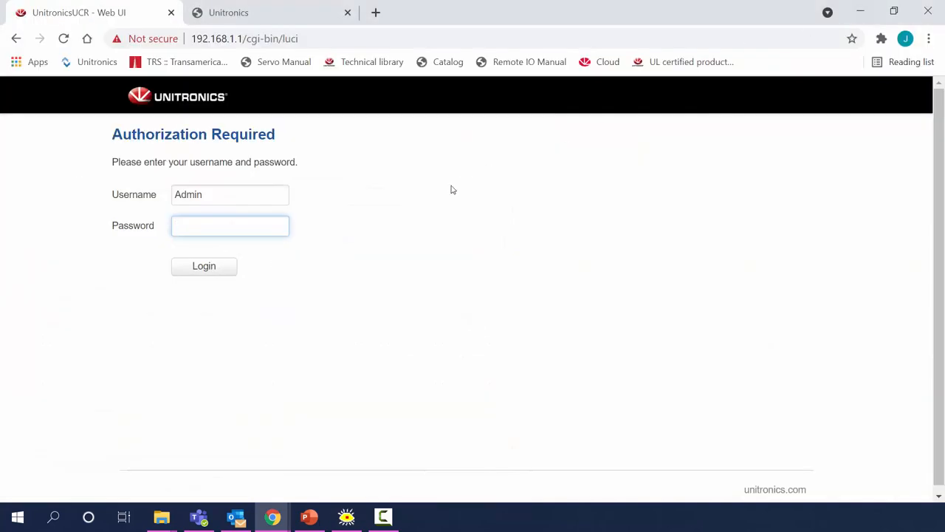
Step: Enter the admin password and log in to the UCR router Web UI
click(229, 225)
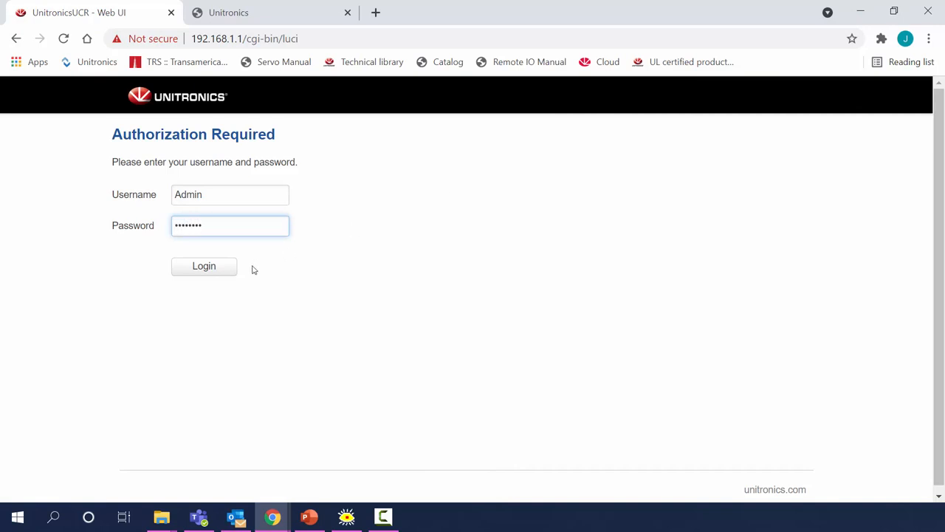
click(204, 265)
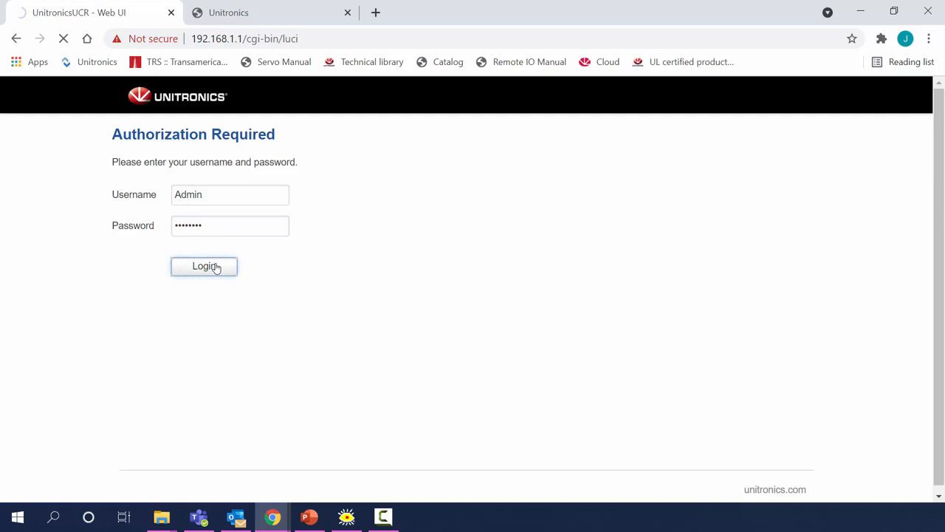
click(204, 266)
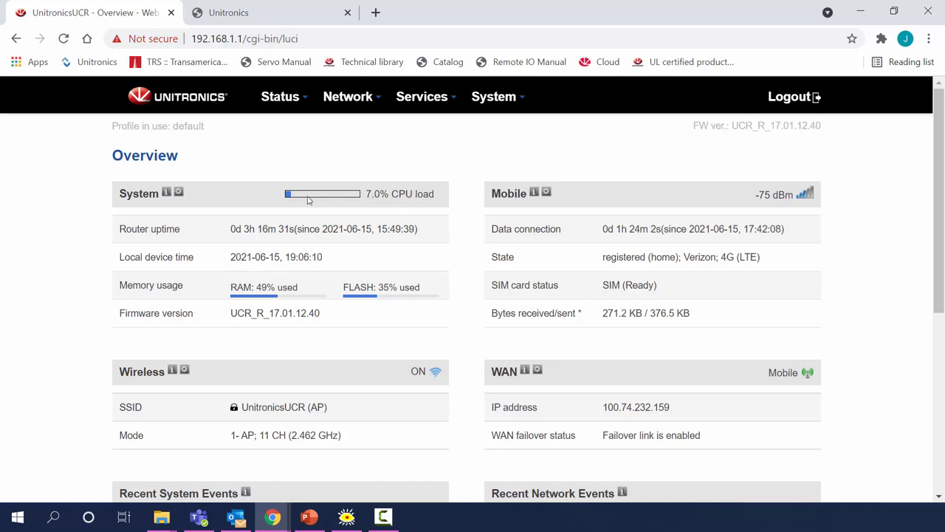
Step: Open the UniCloud configuration page from the router's Services menu
click(421, 96)
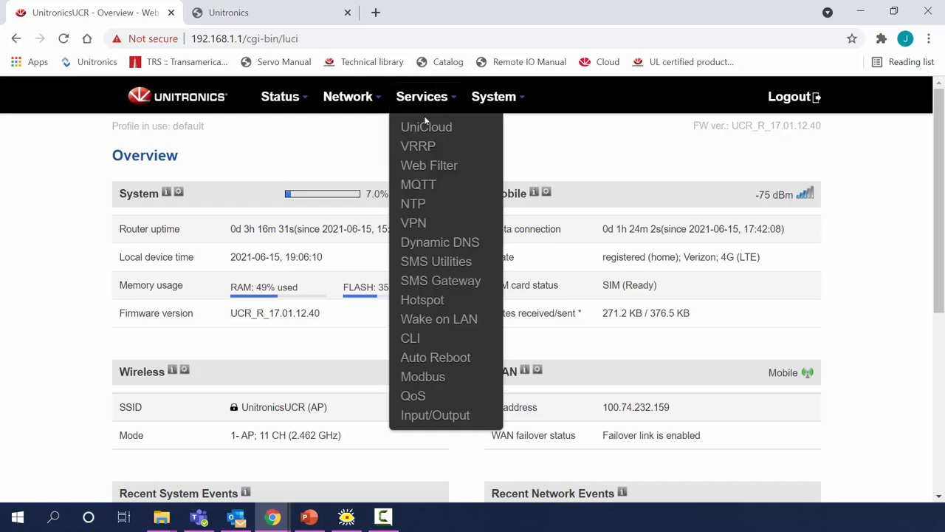
click(427, 127)
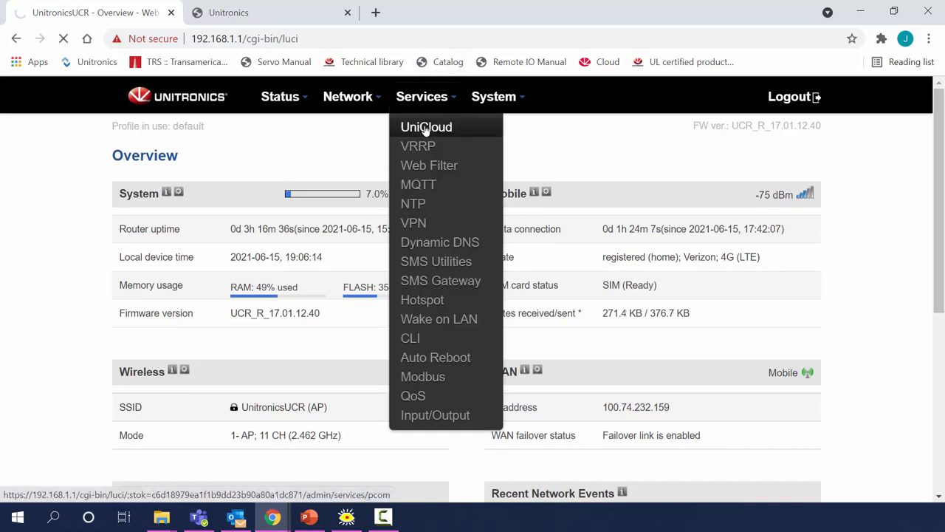
click(426, 126)
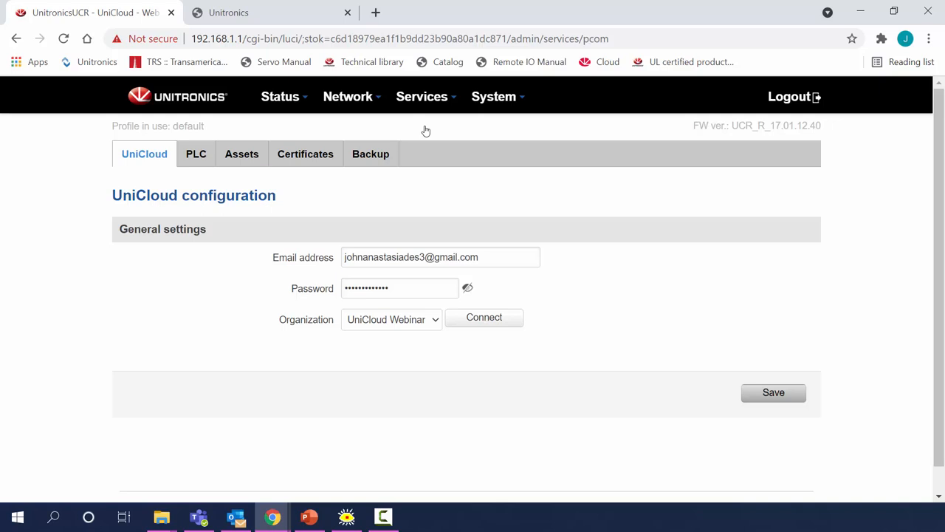
mouse_move(427, 149)
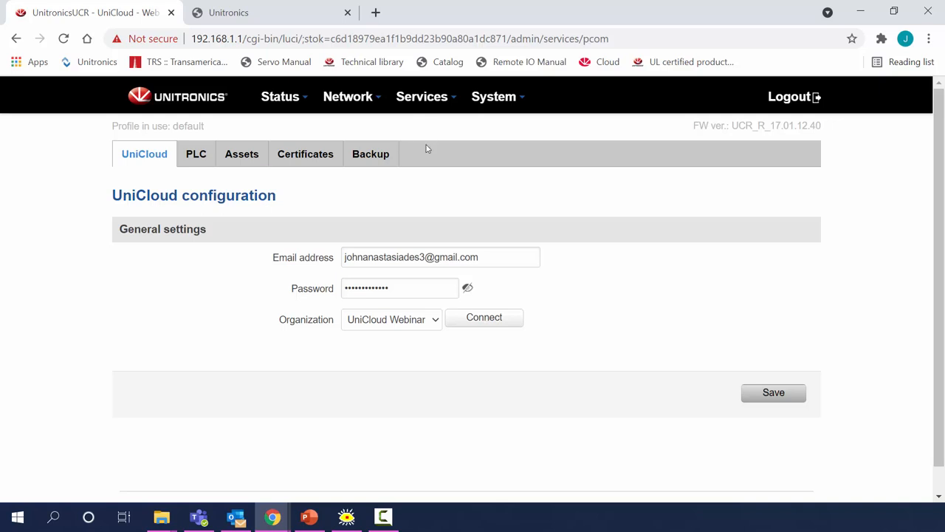
Step: Connect to UniCloud to acquire the UniCloud Webinar organization ID
click(483, 316)
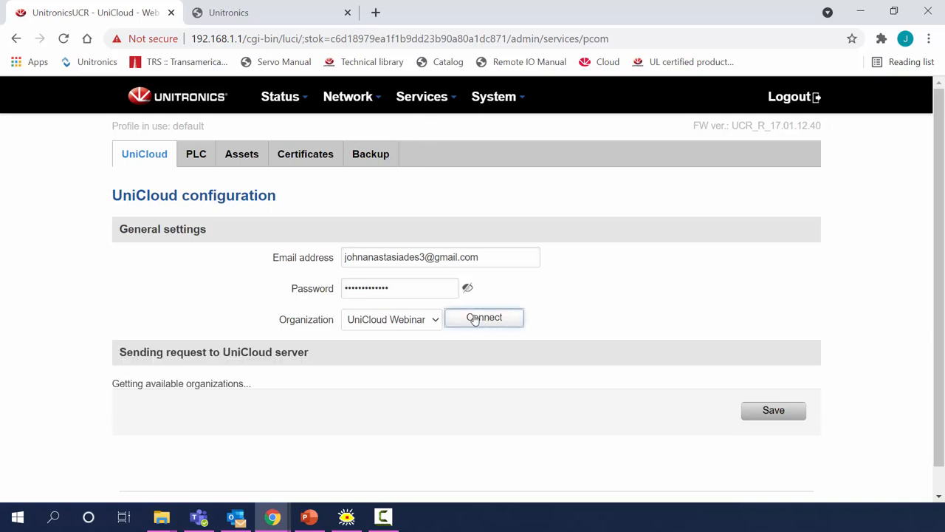
click(484, 318)
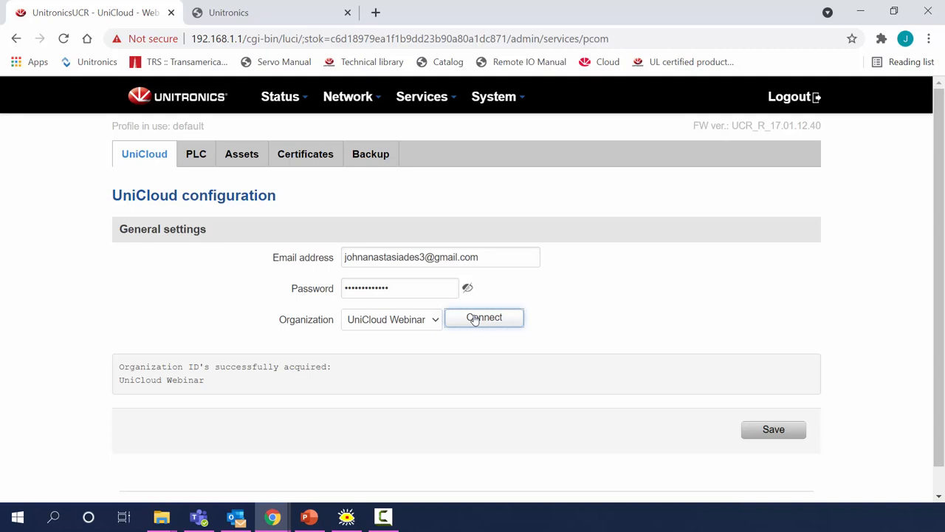
mouse_move(773, 429)
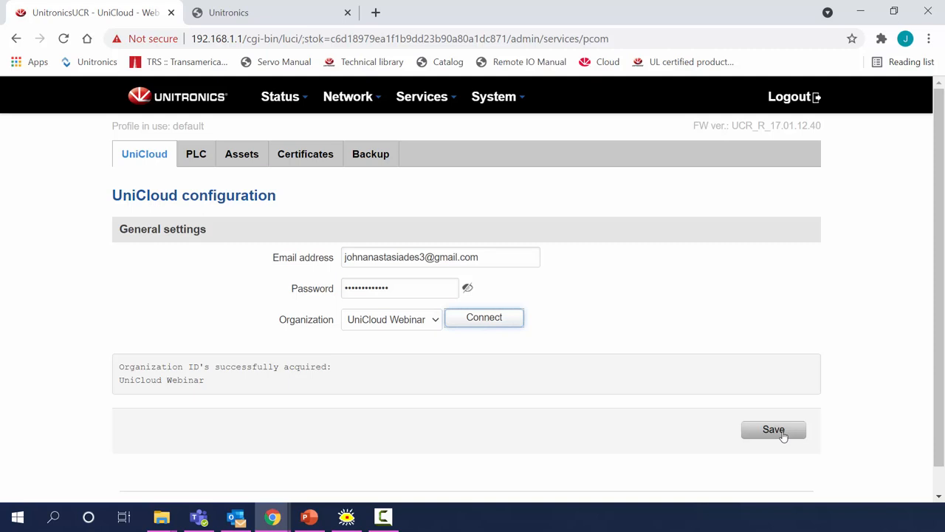
Step: Save the UniCloud connection settings and let the page reload
click(774, 430)
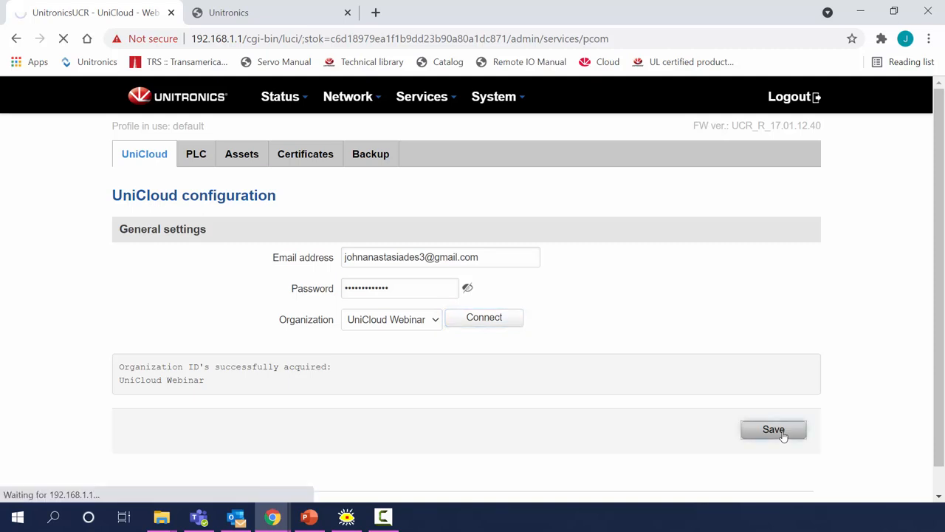
click(774, 429)
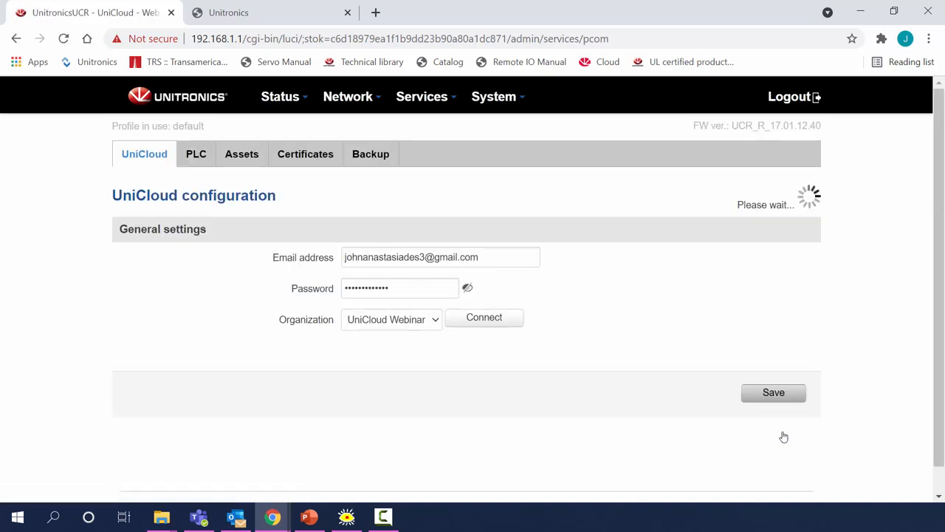
click(773, 392)
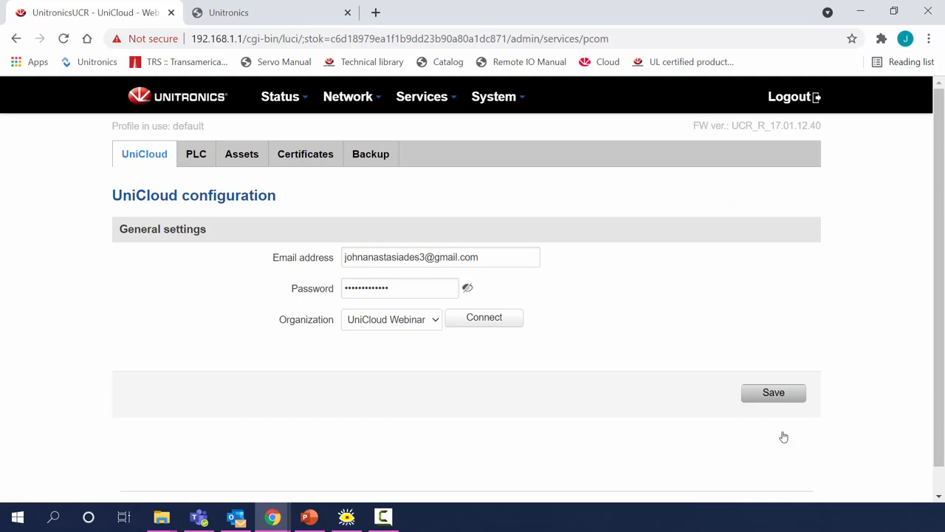
mouse_move(262, 215)
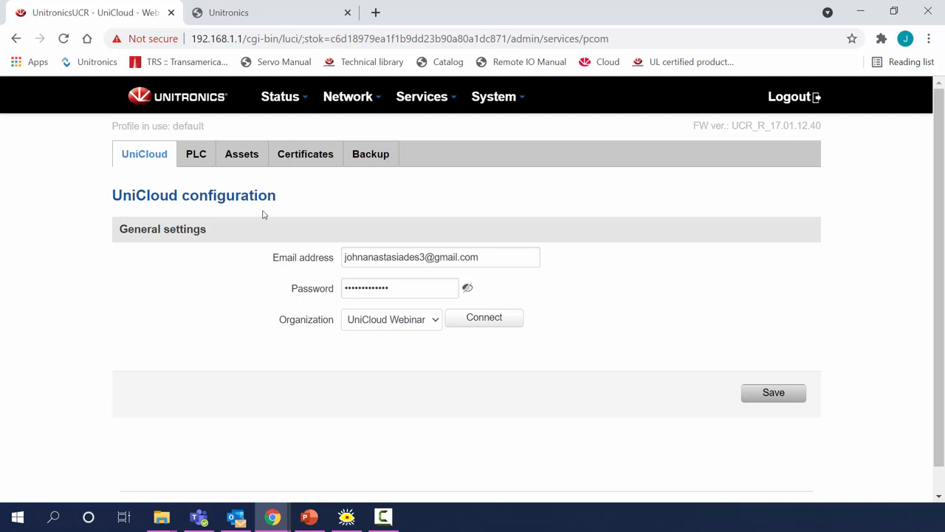
Step: Open the router's PLC settings page listing PLC 'UCR Test'
click(196, 153)
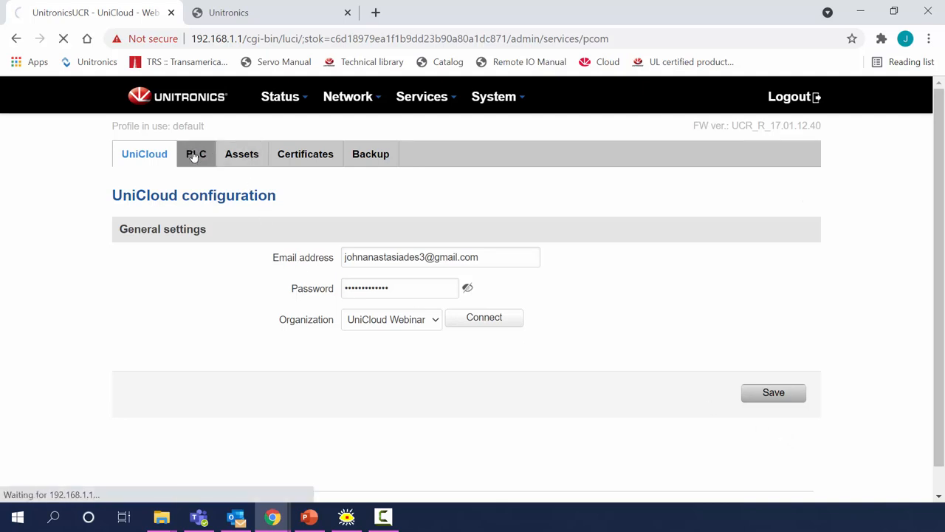
click(196, 154)
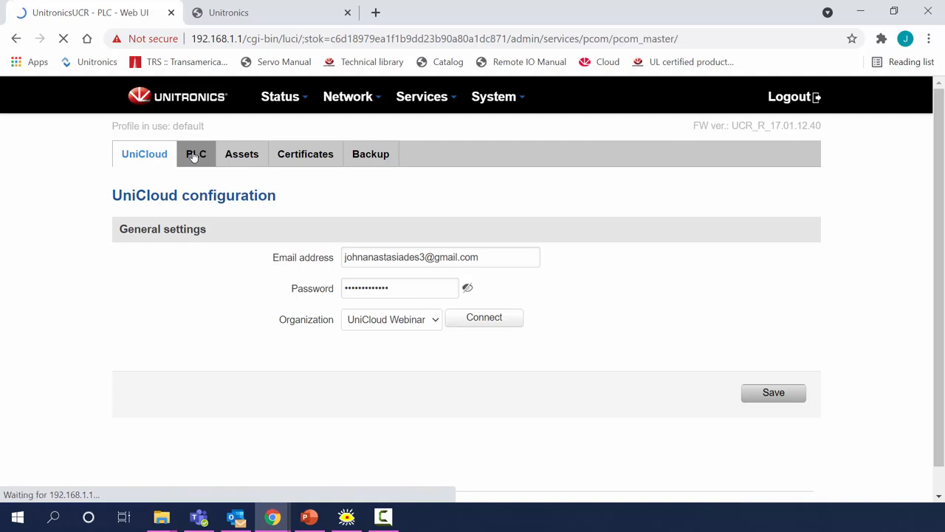
click(196, 154)
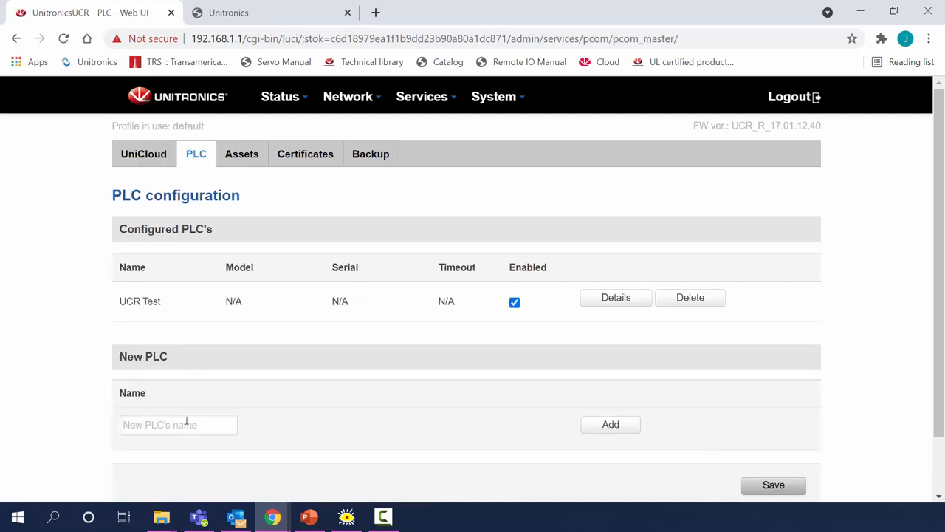
Step: Add a new PLC named 'V430 Webinar'
text(V430 Webin)
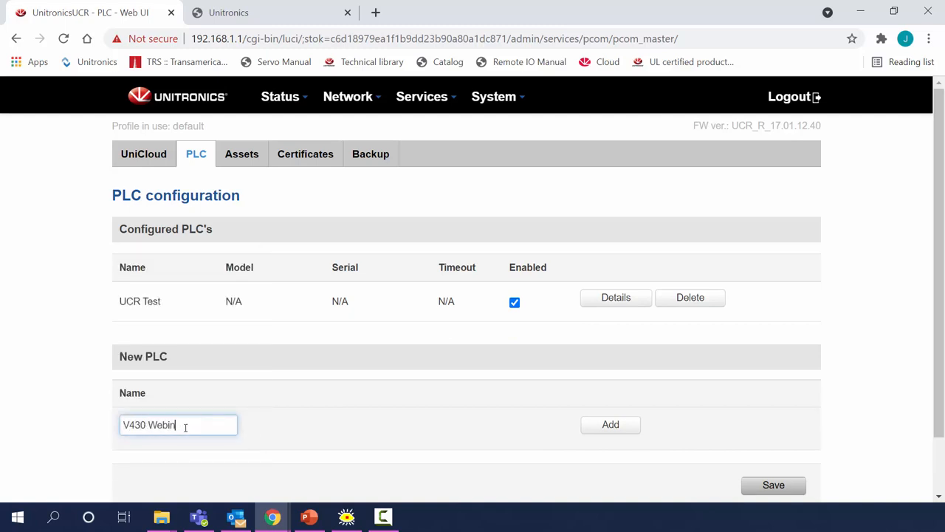
text(ar)
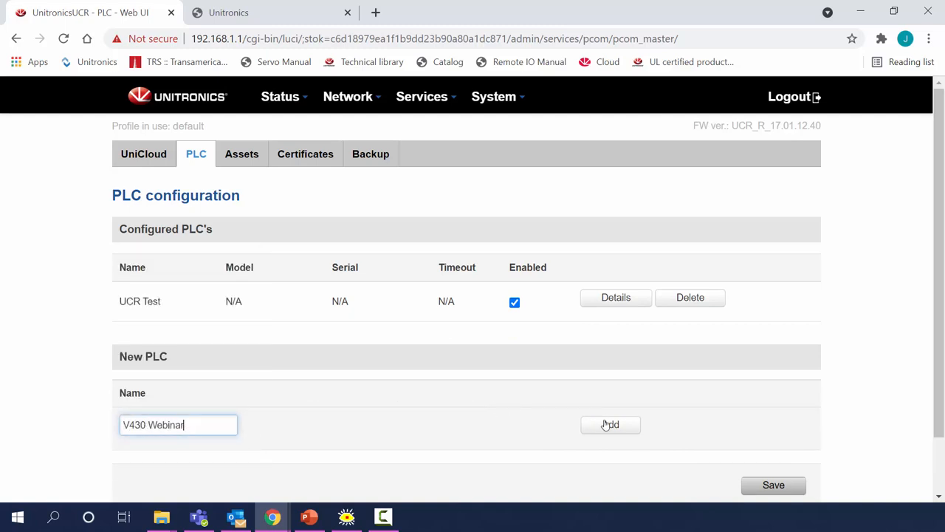
click(610, 425)
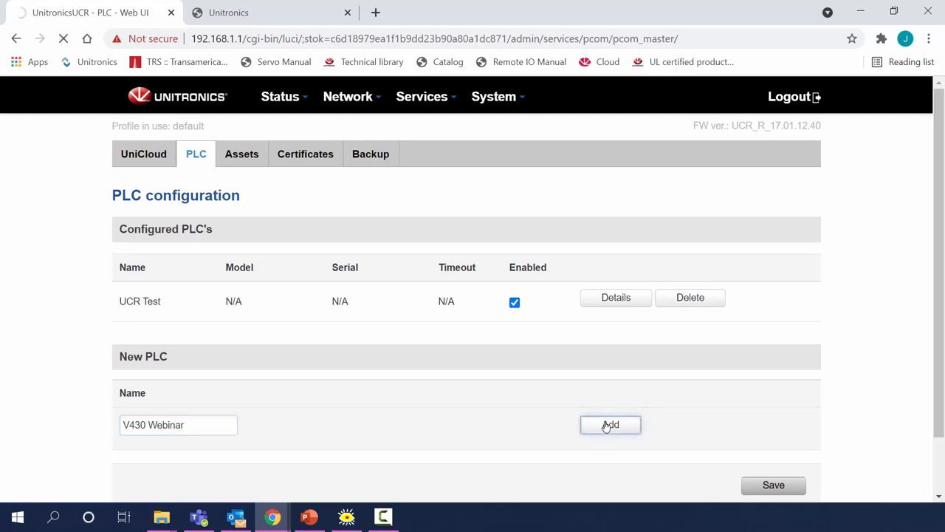
Step: Enter serial number Q6S61030006 in the V430 Webinar PLC's settings
click(610, 425)
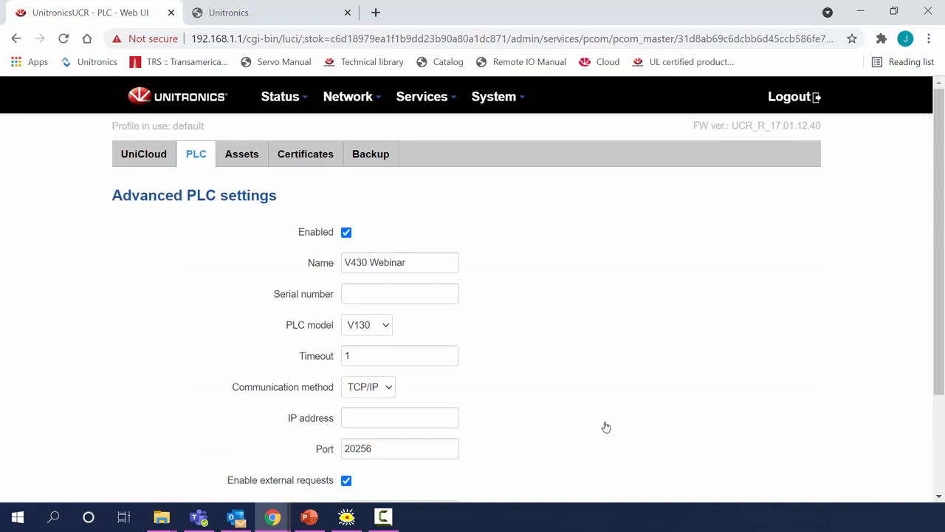
click(399, 293)
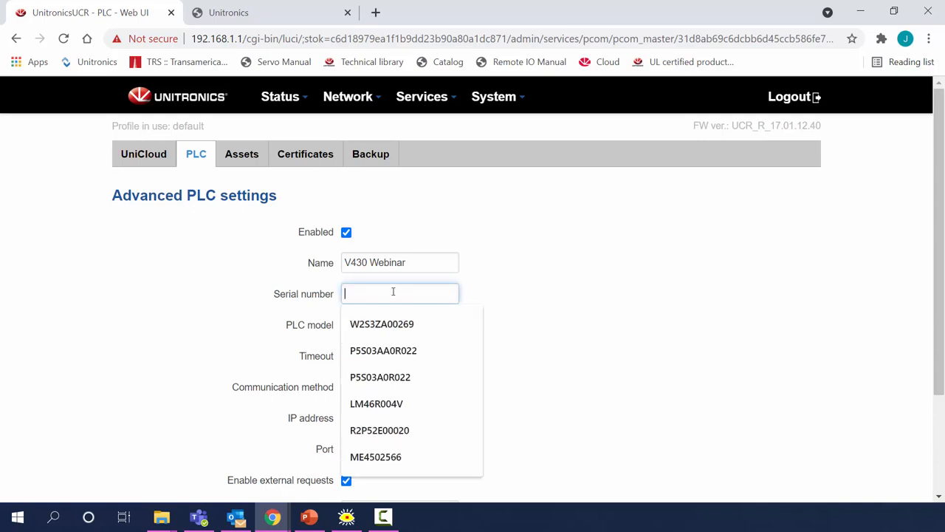
text(Q)
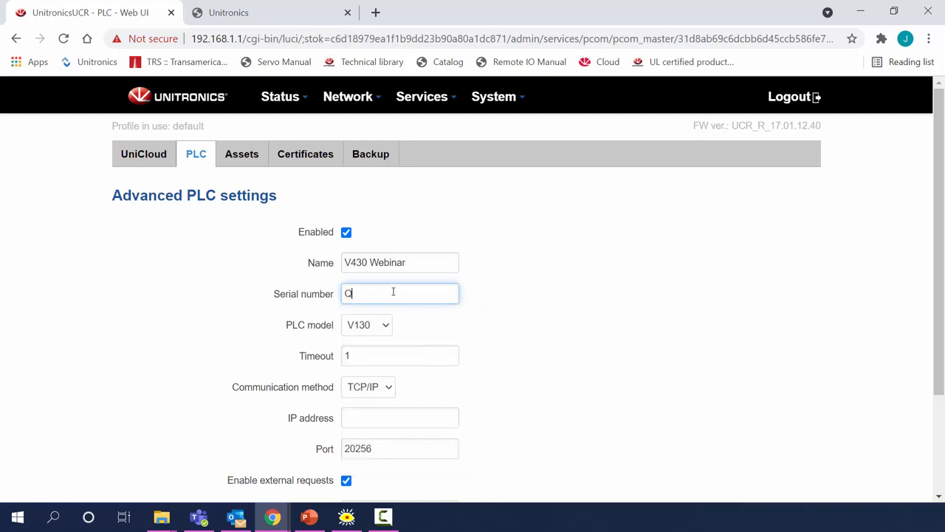
text(6)
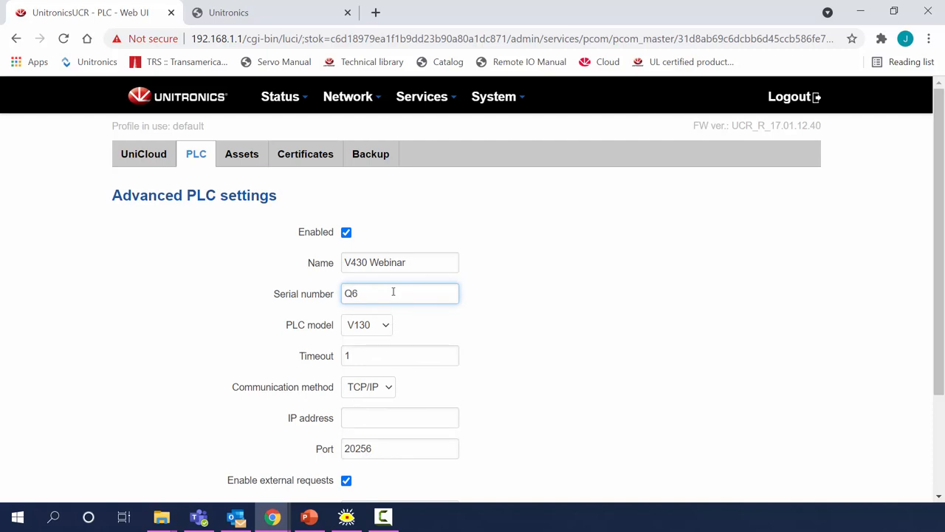
text(S)
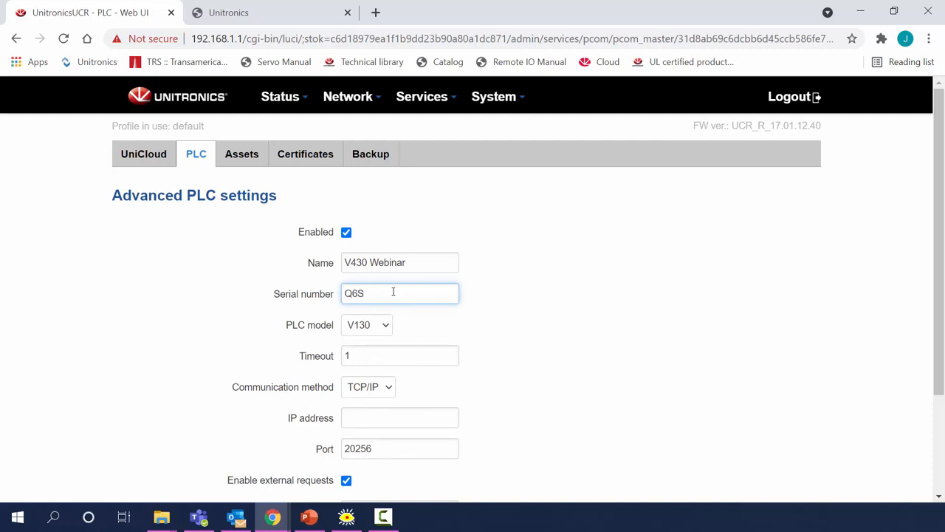
text(6)
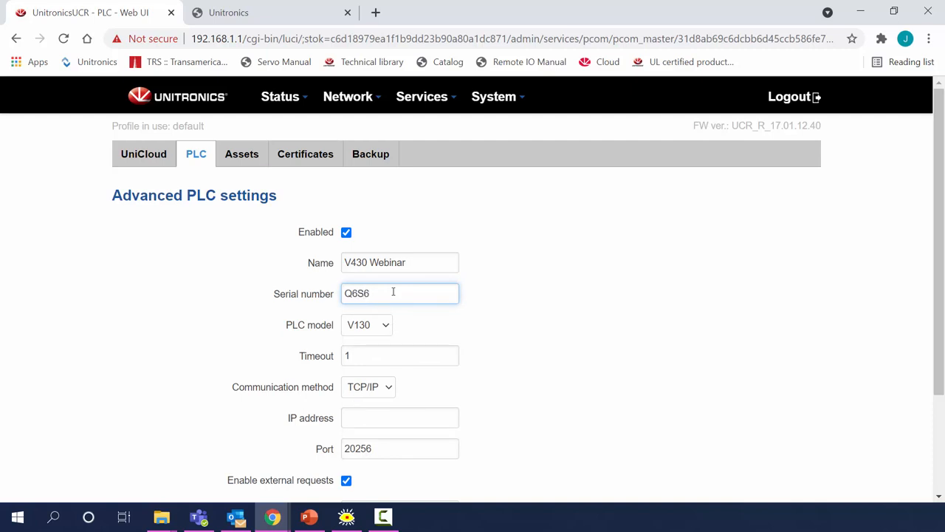
text(1)
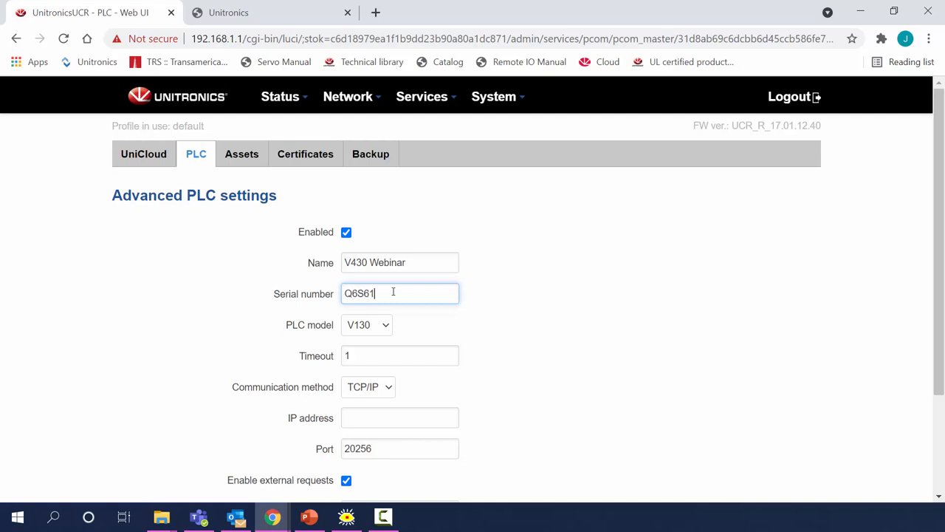
text(03)
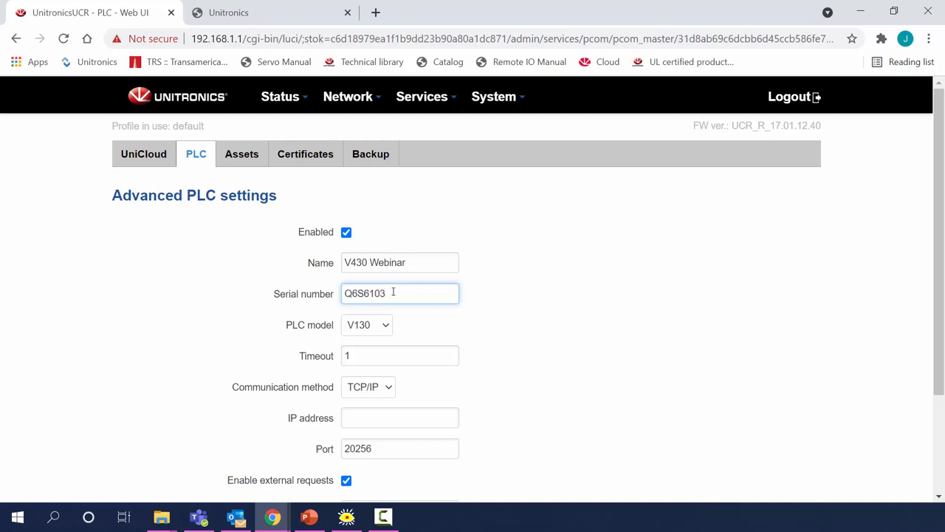
click(400, 294)
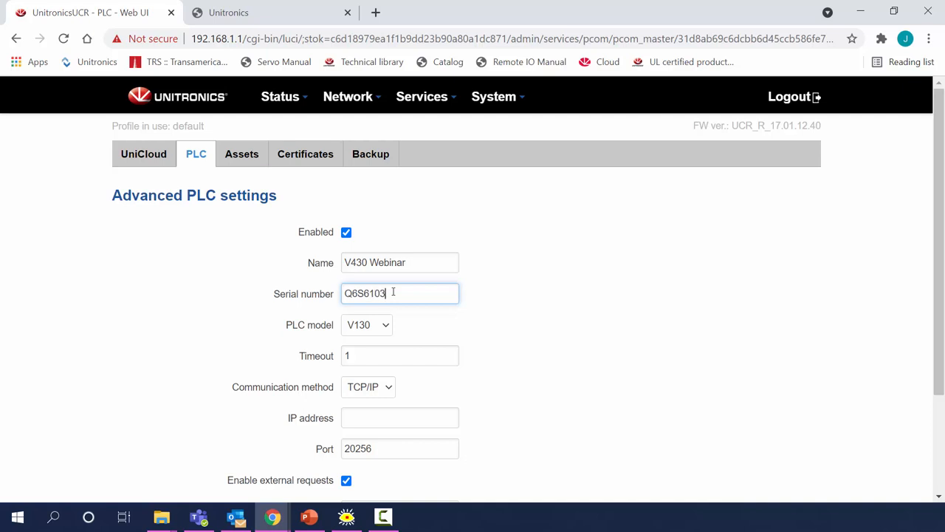
text(000)
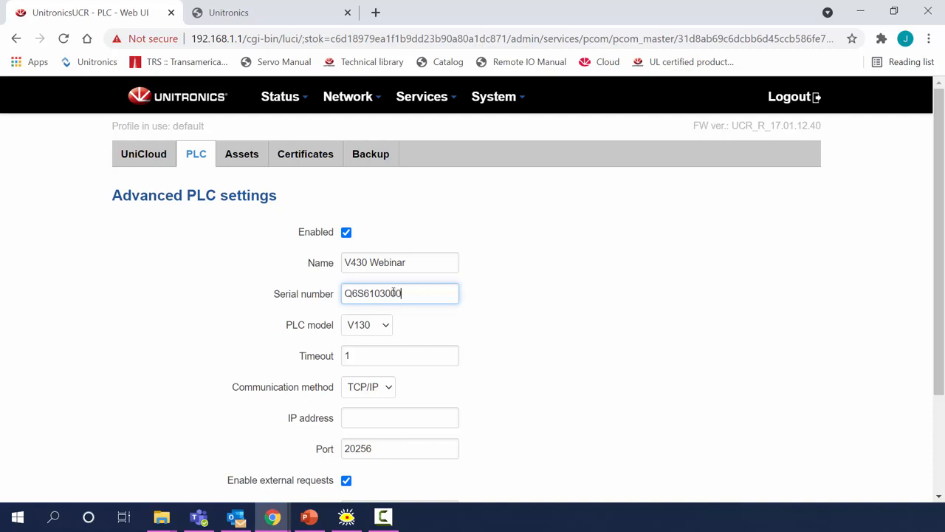
Step: Set PLC model V430 and IP 192.168.1.100, then save the PLC
text(6)
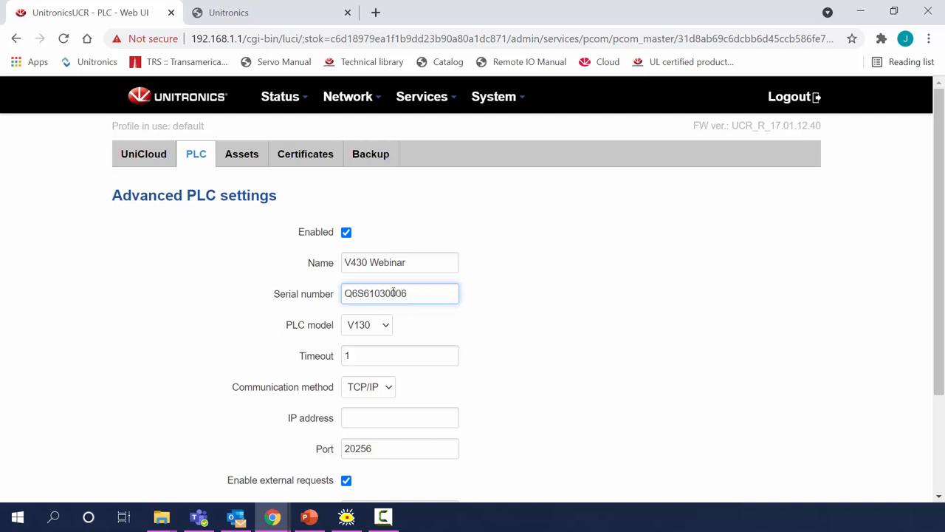
click(367, 325)
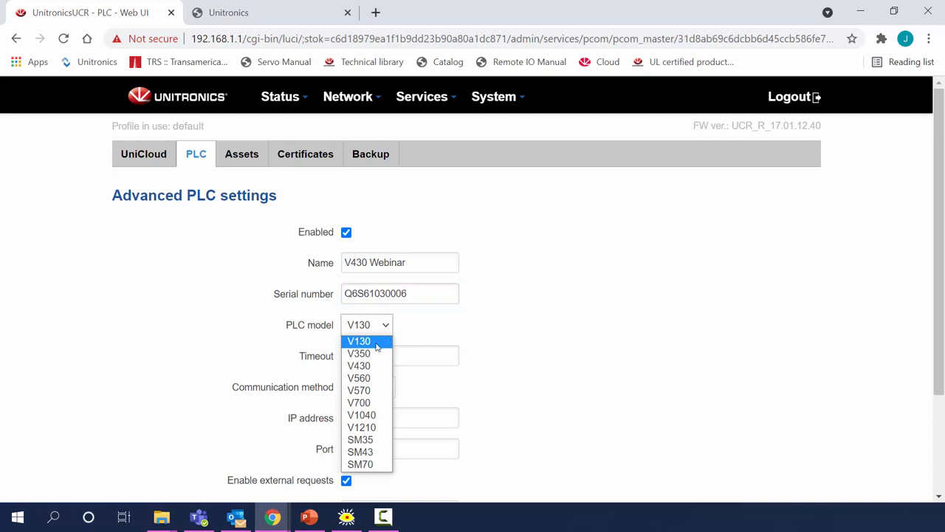
click(359, 366)
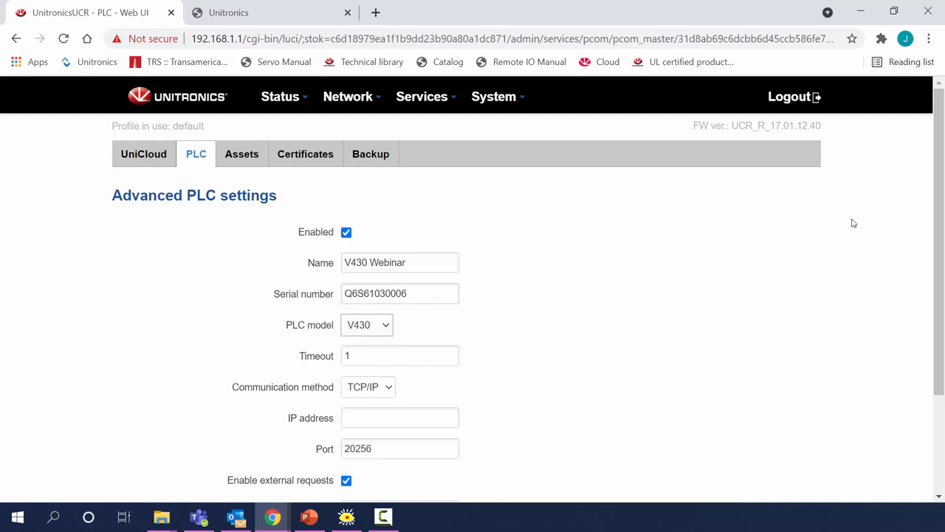
scroll(down, 3)
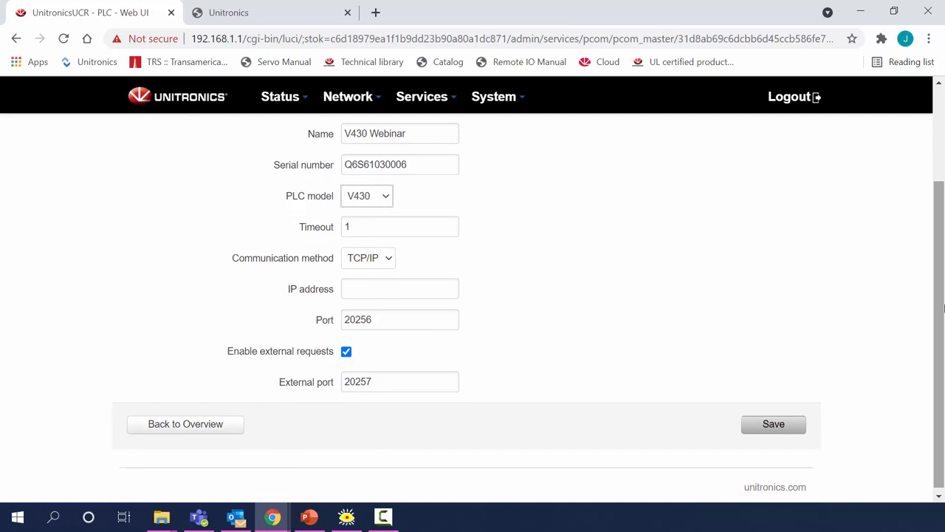
click(399, 289)
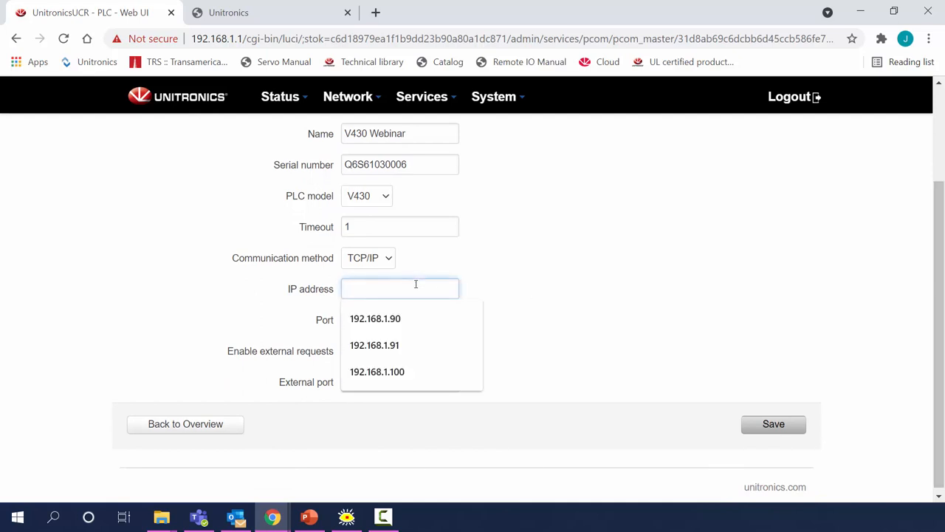
text(192.168.1.)
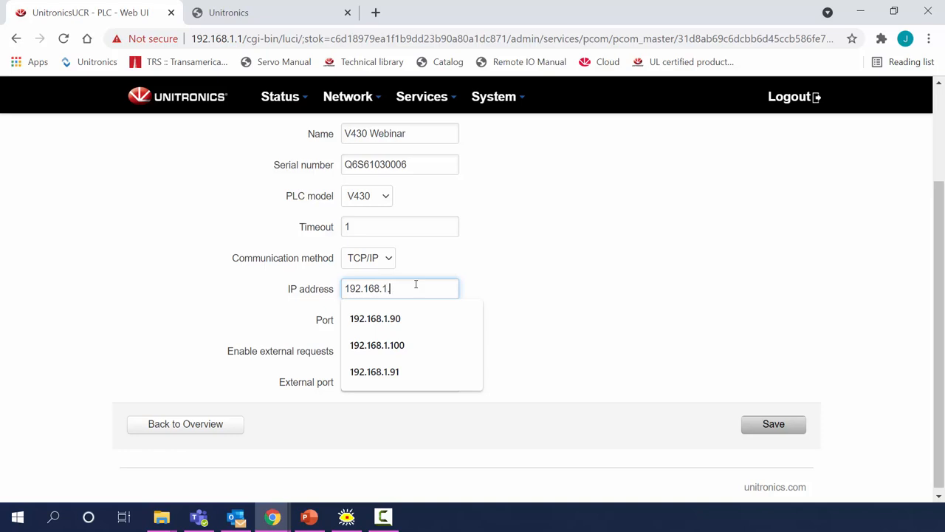
click(376, 344)
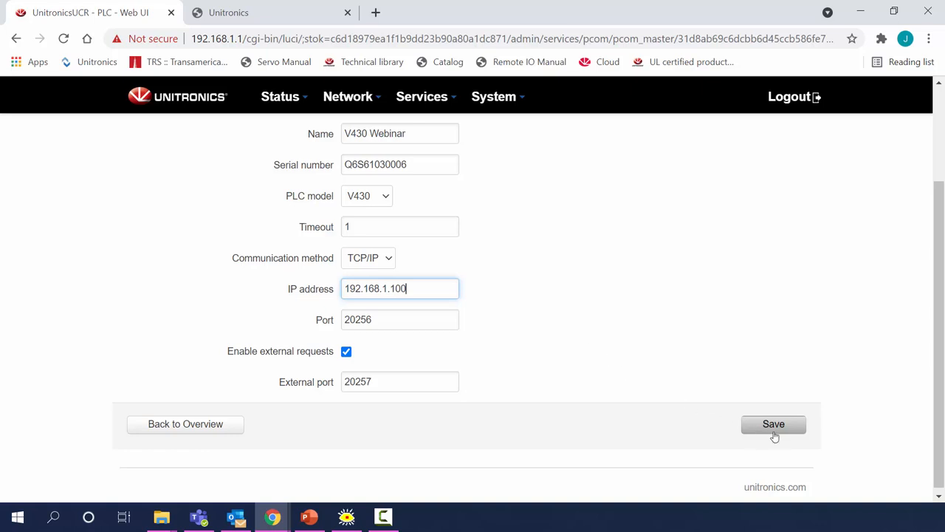
click(773, 423)
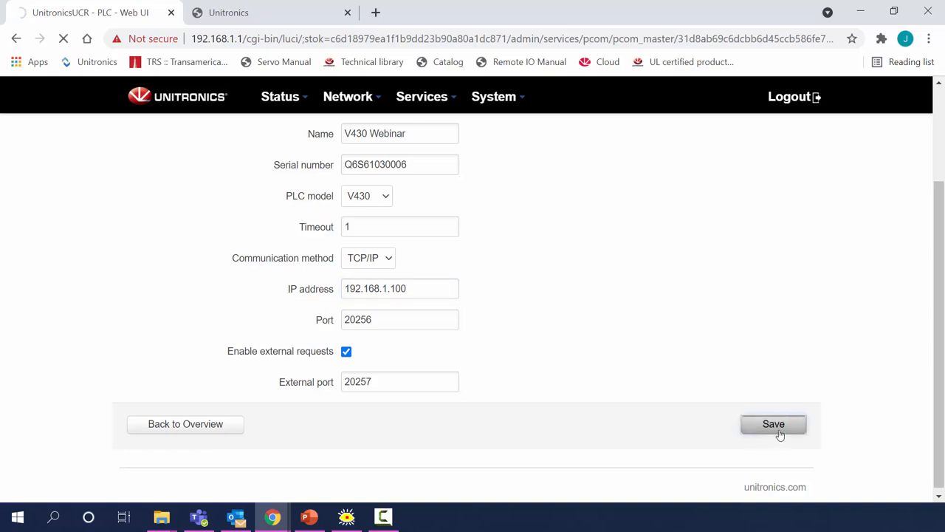
click(774, 423)
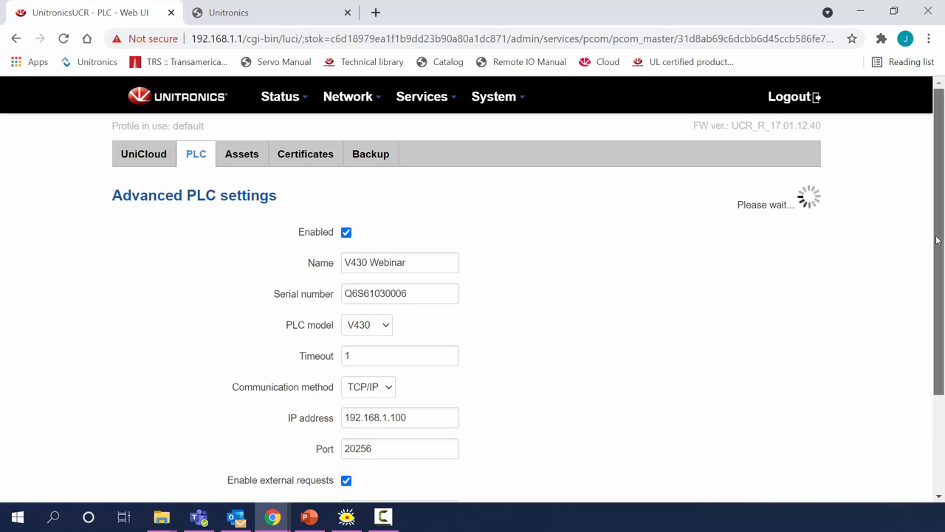
scroll(down, 3)
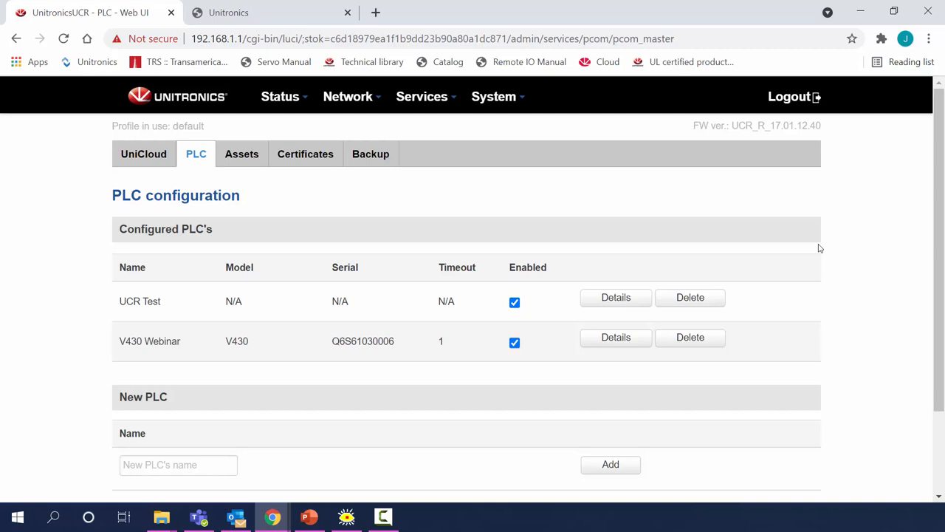
mouse_move(255, 160)
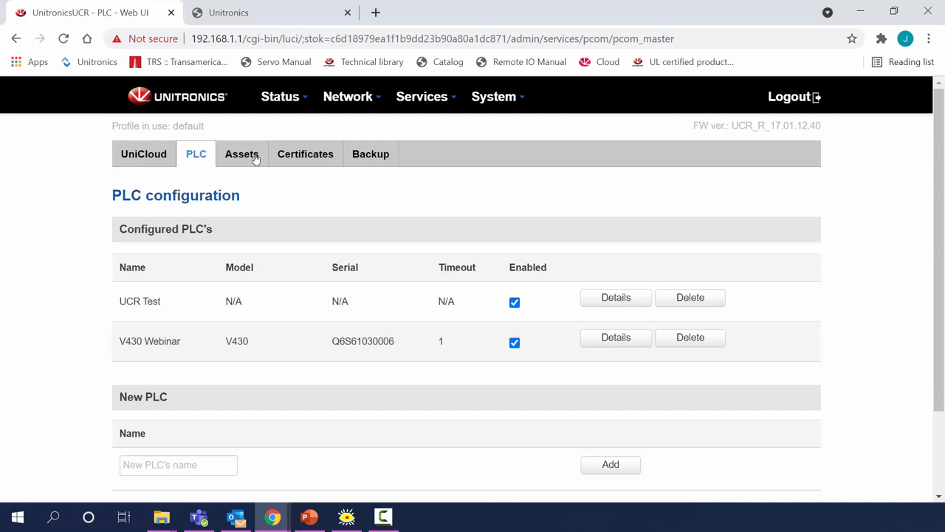
Step: Add a new asset type named 'Vision Webinar' on the Assets page
click(242, 154)
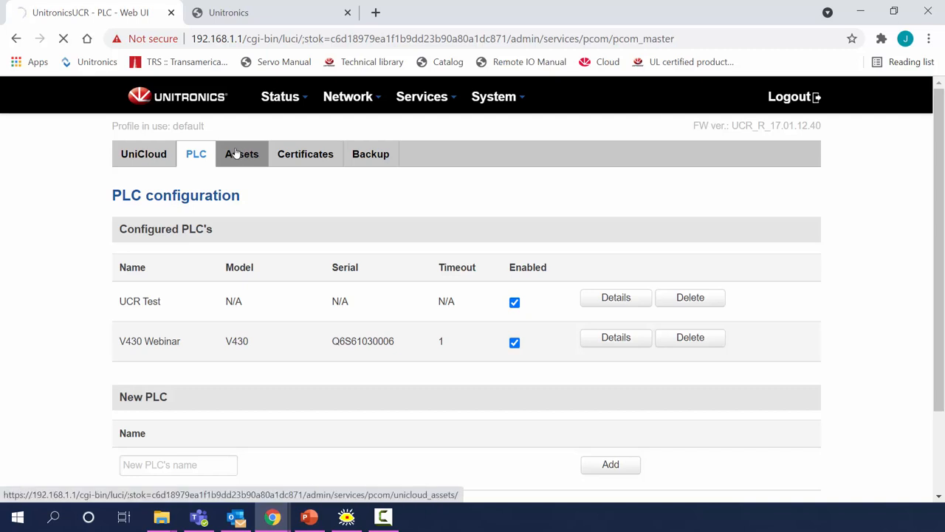
click(243, 154)
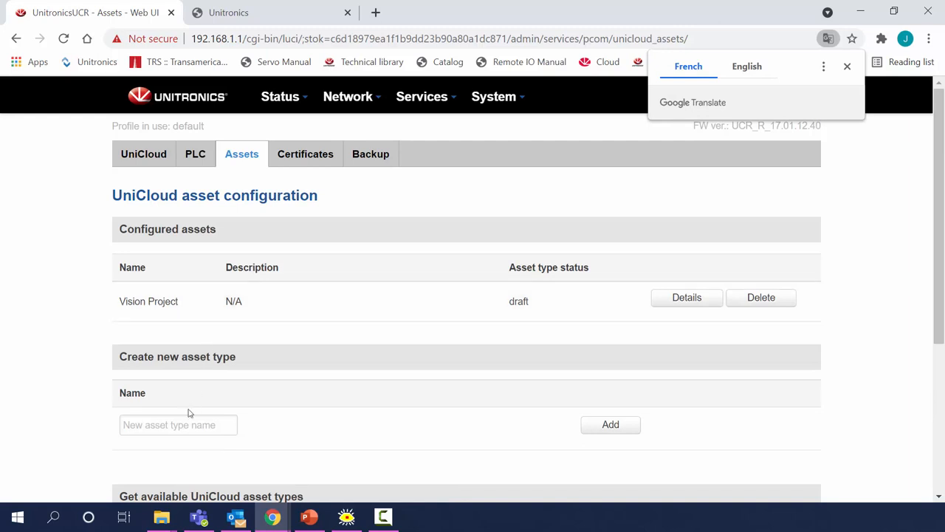
click(177, 424)
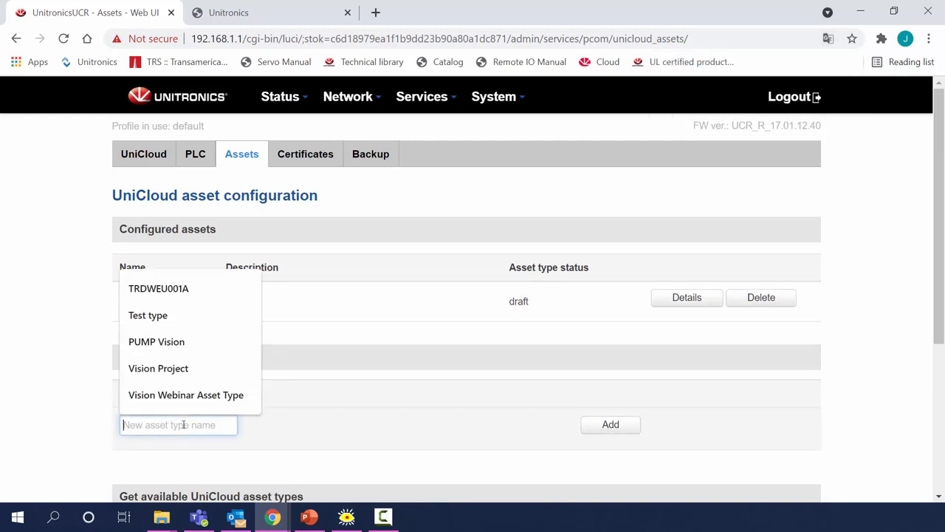
text(Vision Webinar)
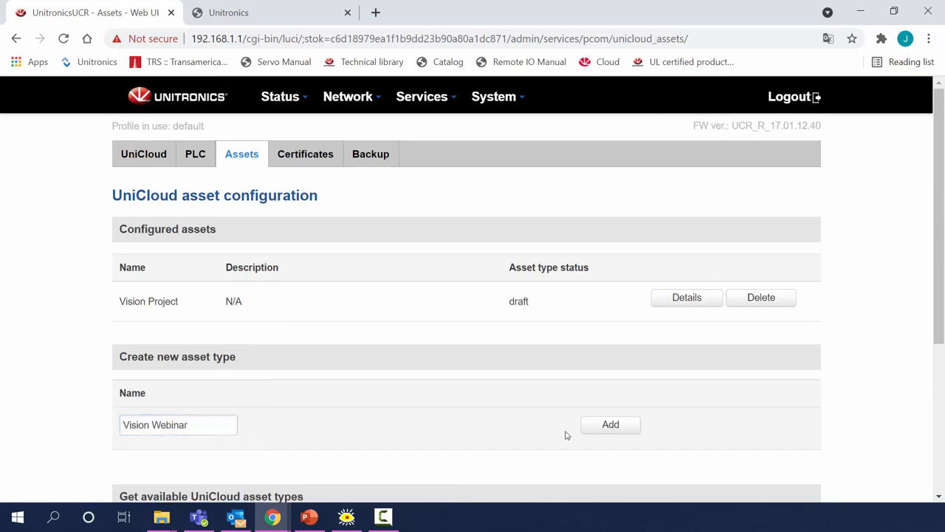
click(610, 424)
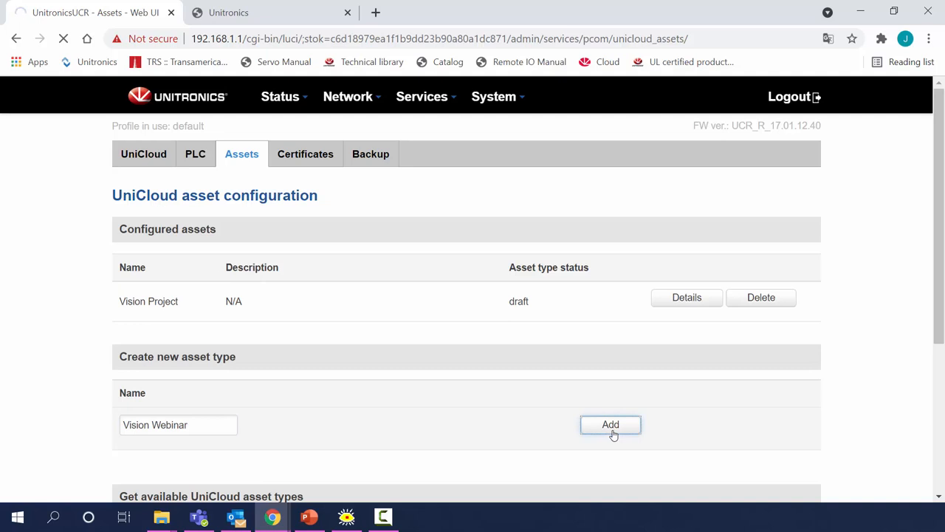
click(610, 424)
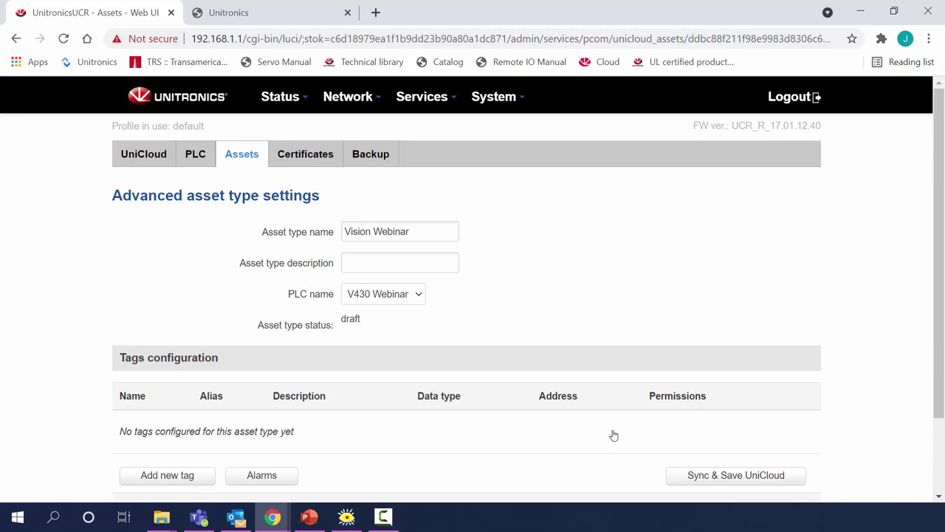
Step: Add a tag named 'Current Value' with data type MI
scroll(down, 3)
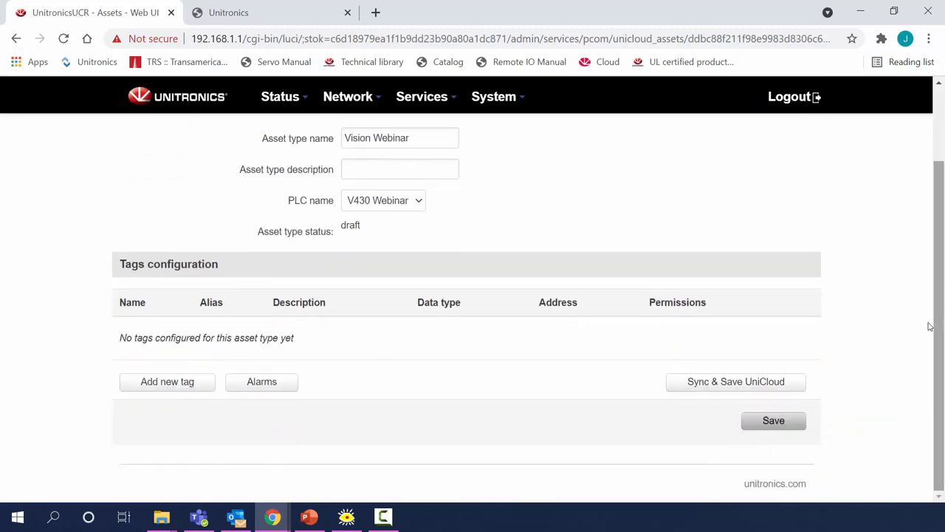
click(167, 381)
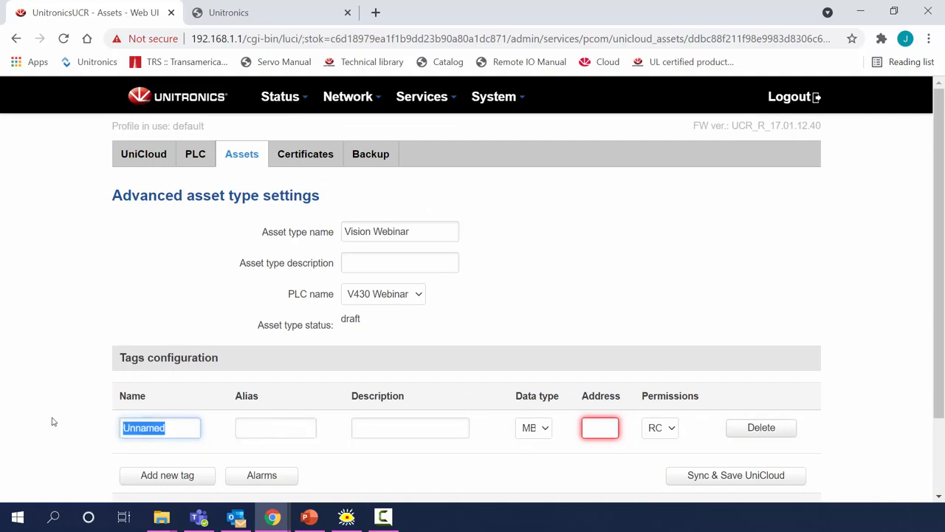
text(Current)
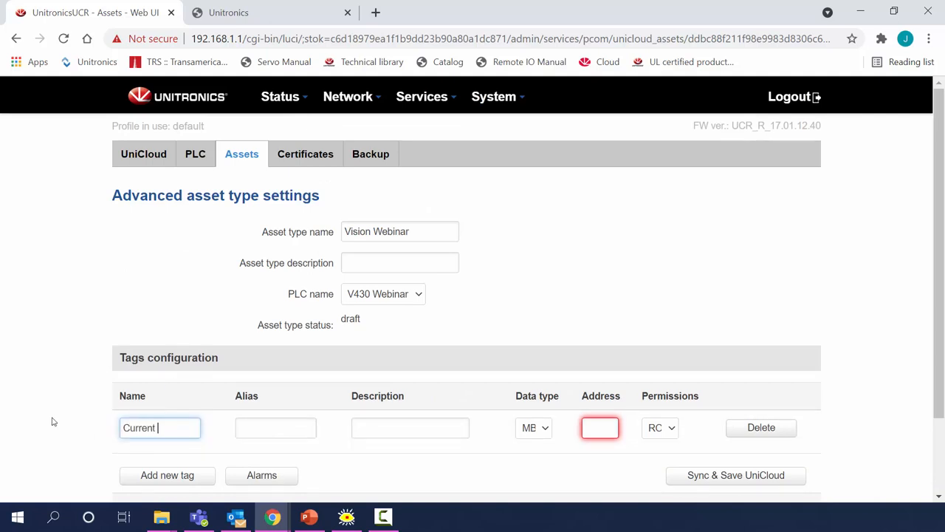
text(Value)
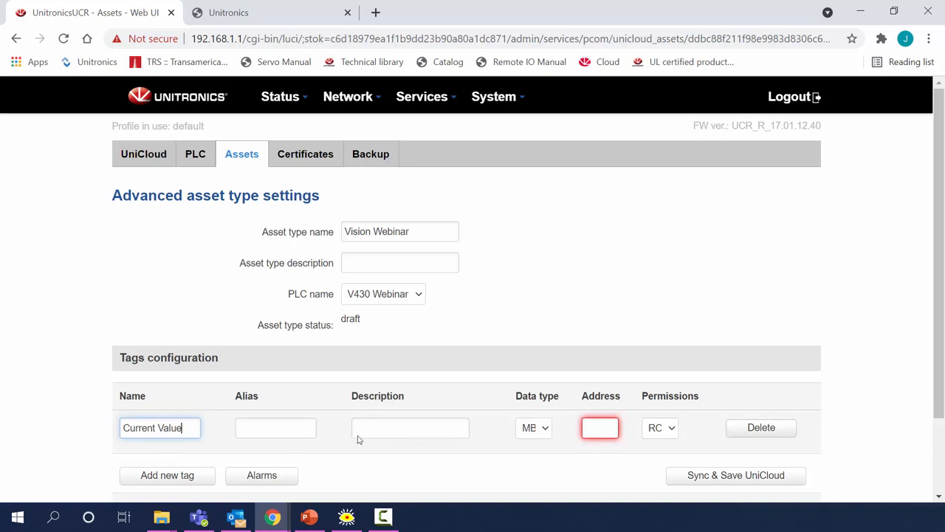
click(533, 427)
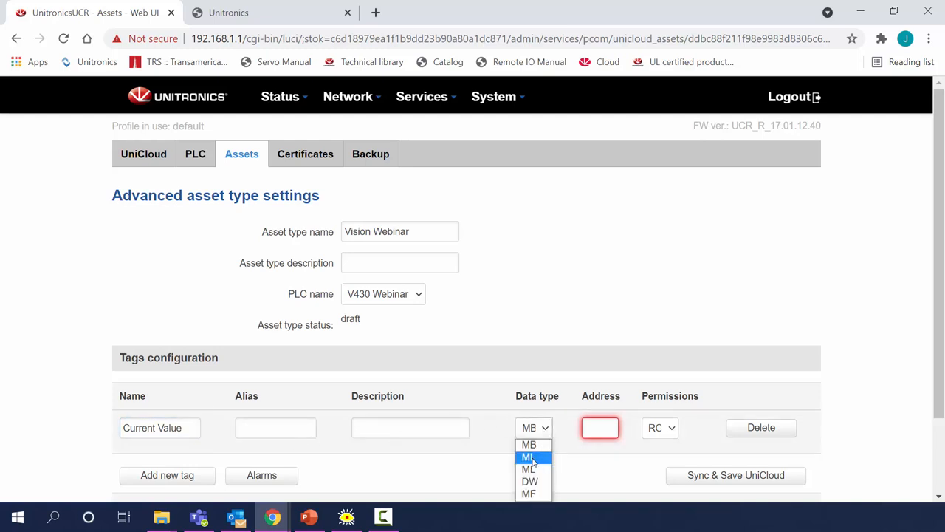
click(529, 457)
text(0)
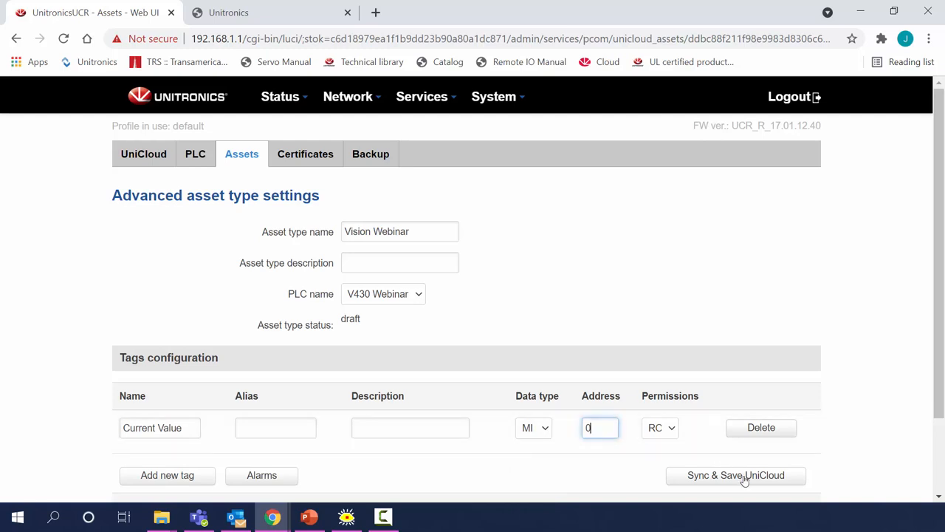
Step: Sync the Vision Webinar asset type to UniCloud and save it on the router
click(735, 475)
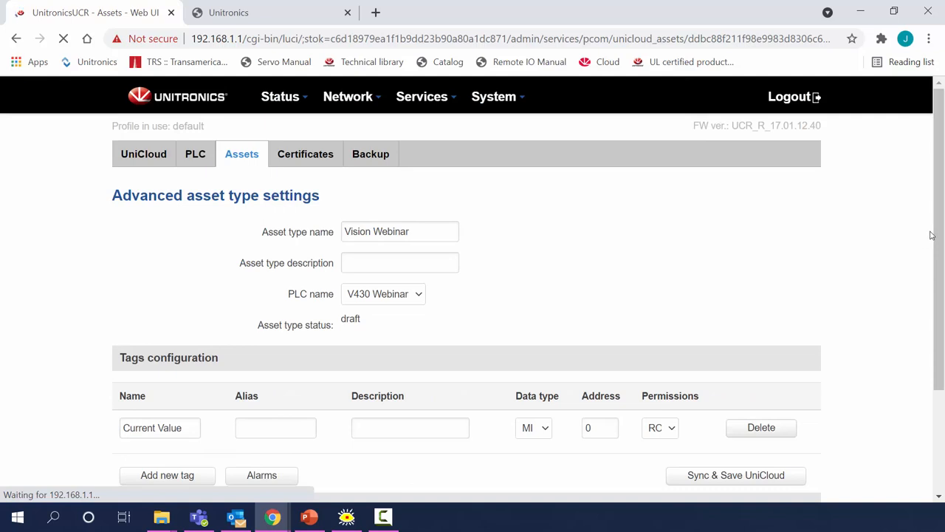
click(735, 475)
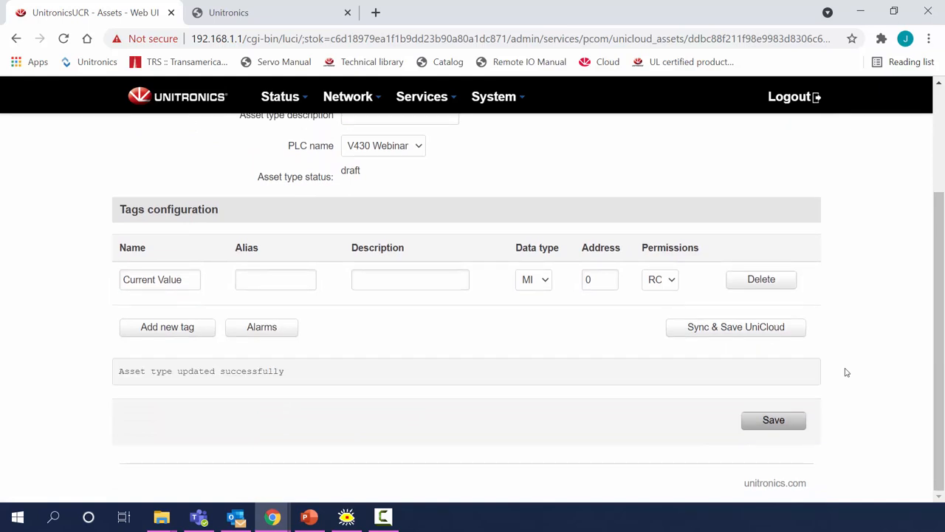
mouse_move(773, 419)
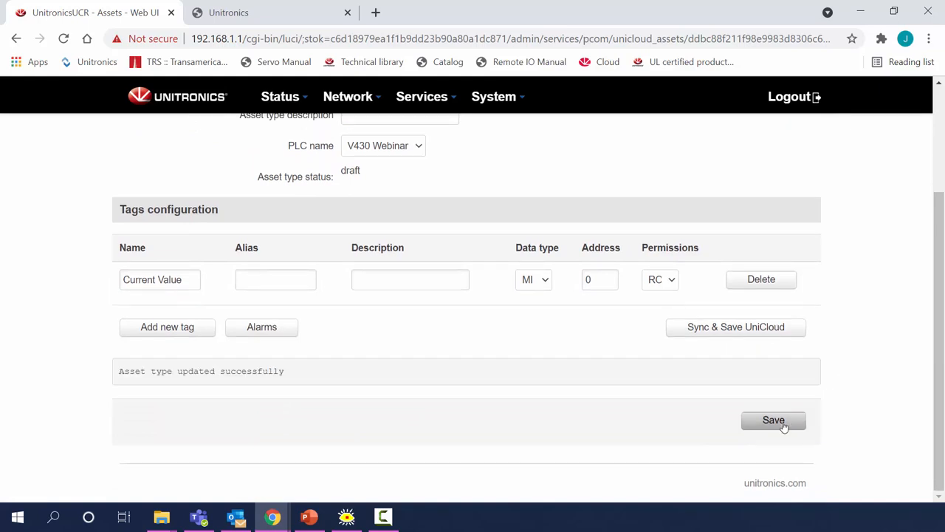
click(773, 420)
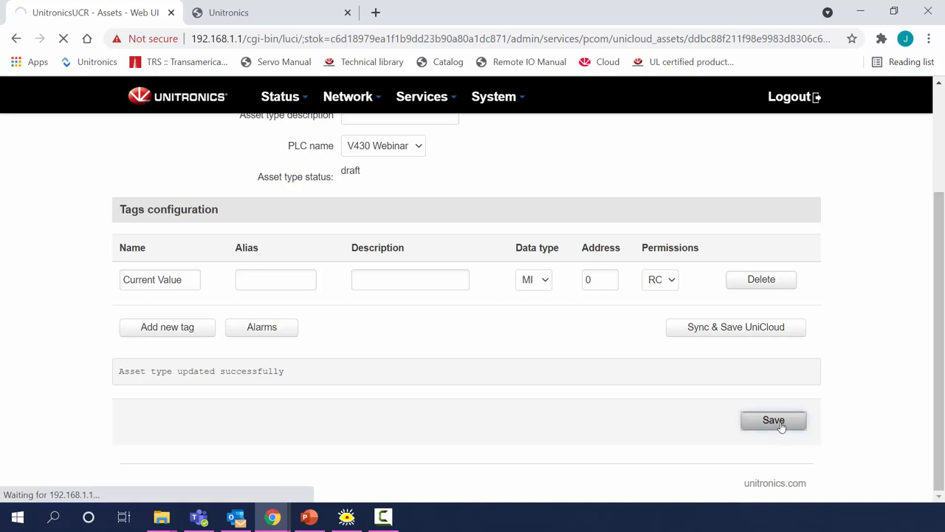
click(773, 420)
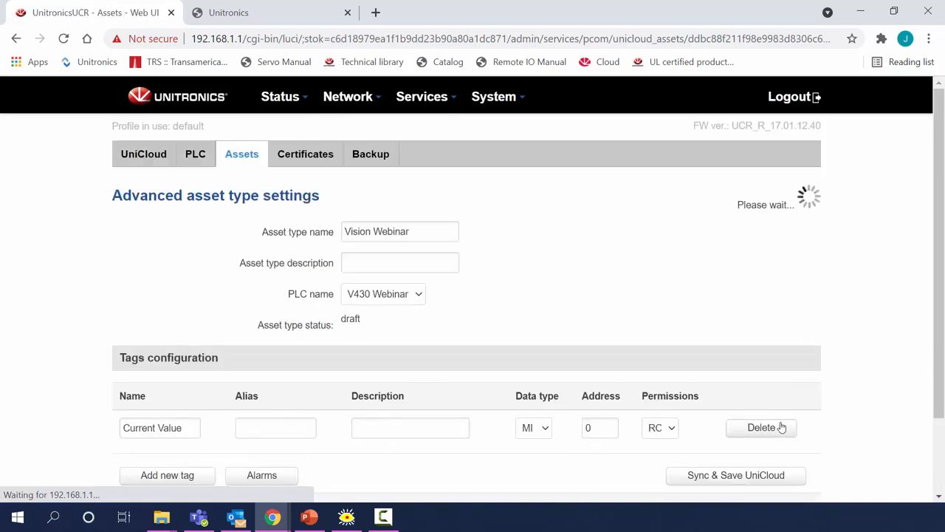
click(736, 475)
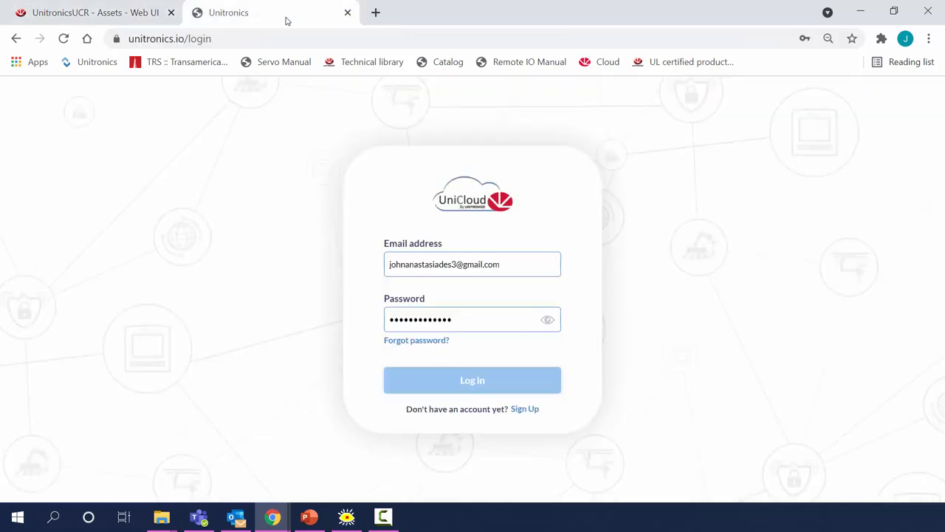
mouse_move(324, 213)
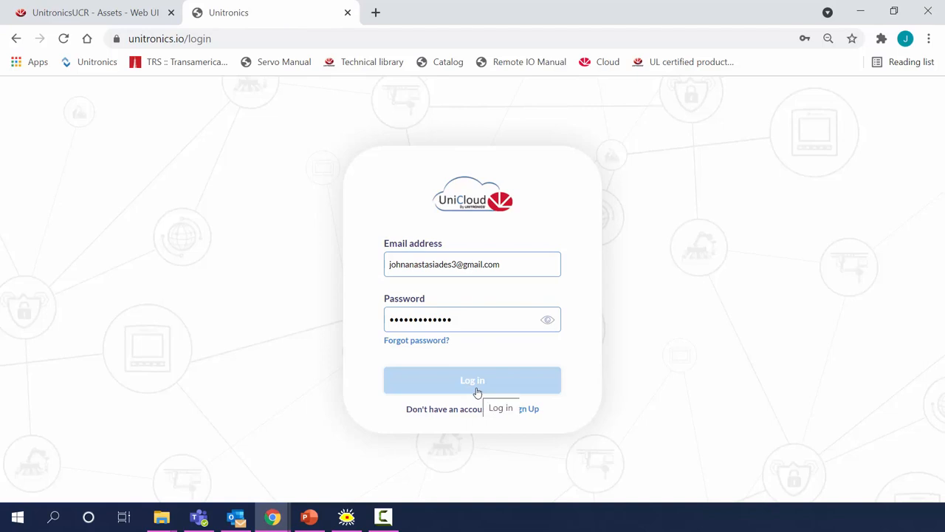
Step: Log in to UniCloud and open the Device Management assets list
click(472, 380)
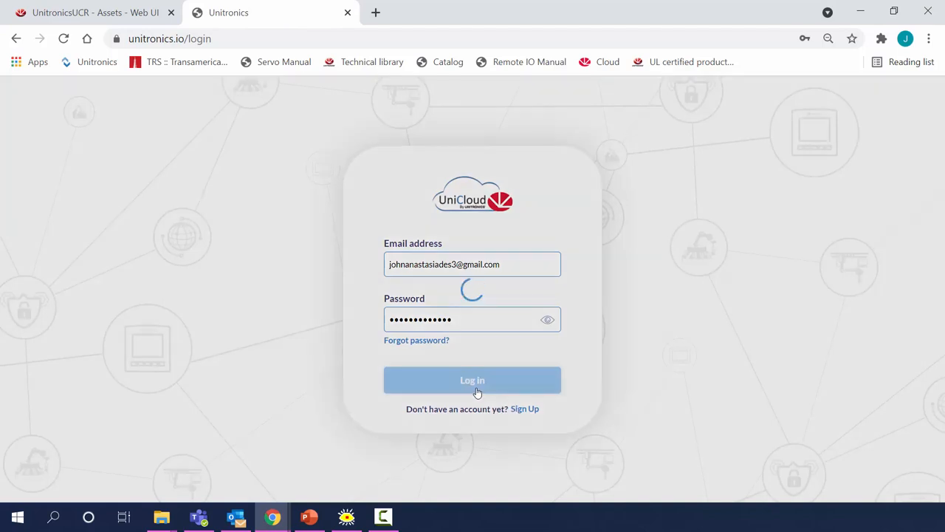
click(472, 380)
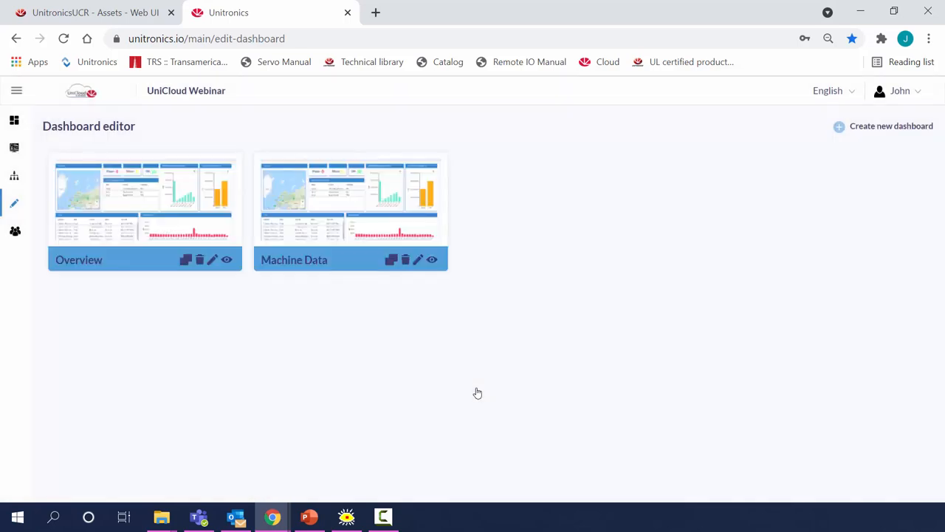
mouse_move(13, 151)
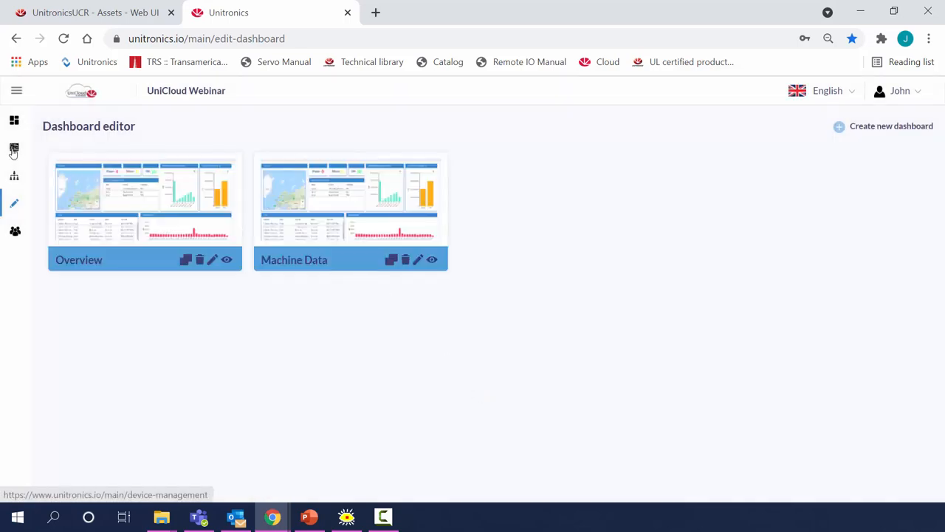
click(14, 147)
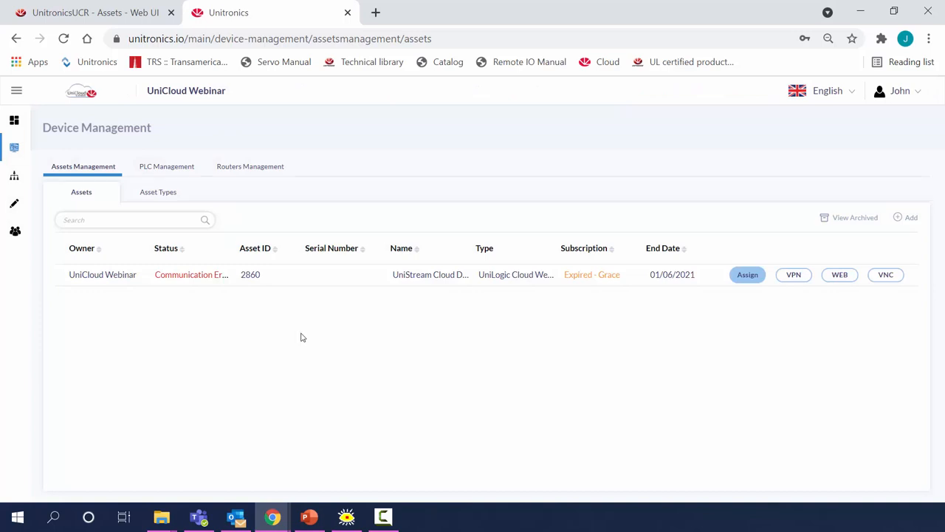
mouse_move(726, 251)
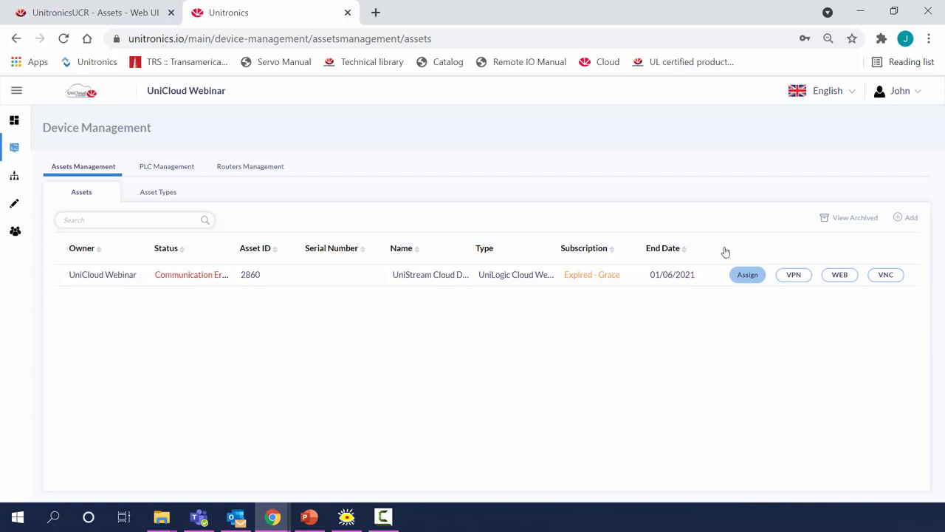
Step: Add a new Vision Webinar asset and enter and validate PLC serial Q6S61030006
click(907, 217)
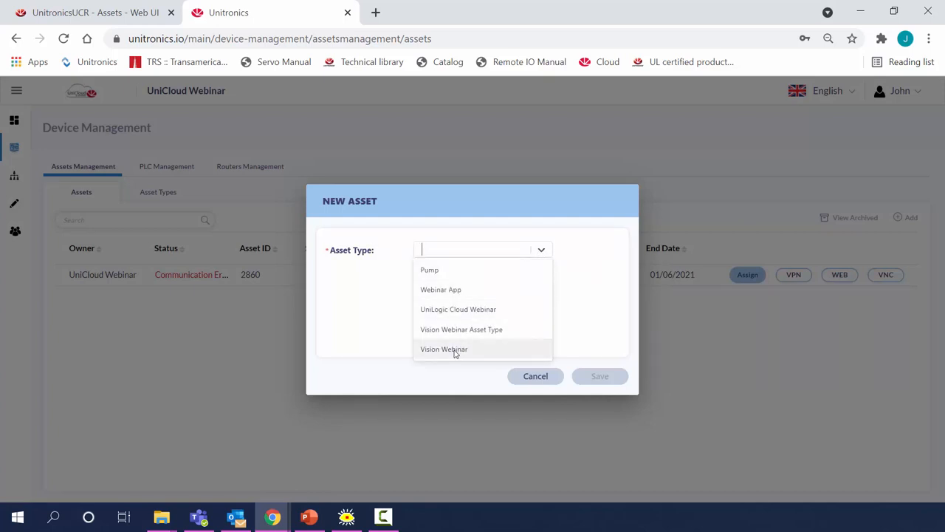
click(444, 349)
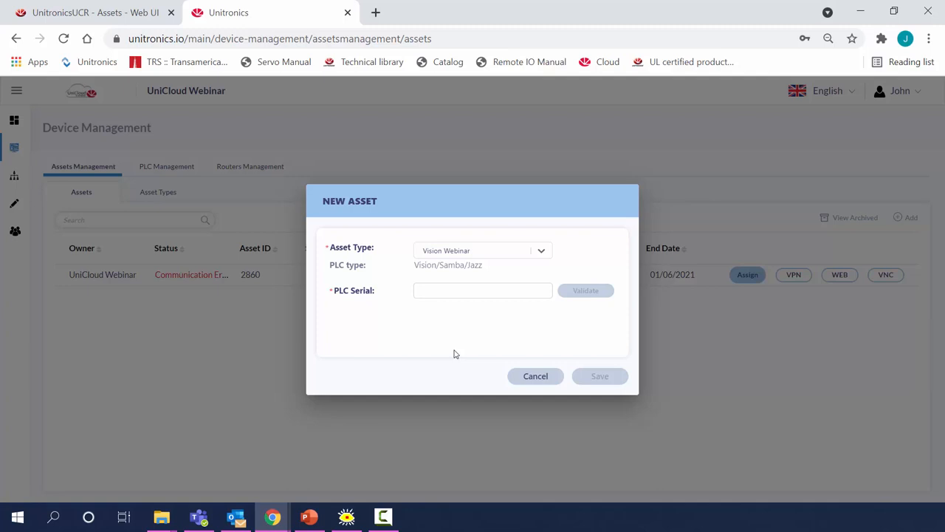
click(483, 290)
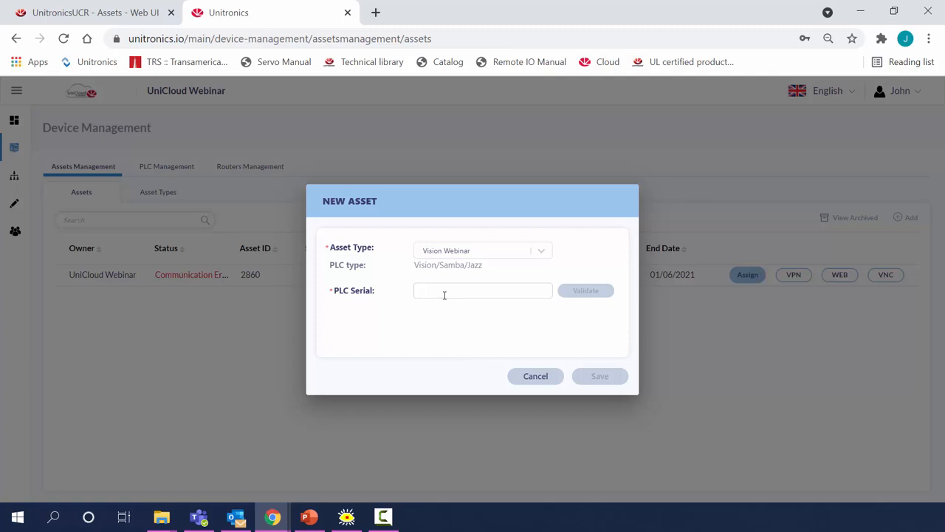
text(Q6S)
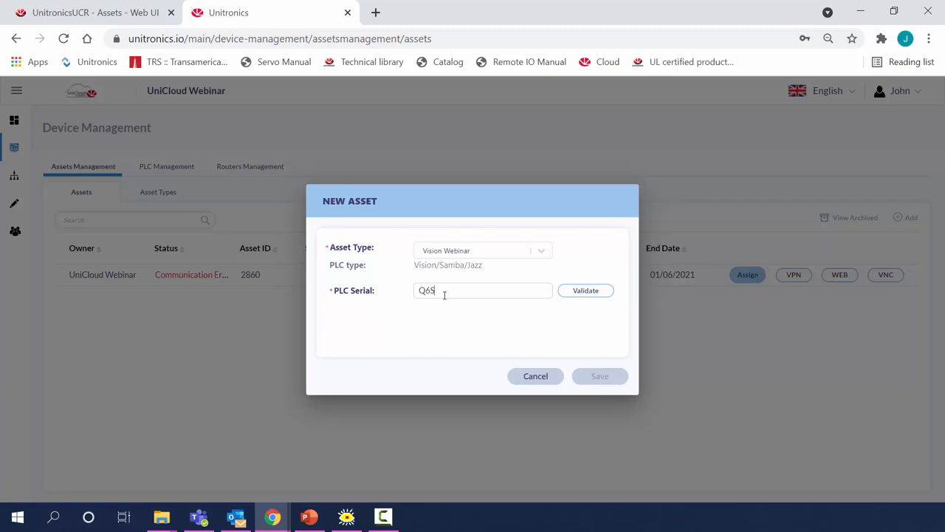
text(6)
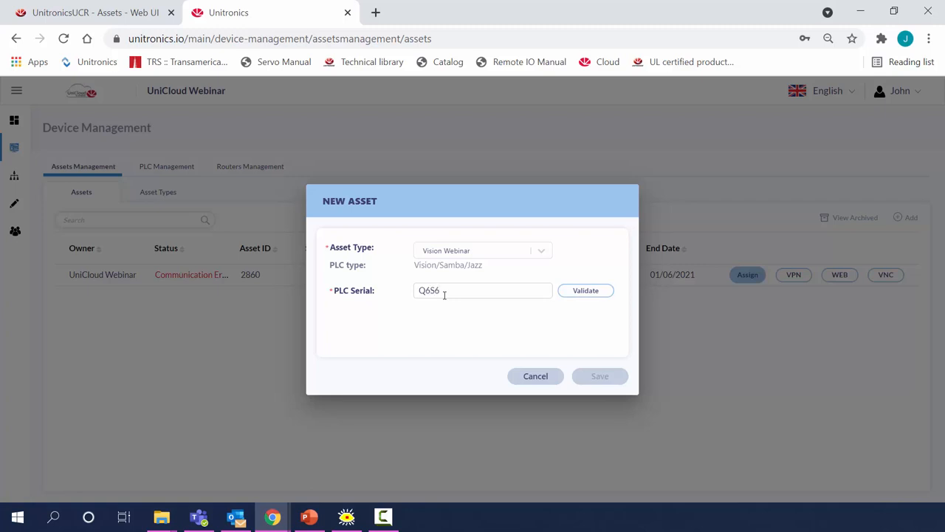
text(1)
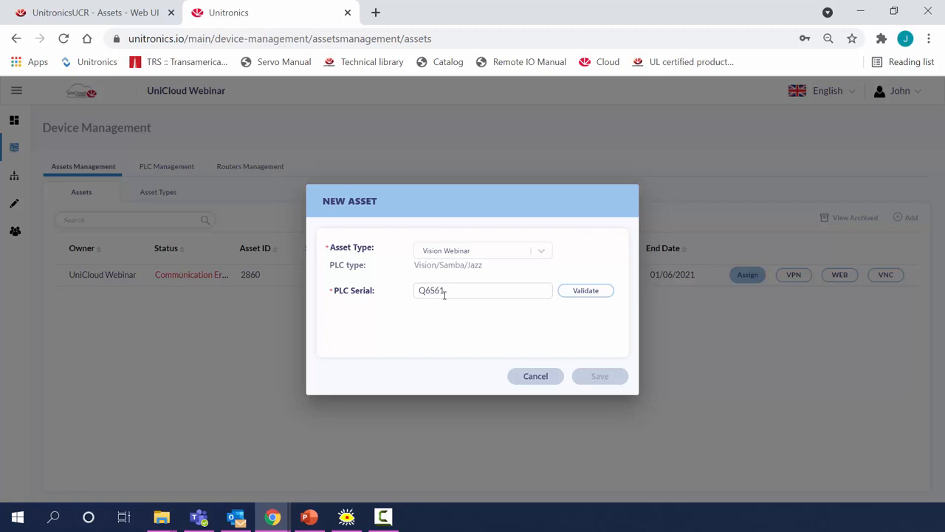
text(030)
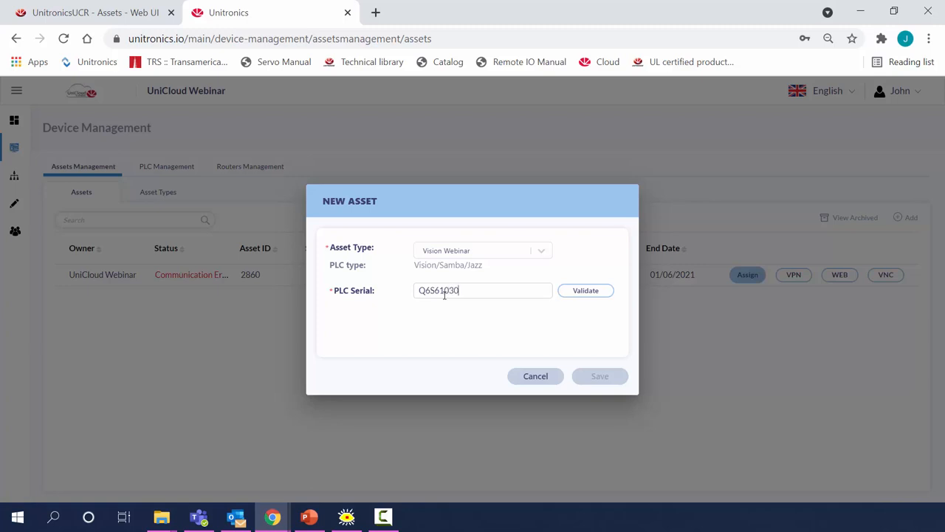
text(00)
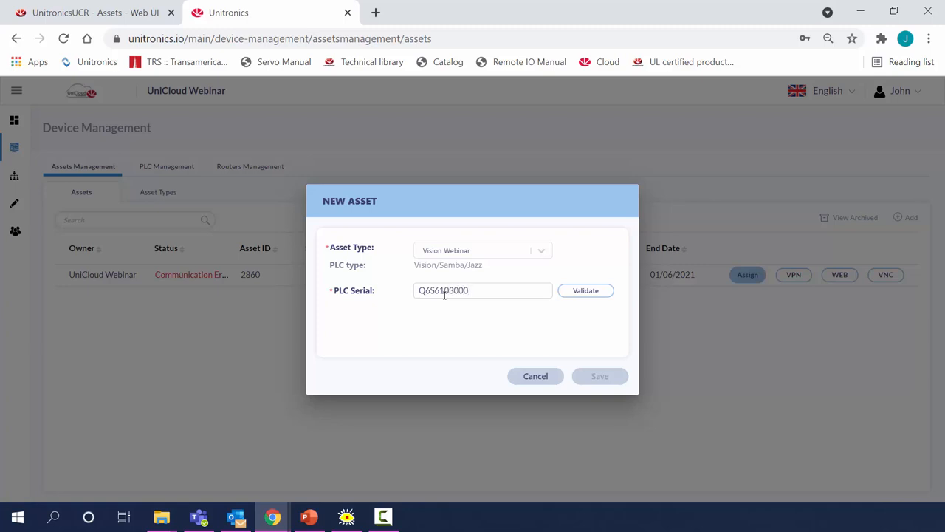
text(6)
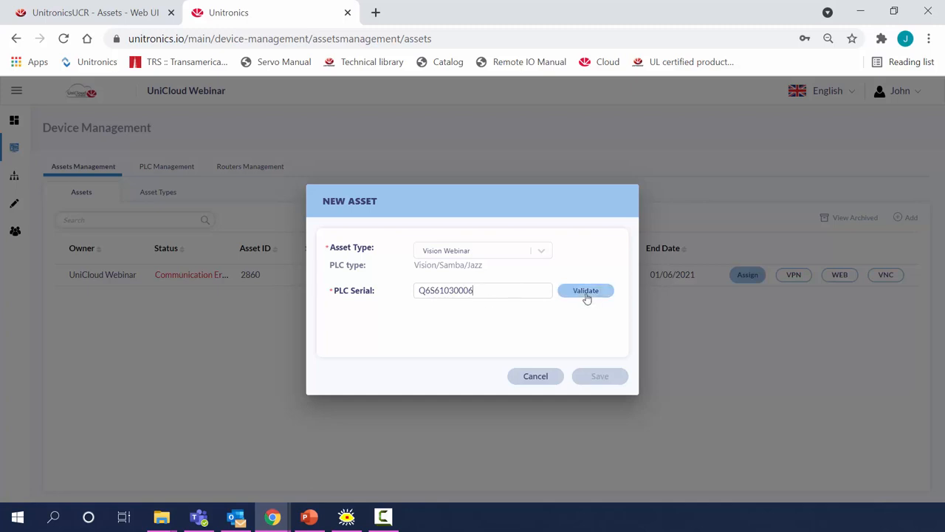
click(586, 290)
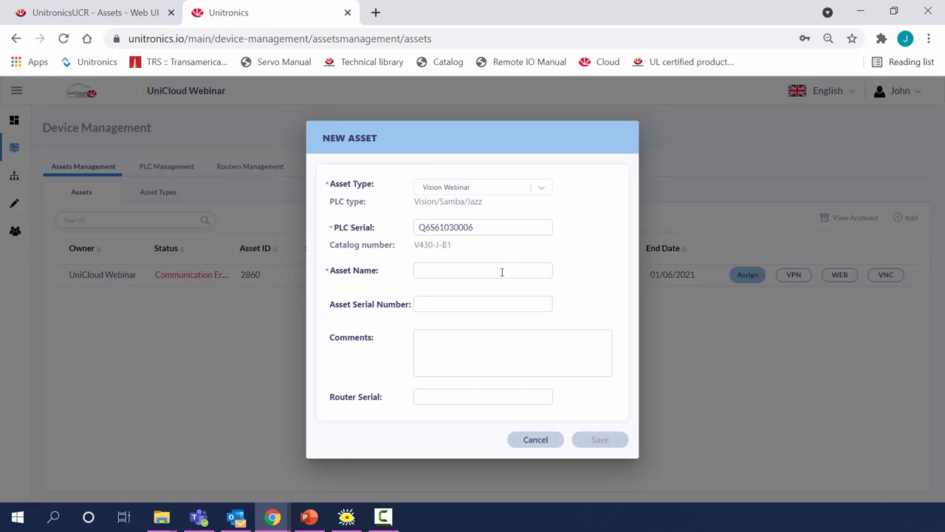
click(483, 270)
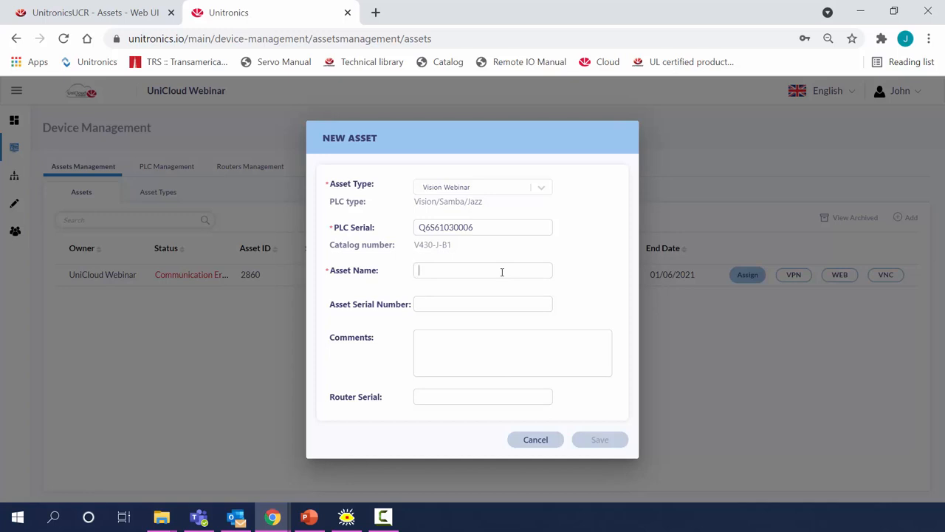
text(Webinar V)
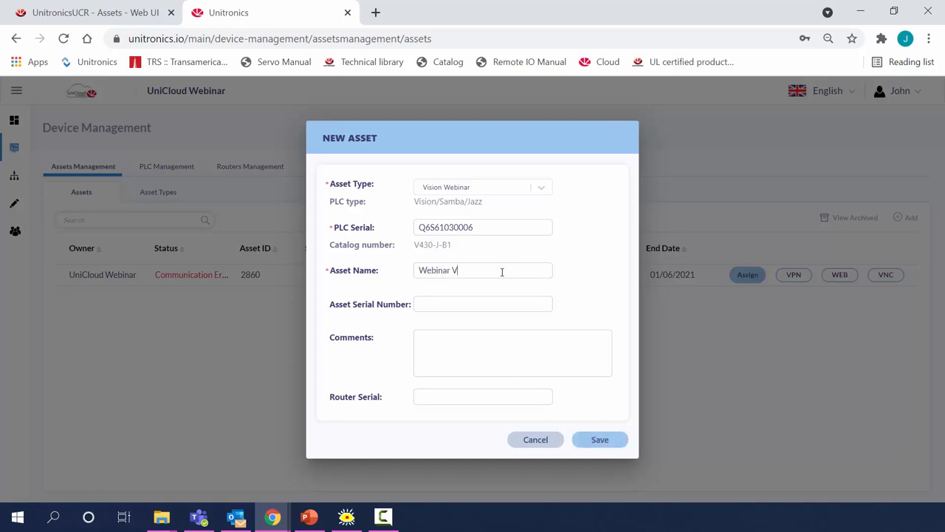
text(430)
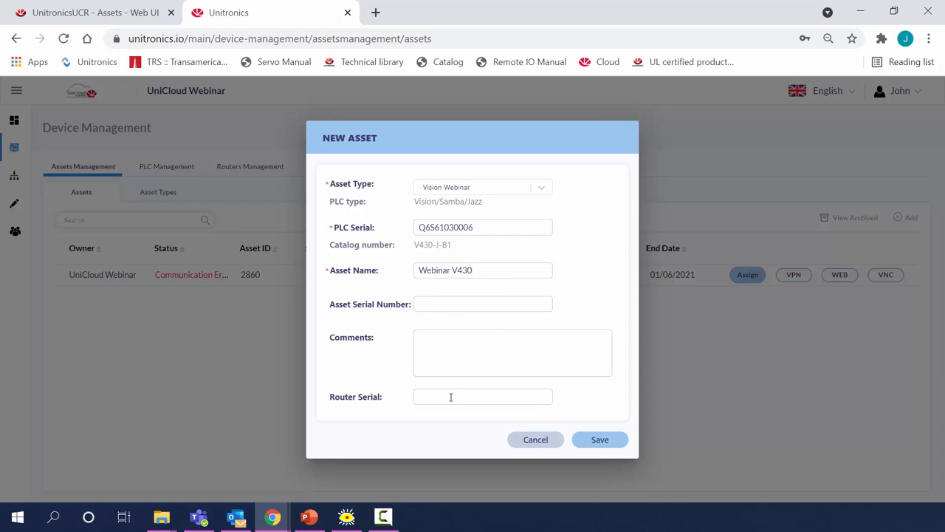
text(11)
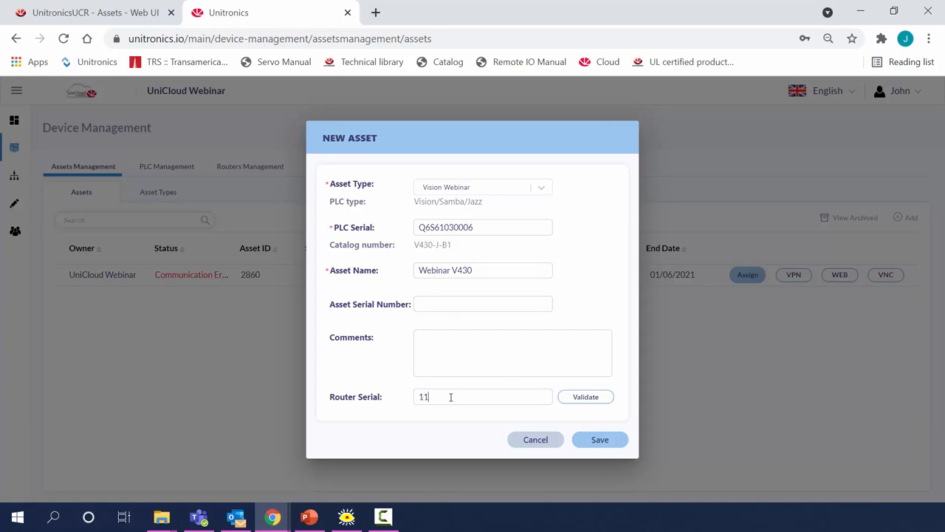
text(0)
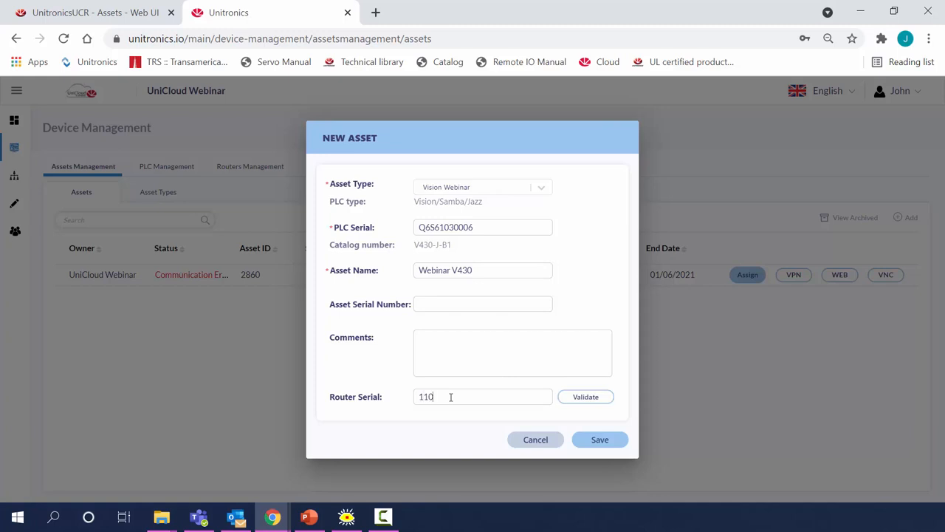
text(7)
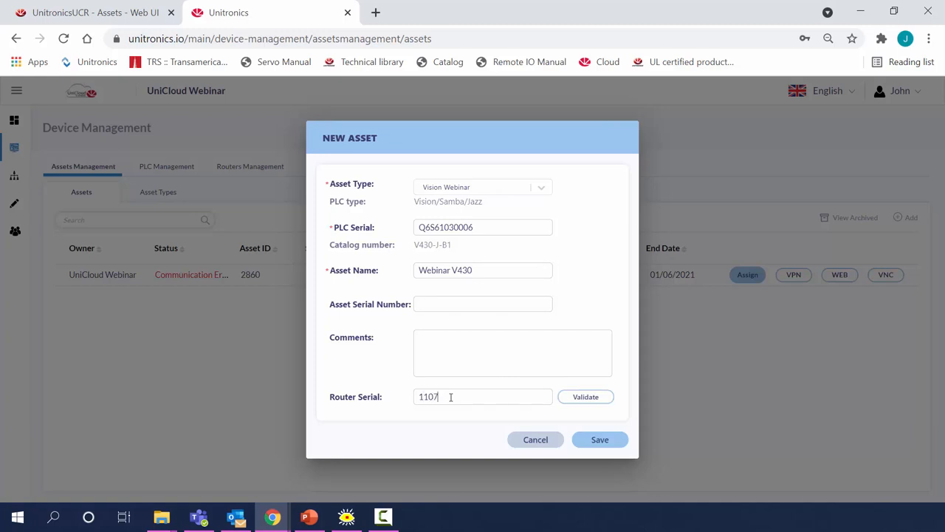
text(1)
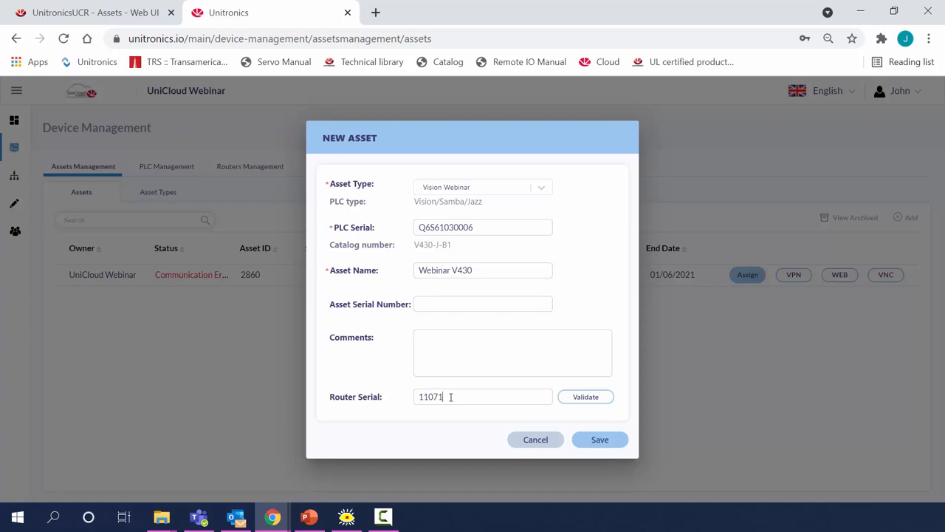
text(2)
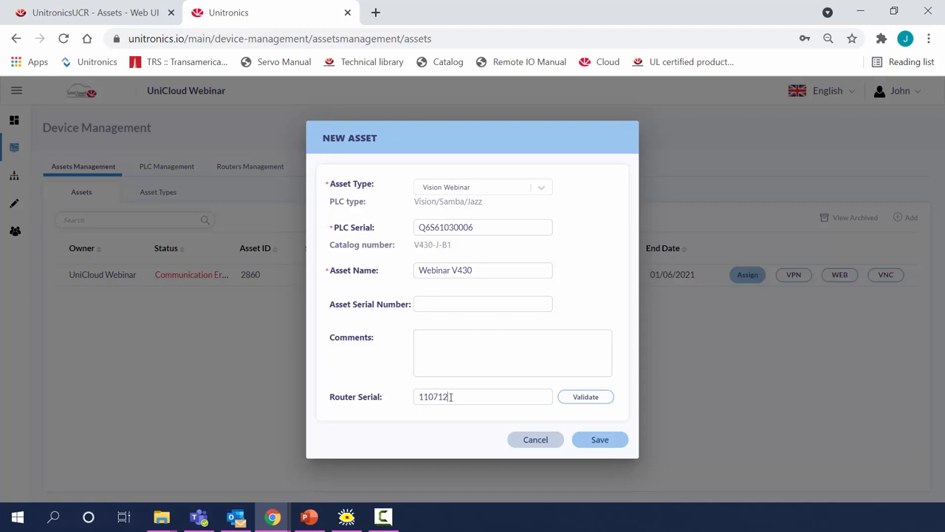
text(8)
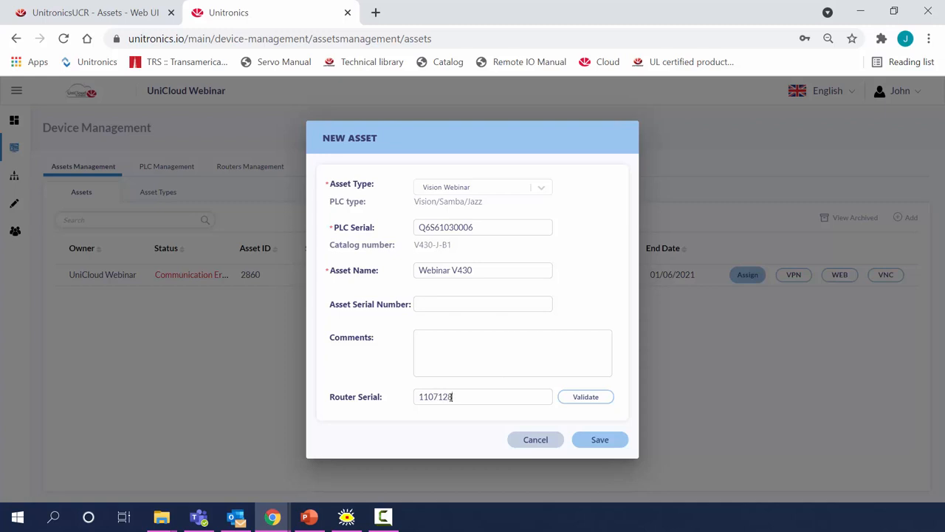
text(329)
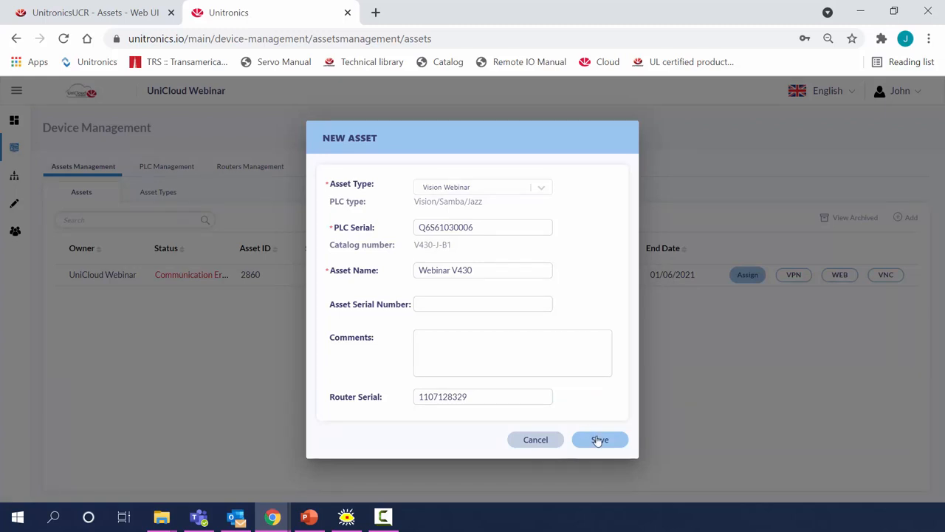
Step: Save the Webinar V430 asset and download its device certificate file
click(600, 440)
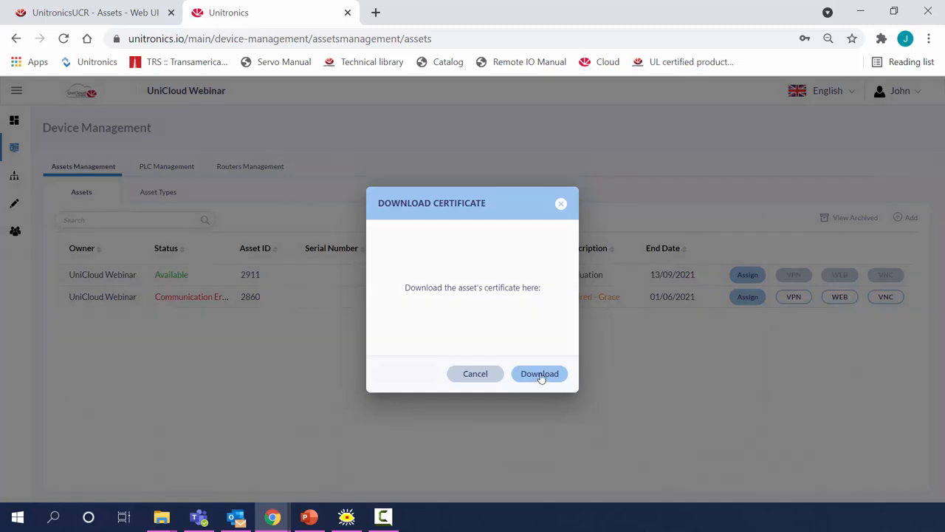
click(540, 373)
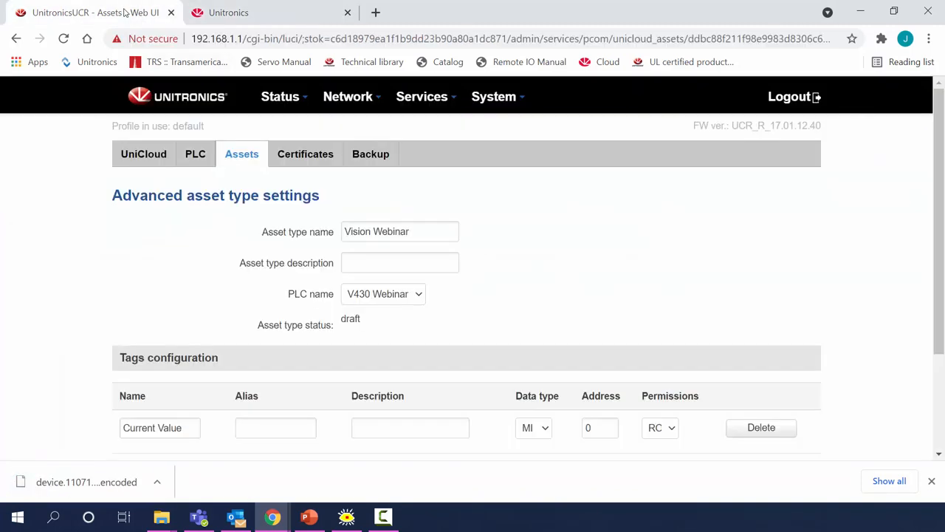
mouse_move(305, 154)
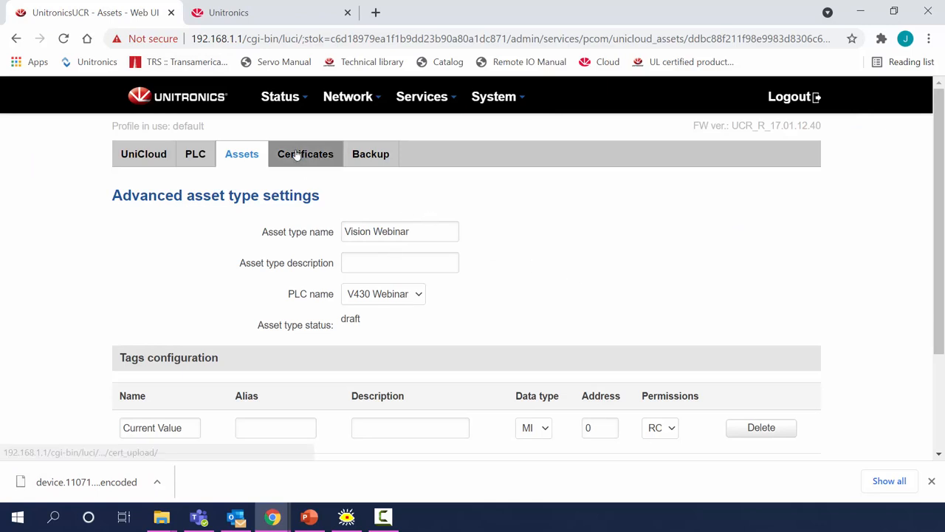
Step: Upload device.1107128329.encoded from Downloads on the router's Certificates page
click(306, 153)
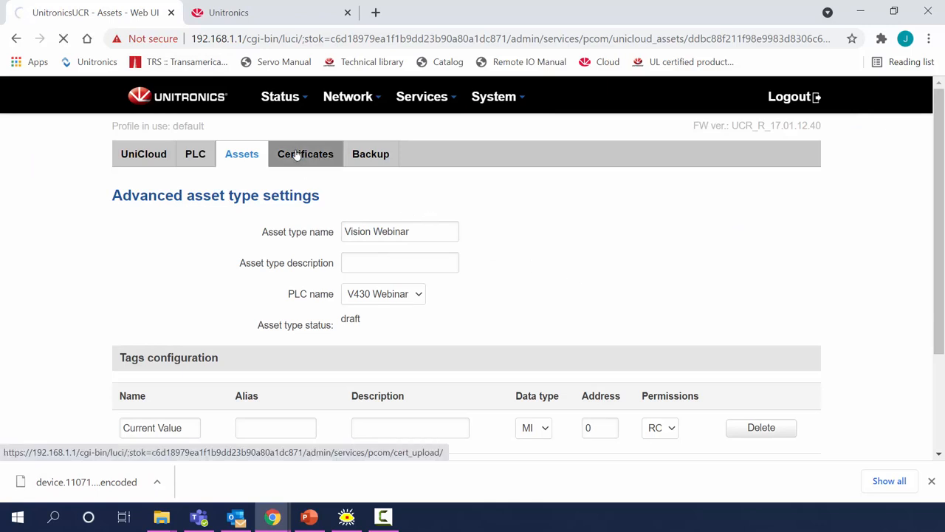
click(305, 154)
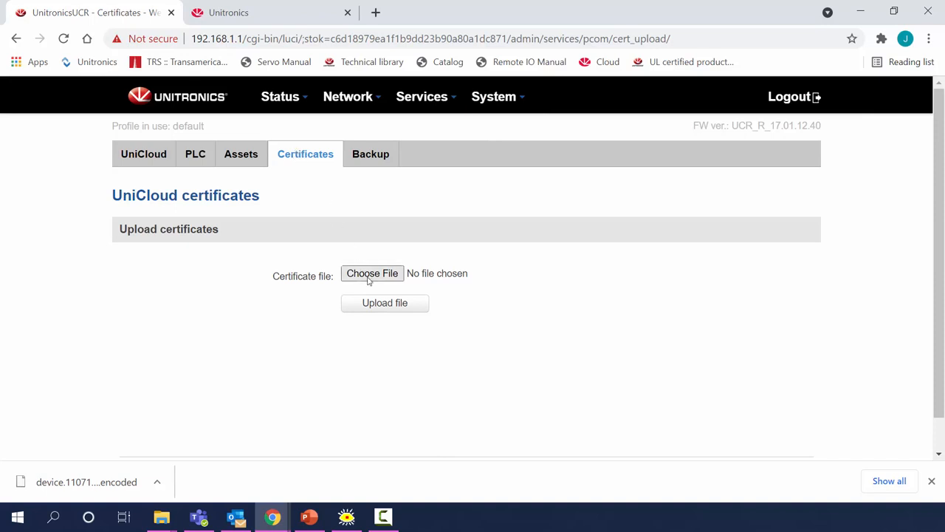
click(372, 273)
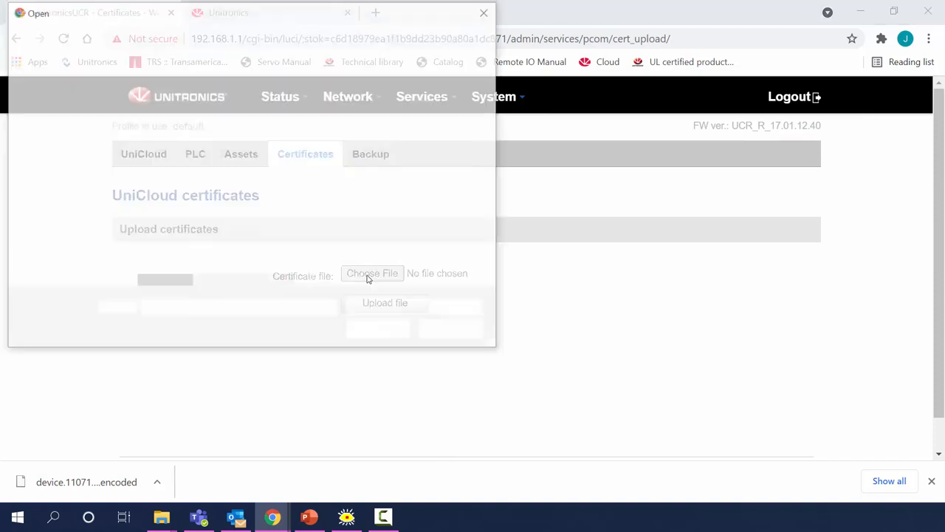
click(372, 272)
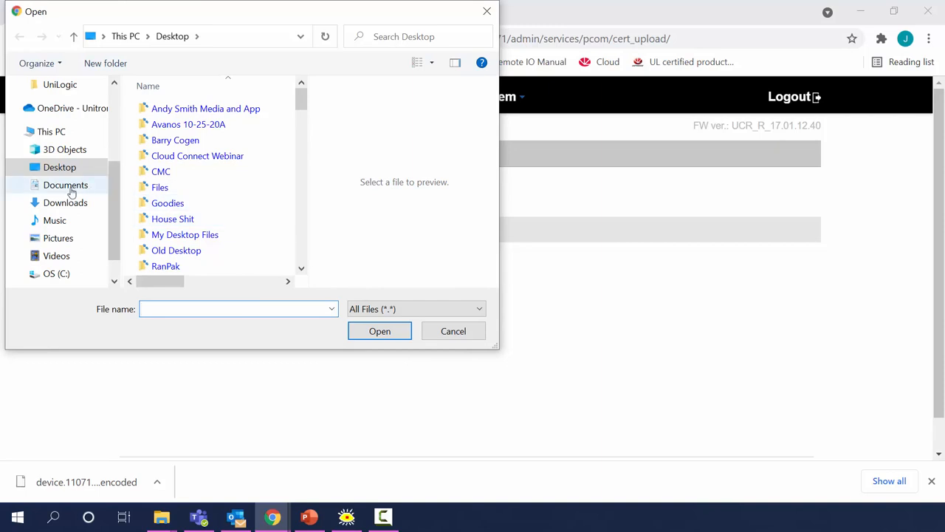
click(65, 203)
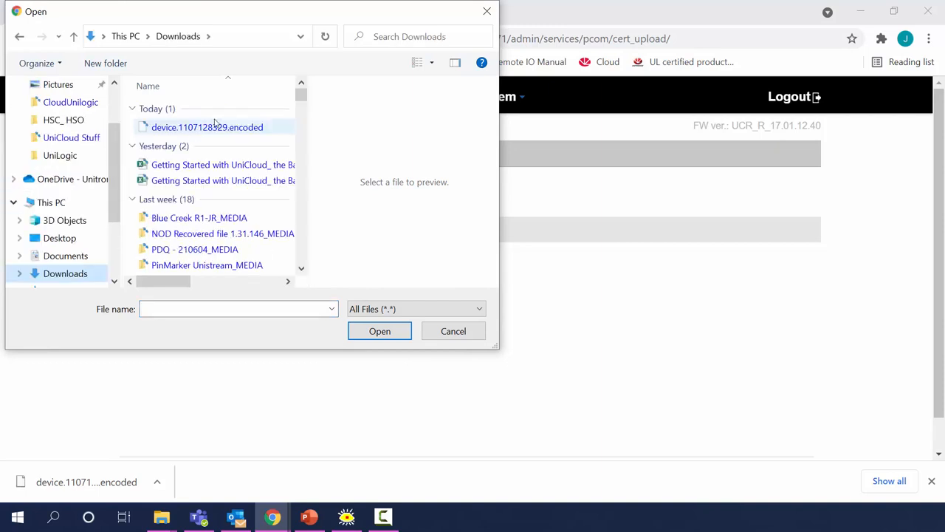
click(379, 331)
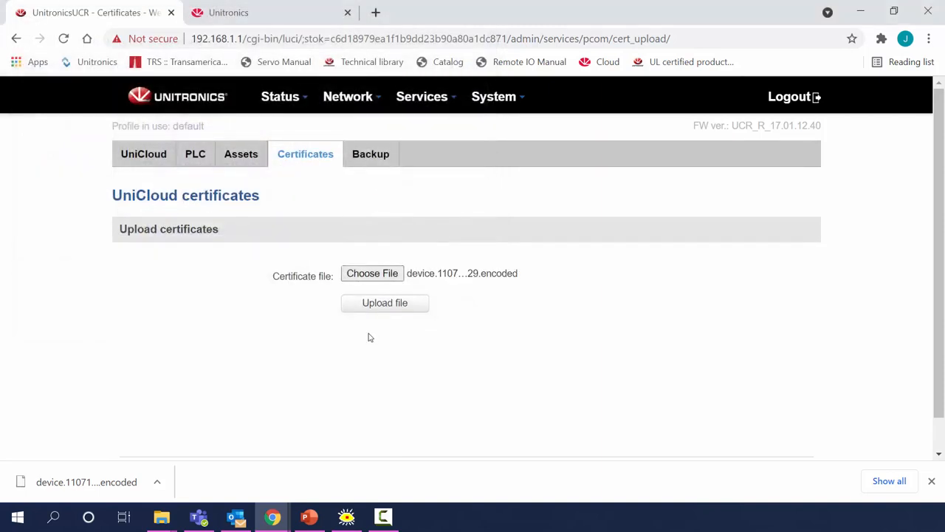
click(384, 303)
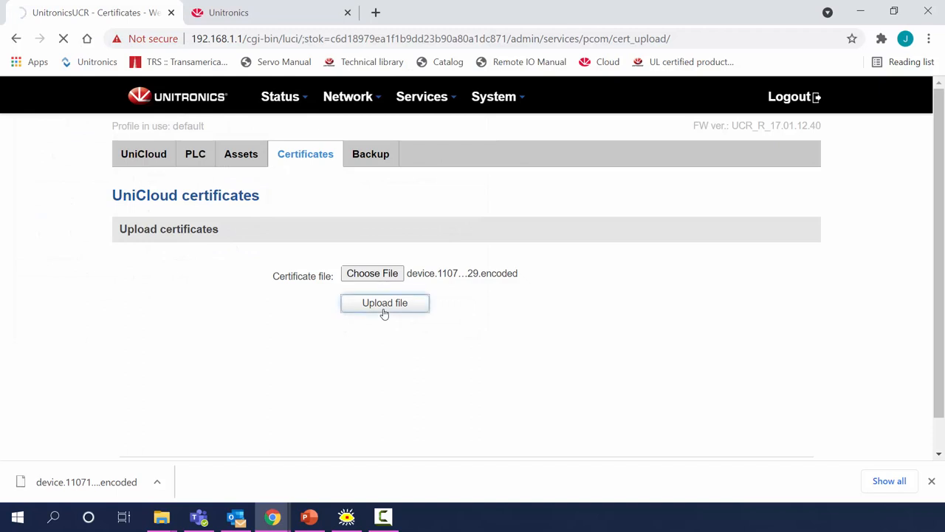
click(384, 303)
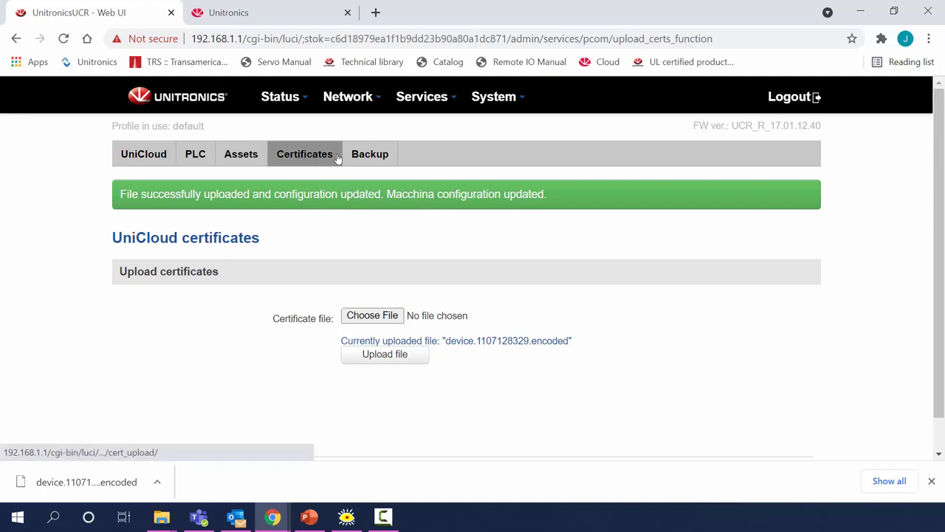
Step: Reload the UniCloud assets list until Webinar V430 (ID 2916) shows Connected
click(271, 12)
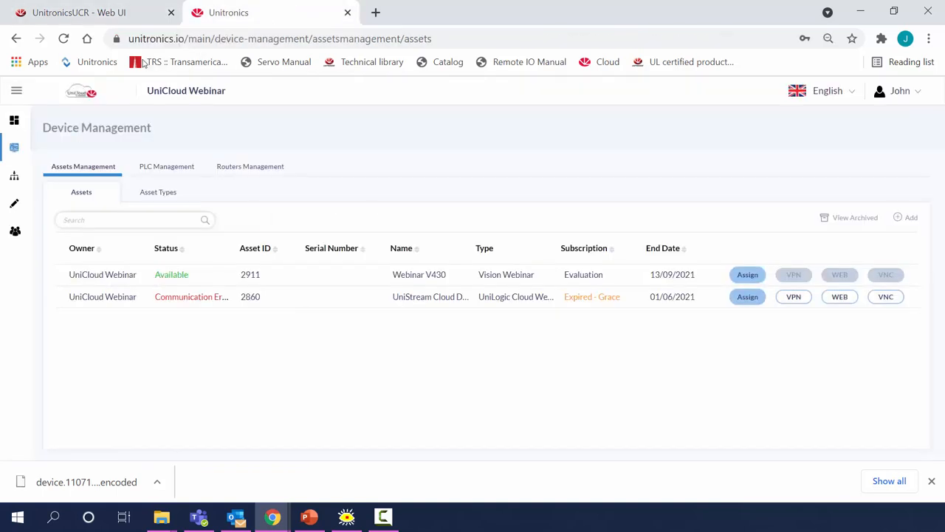
click(64, 38)
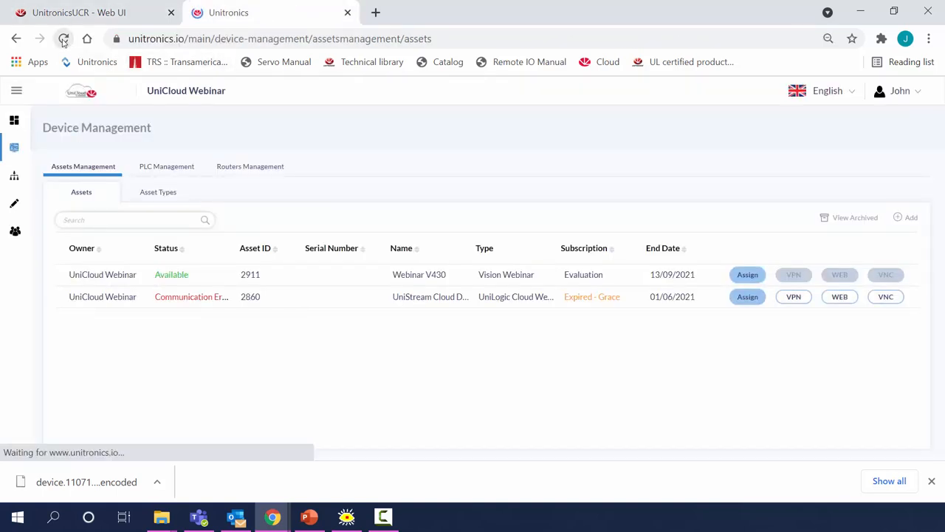
click(63, 38)
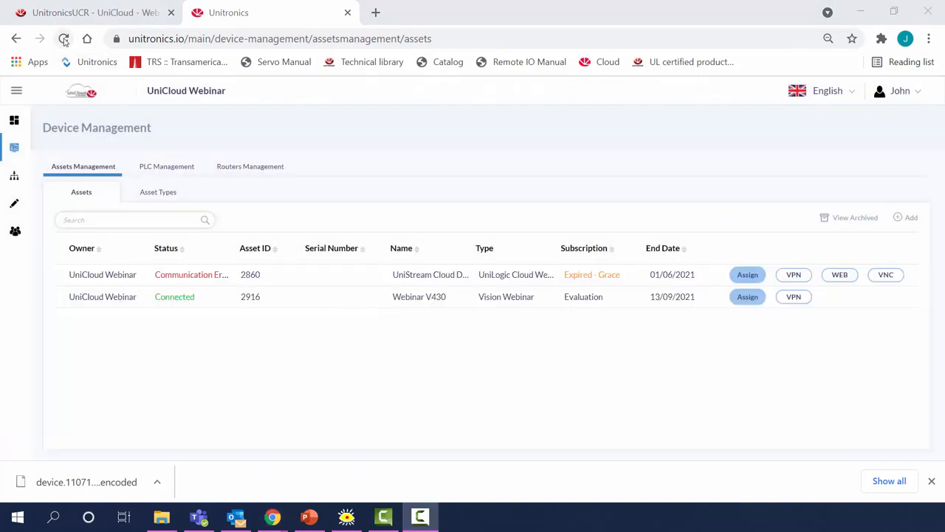
mouse_move(64, 39)
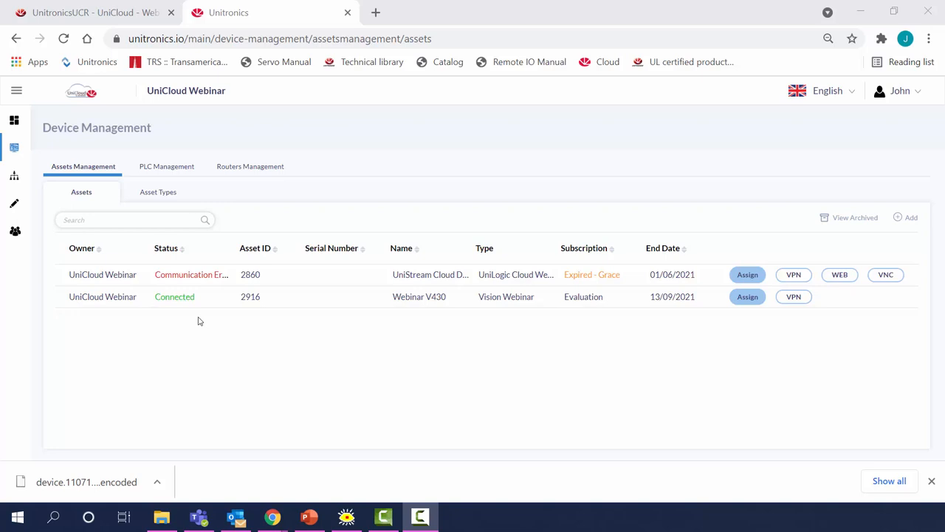
mouse_move(188, 348)
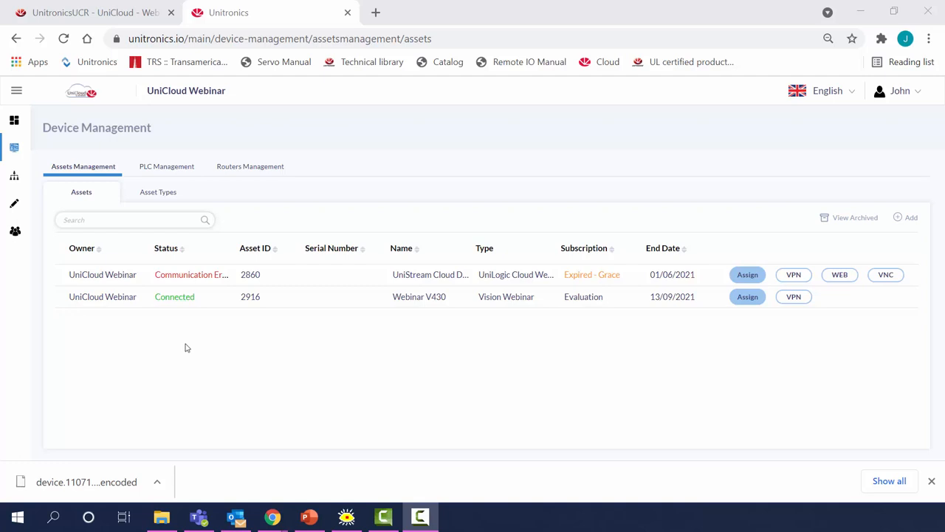
Step: Start a new dashboard named 'Vision Data' in the Dashboard editor
click(15, 205)
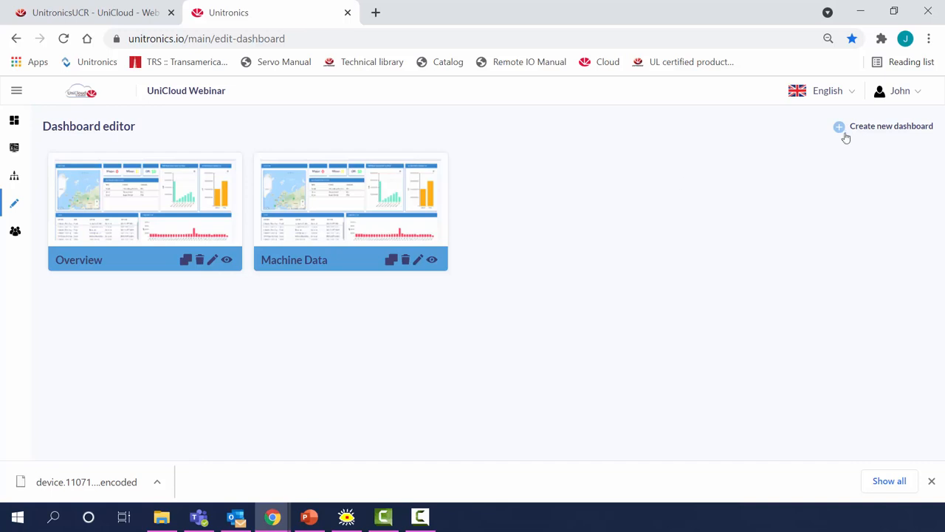
click(839, 126)
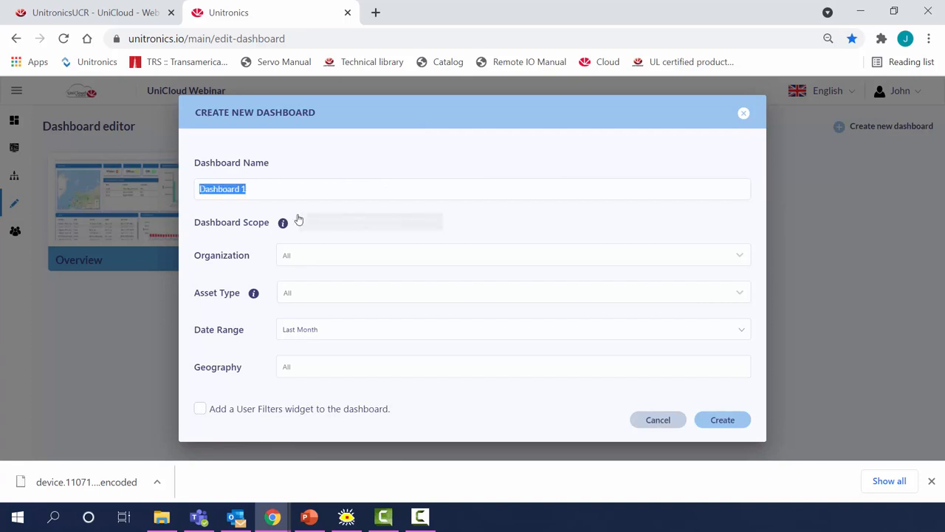
text(Visi)
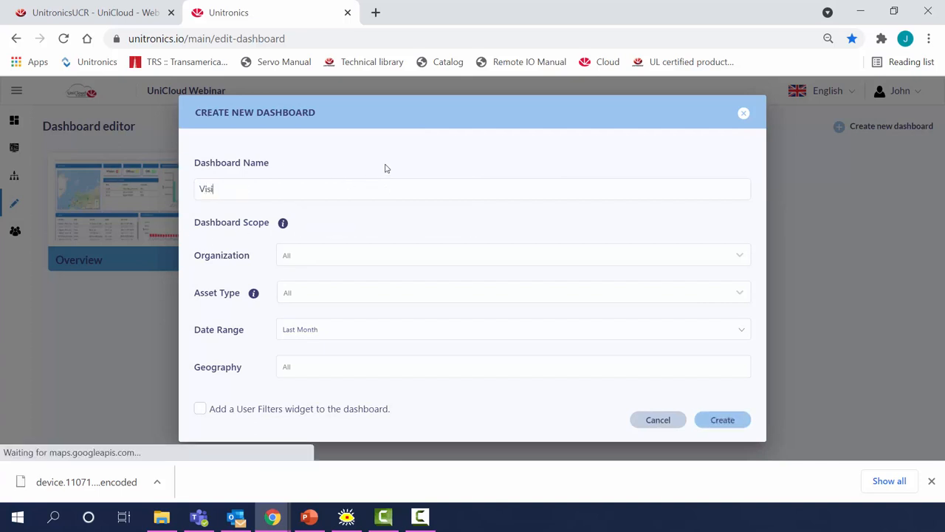
text(on Data)
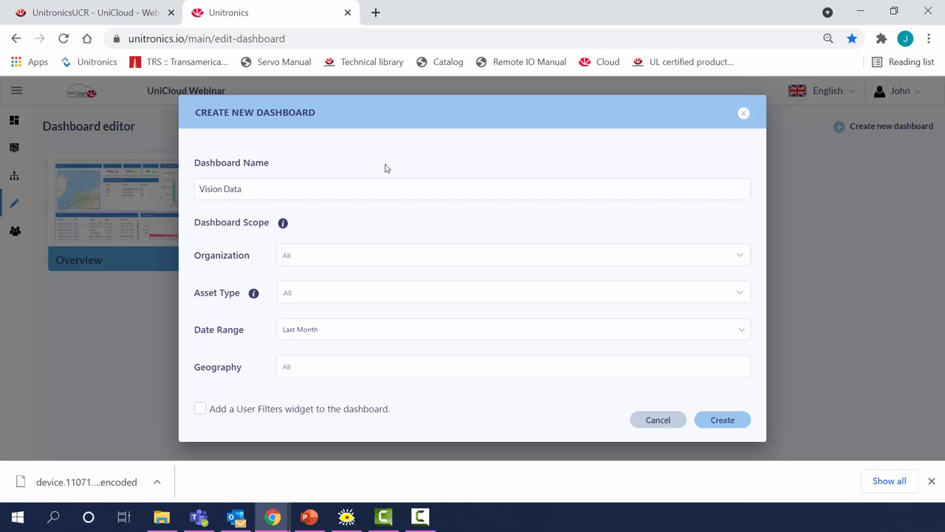
click(472, 189)
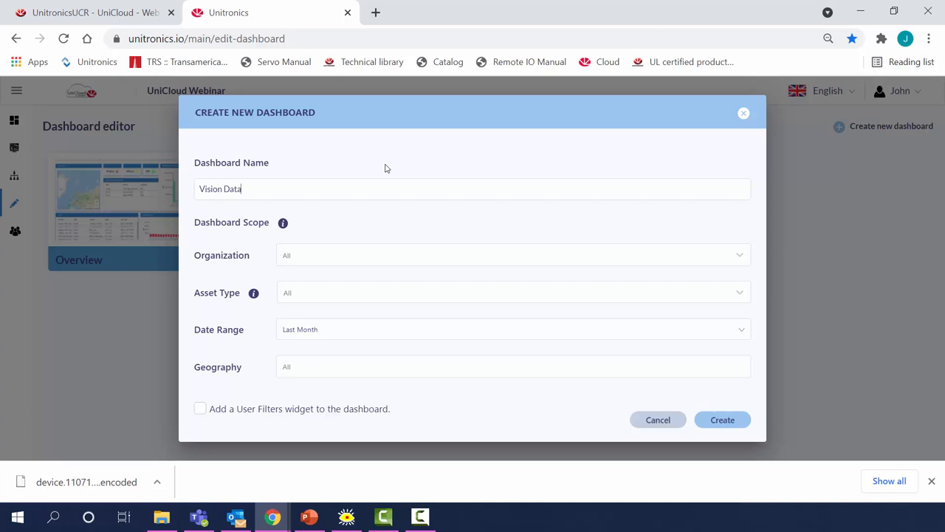
mouse_move(683, 400)
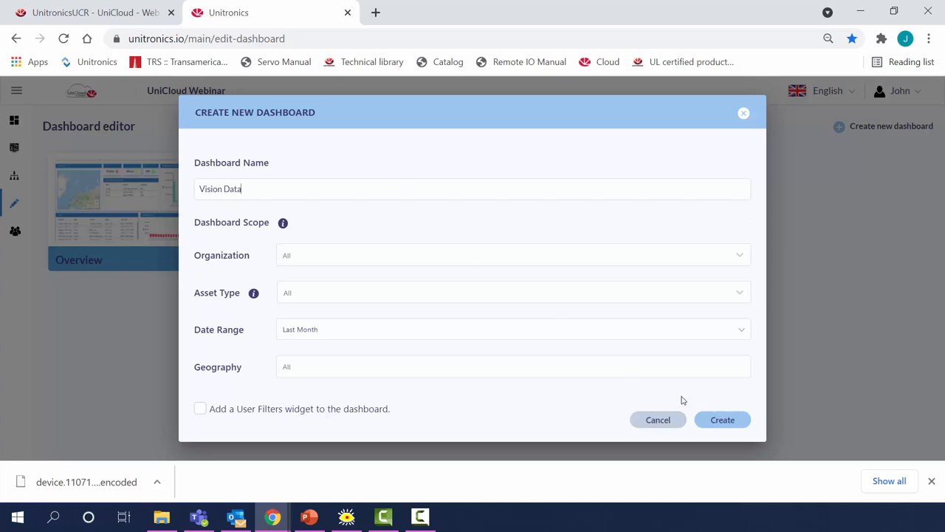
Step: Create the Vision Data dashboard and drag a Radial Gauge widget onto its canvas
click(722, 420)
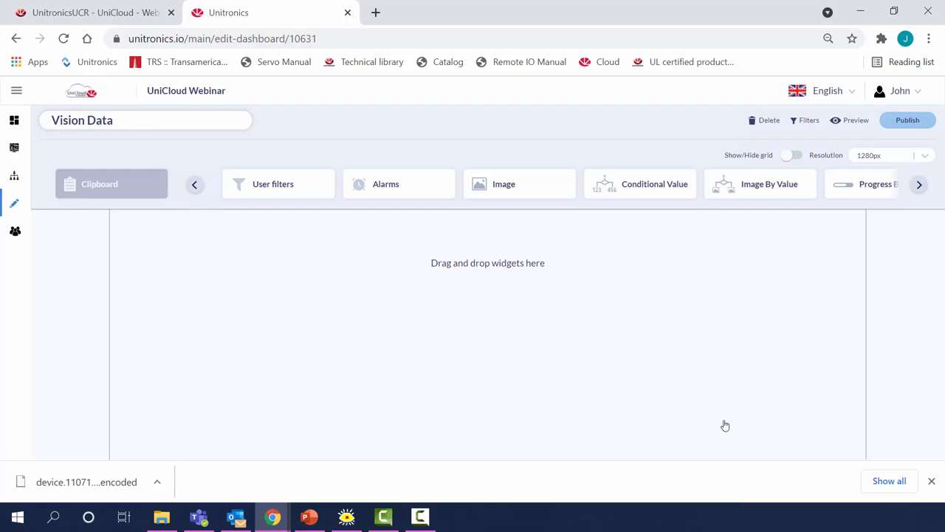
mouse_move(770, 338)
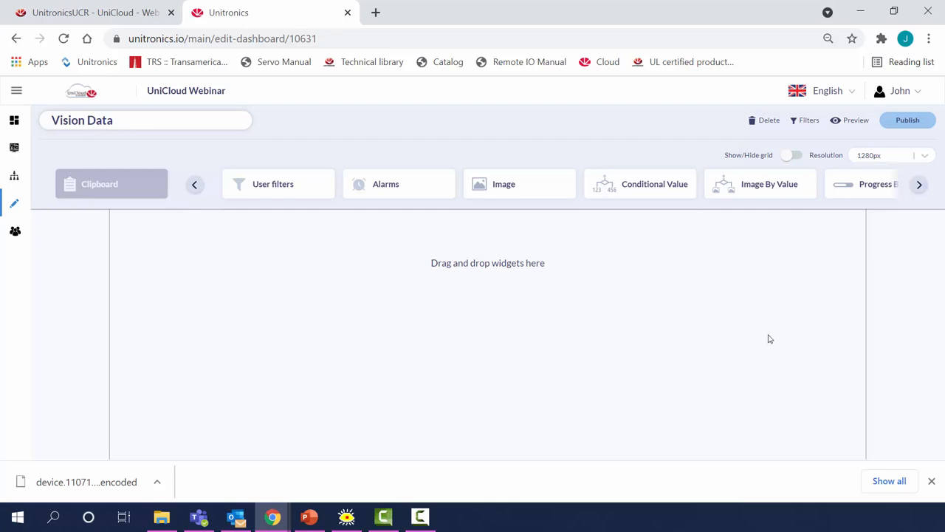
click(919, 184)
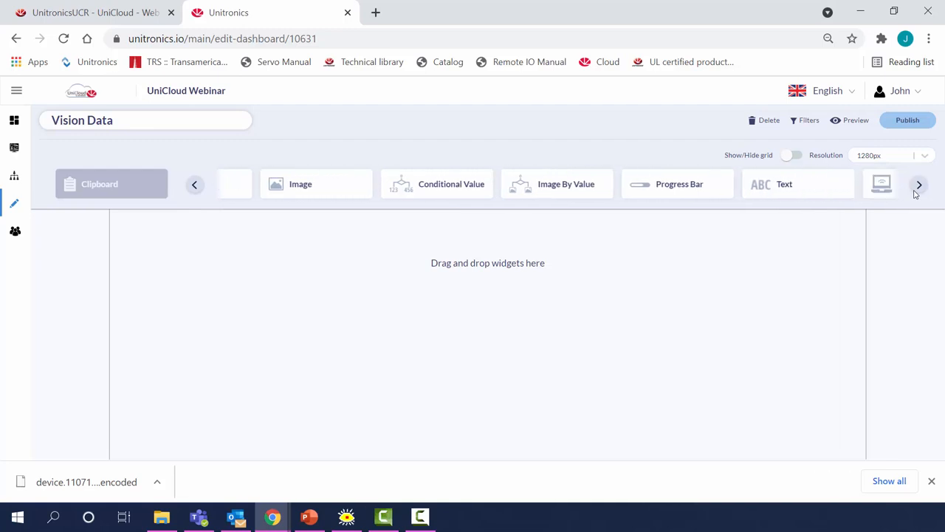
click(919, 184)
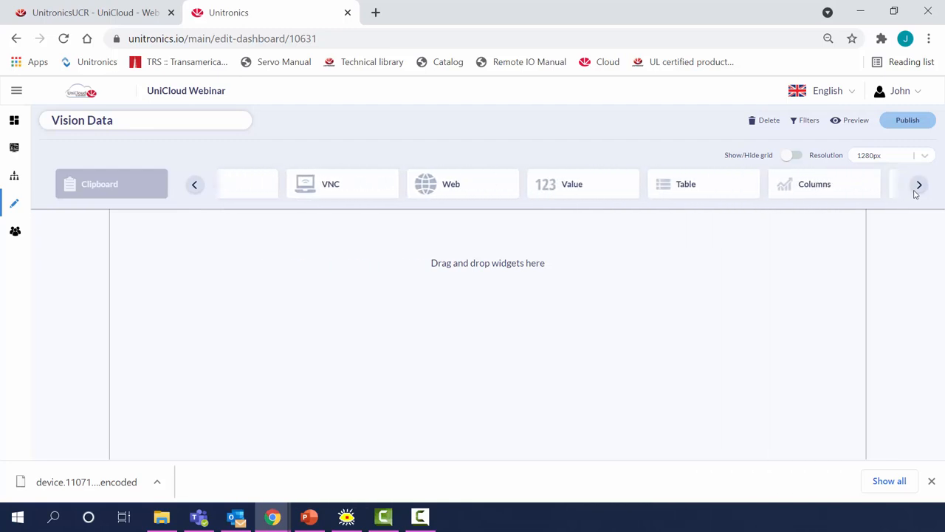
click(919, 183)
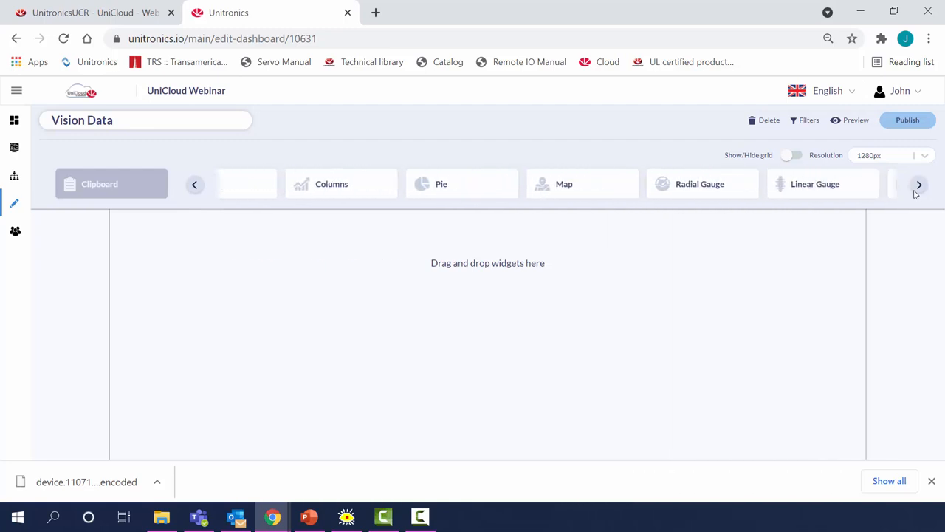
drag(700, 184, 301, 295)
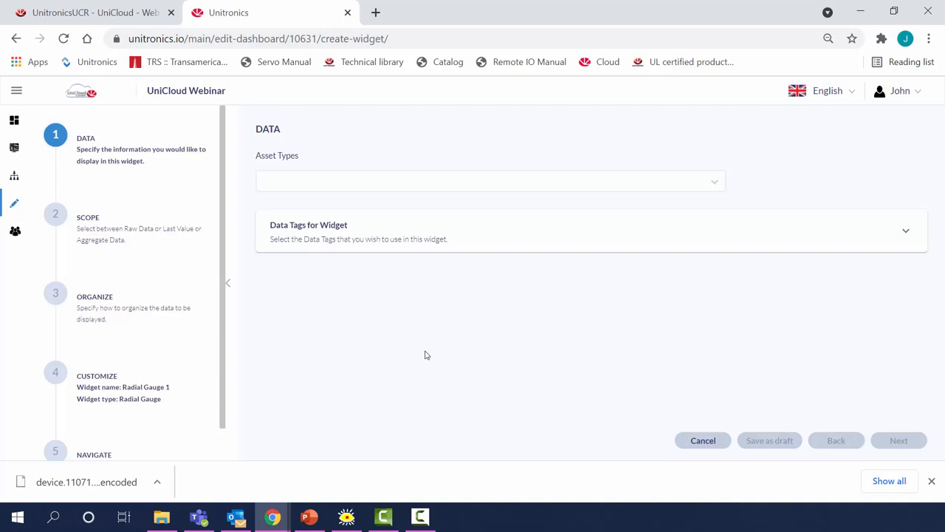
Step: Feed the gauge from asset type Vision Webinar using the Current Value tag
click(490, 181)
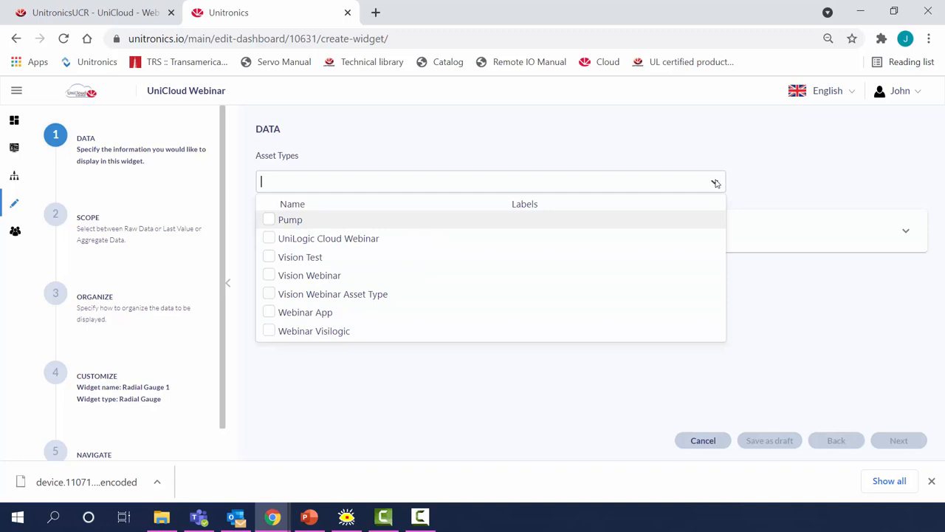
mouse_move(426, 226)
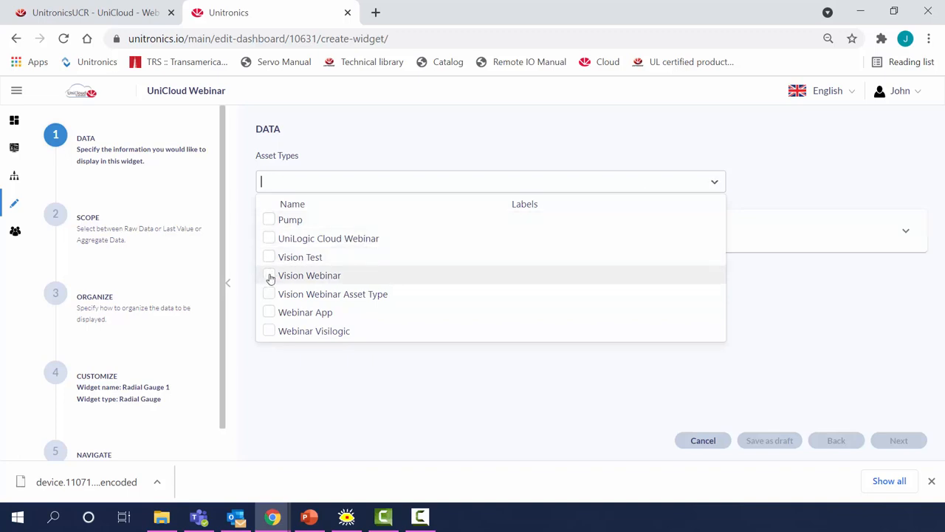
click(269, 275)
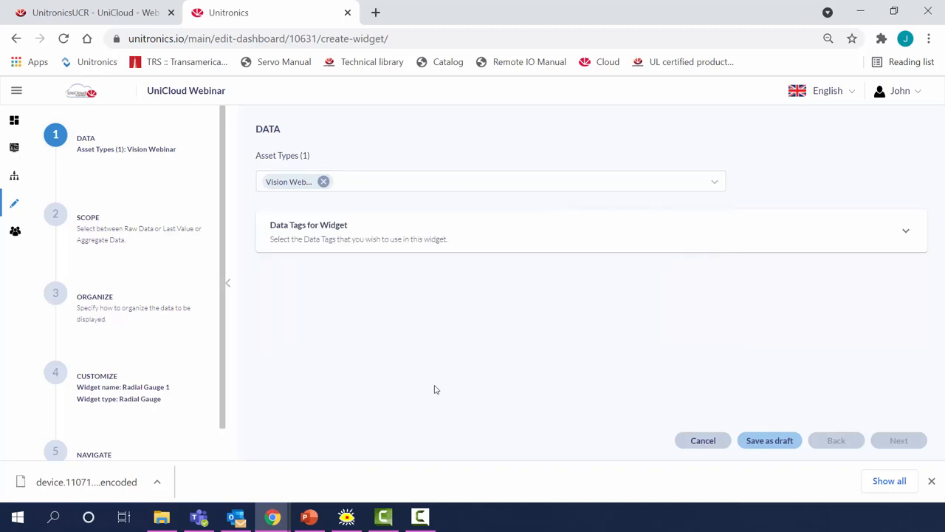
mouse_move(870, 237)
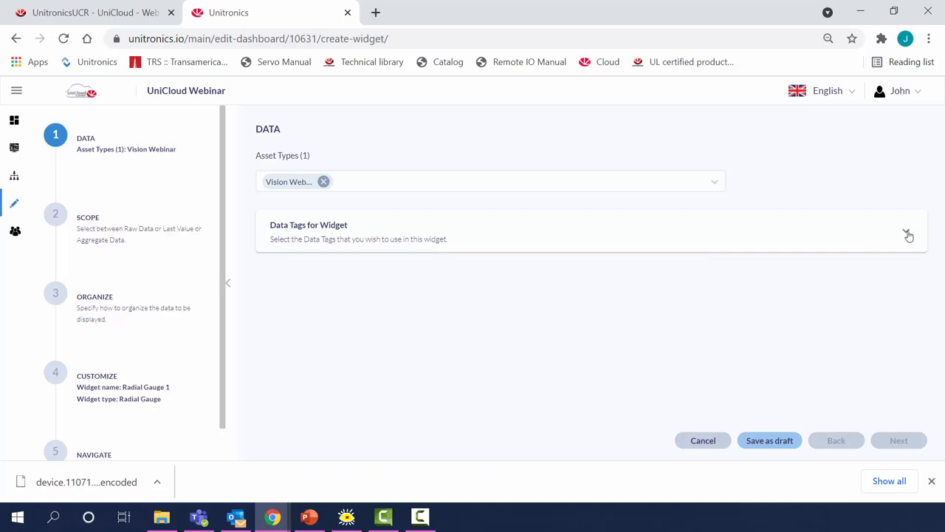
click(908, 234)
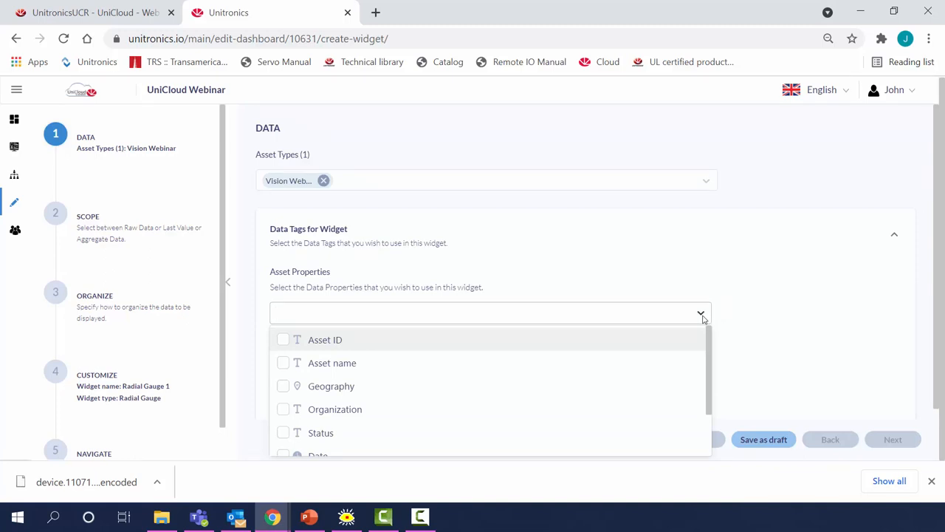
click(701, 313)
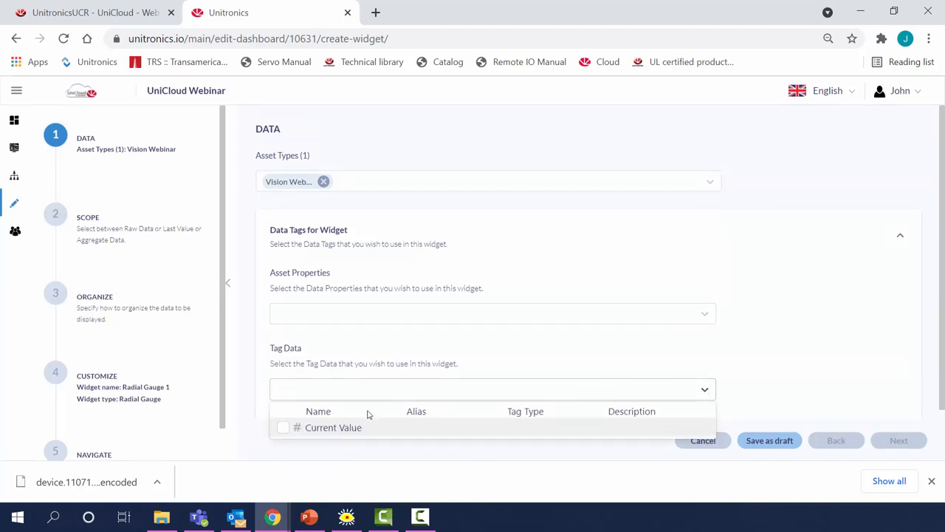
click(282, 427)
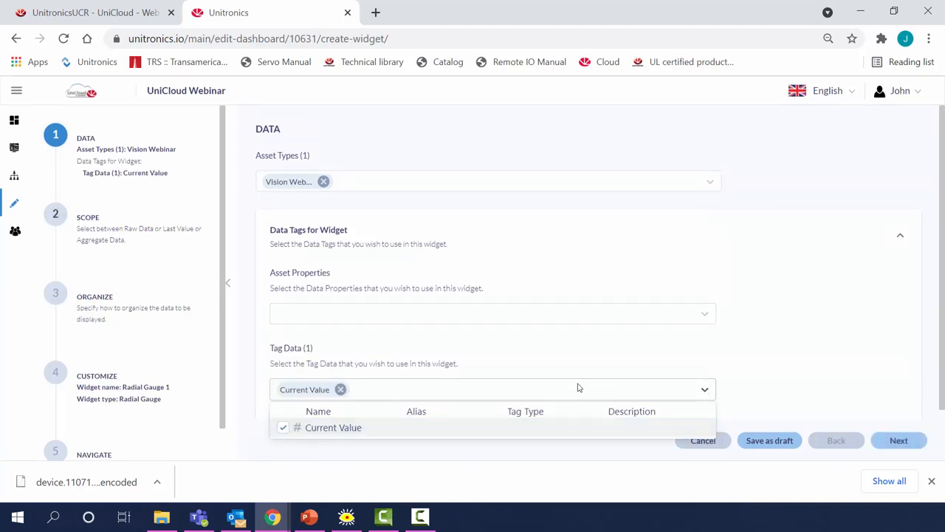
mouse_move(766, 383)
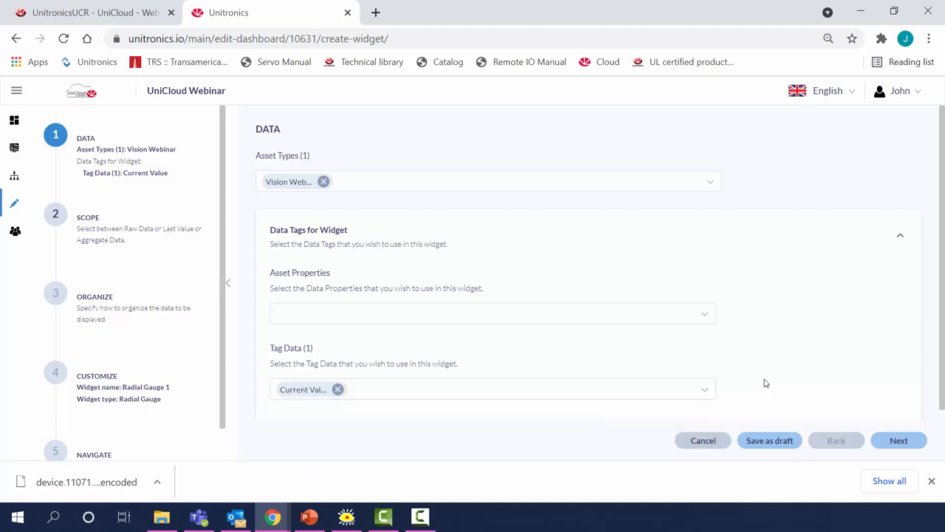
click(899, 441)
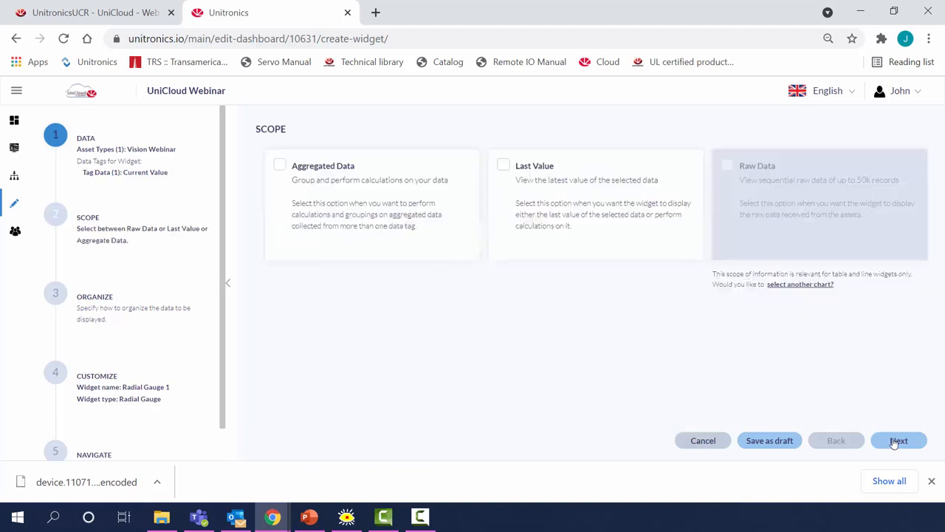
Step: Set the gauge to Last Value scope with Current Value as its metric
click(898, 440)
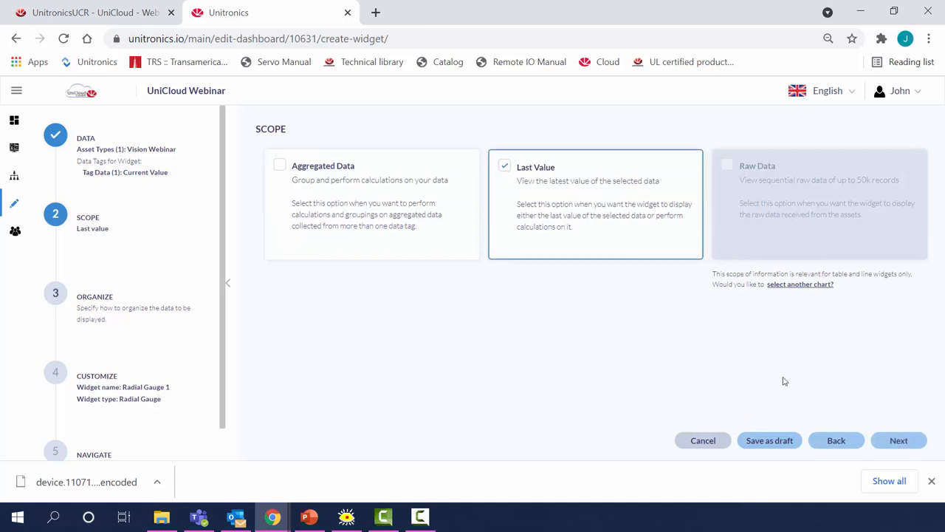
mouse_move(899, 440)
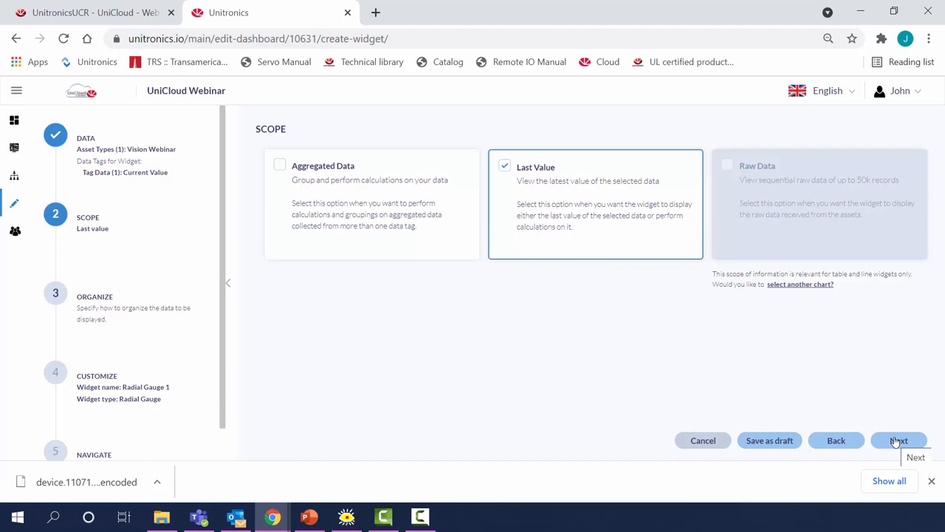
click(899, 440)
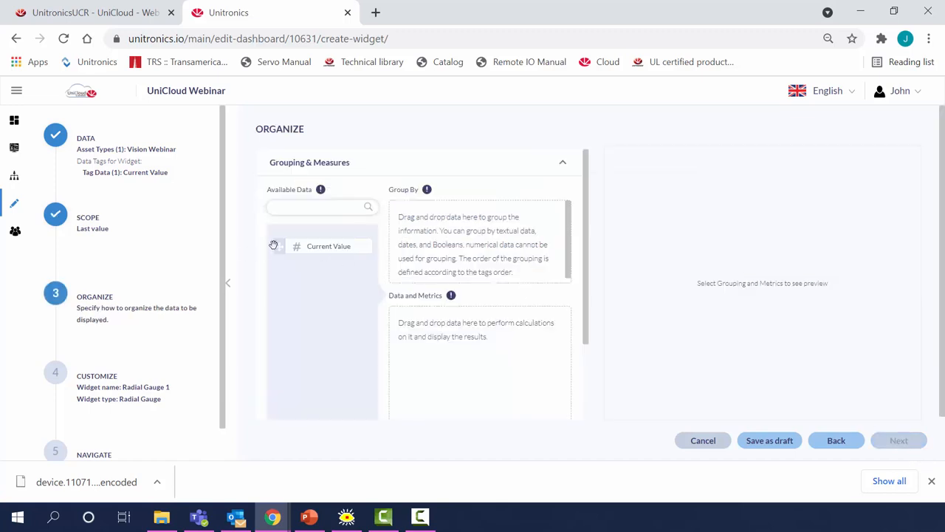
drag(329, 246, 452, 327)
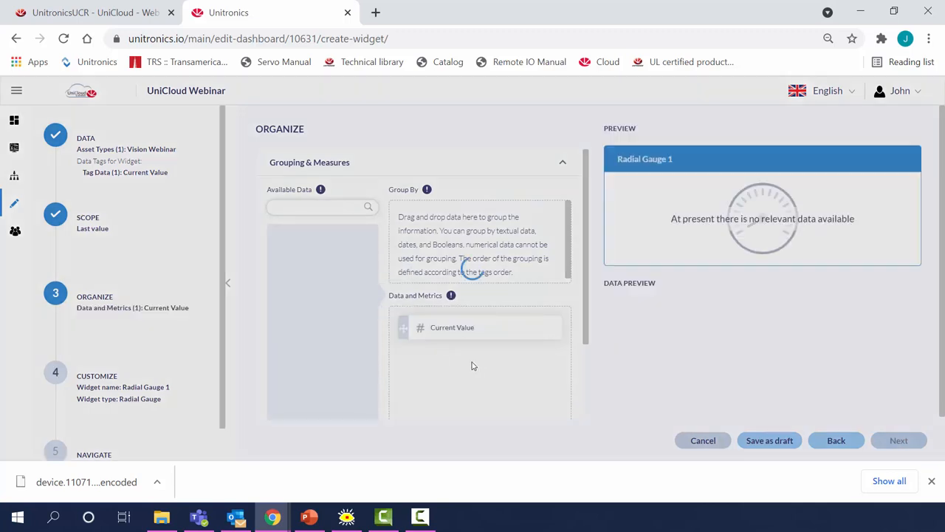
click(899, 440)
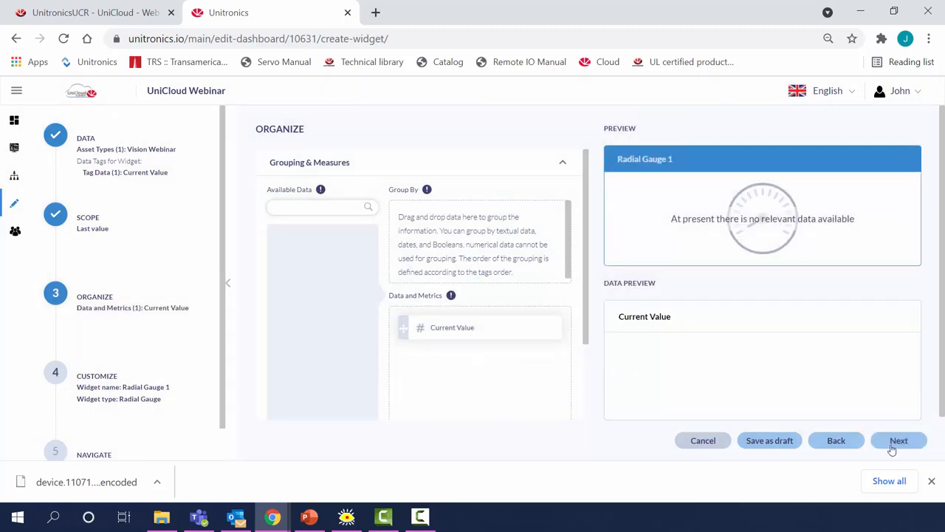
click(899, 440)
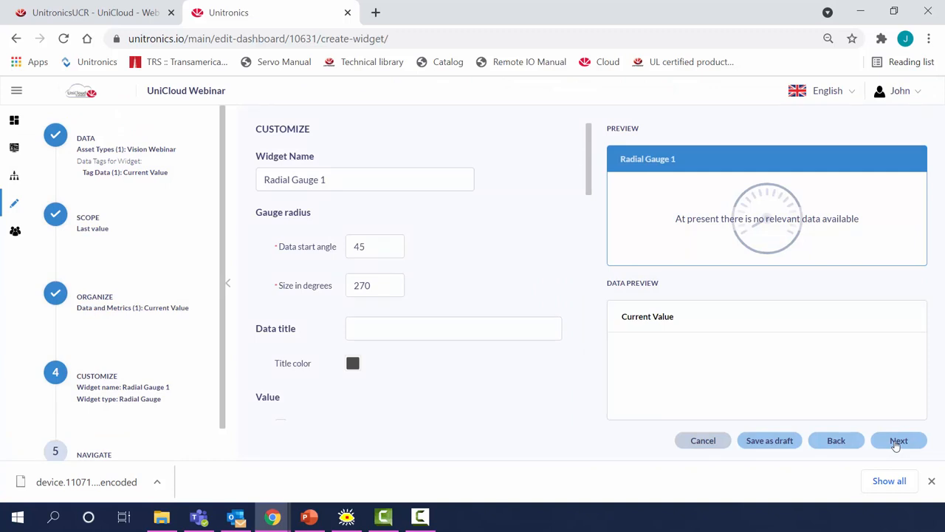
Step: Rename the gauge widget to 'Current Value Gauge' and move past its customize settings
triple_click(365, 180)
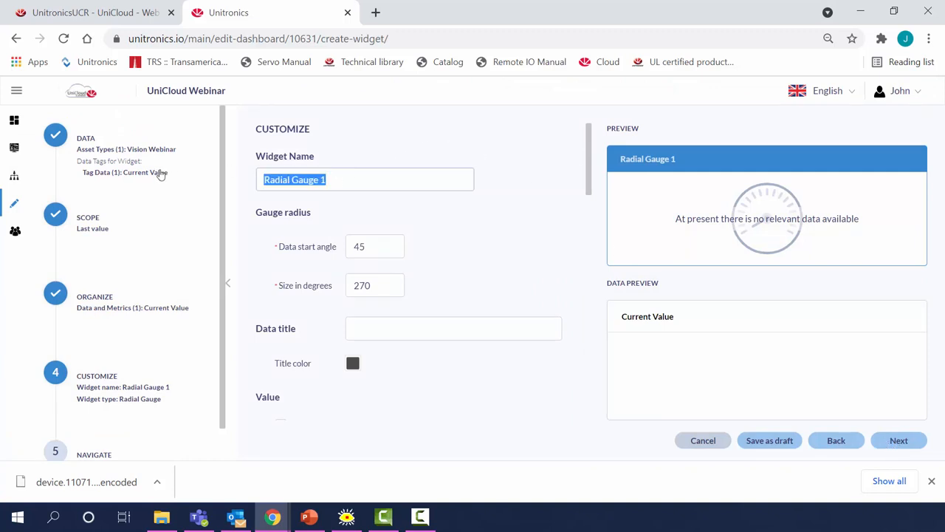
text(Current Value)
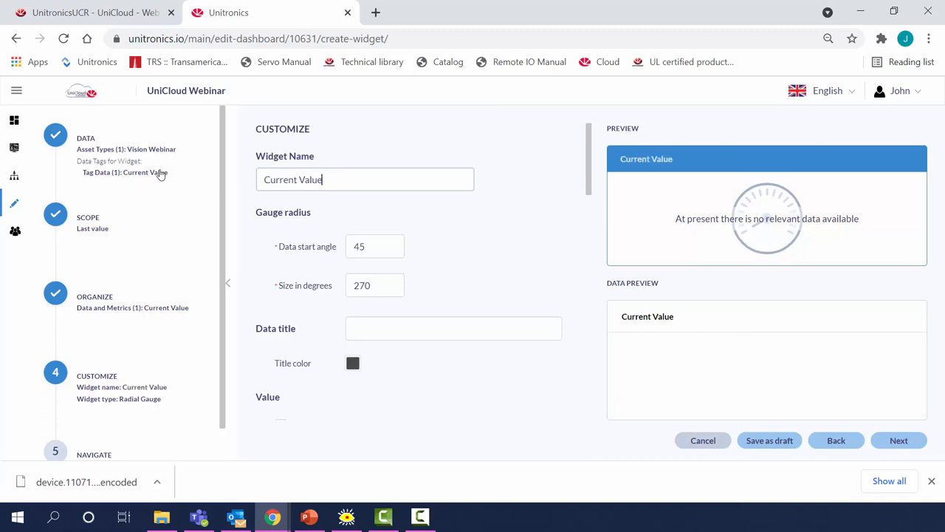
text(G)
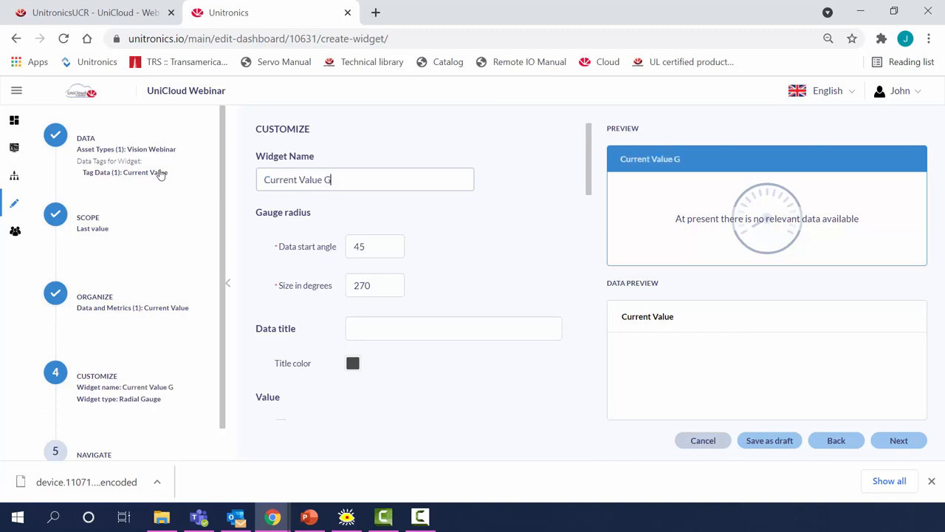
text(auge)
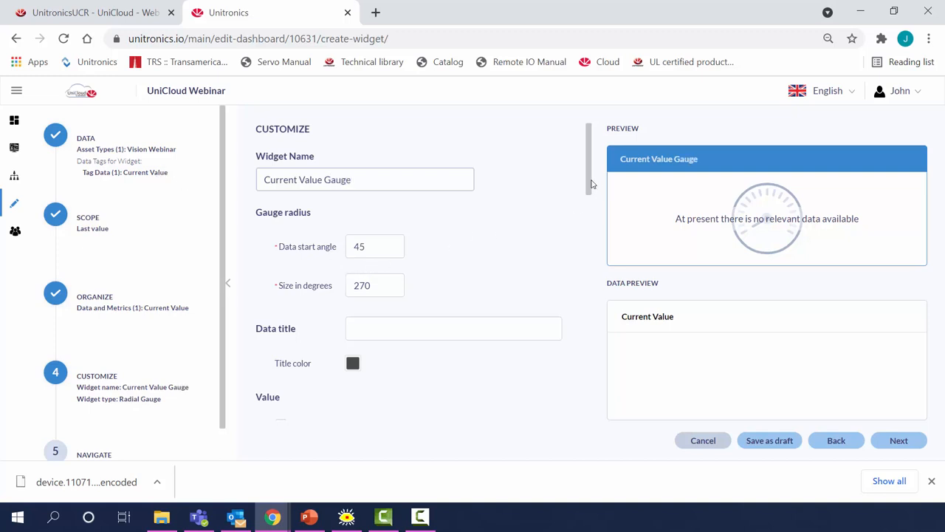
scroll(down, 3)
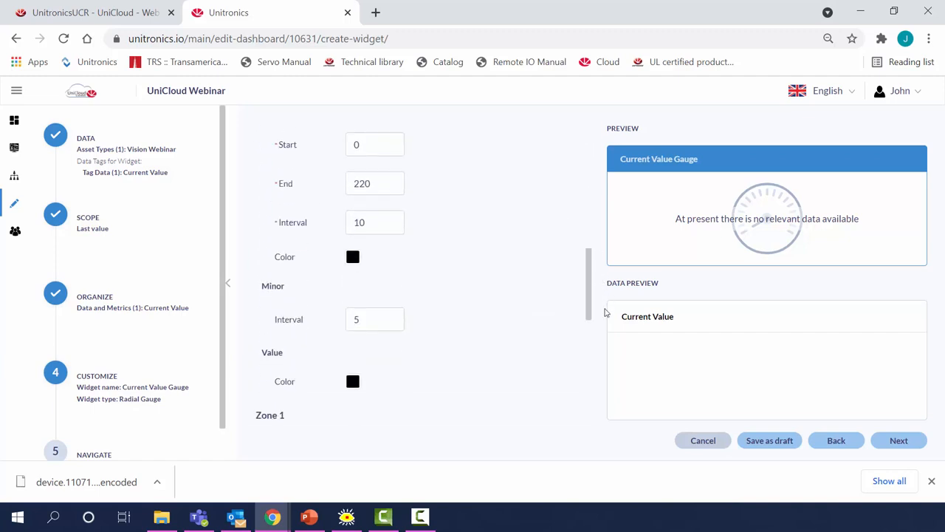
scroll(down, 3)
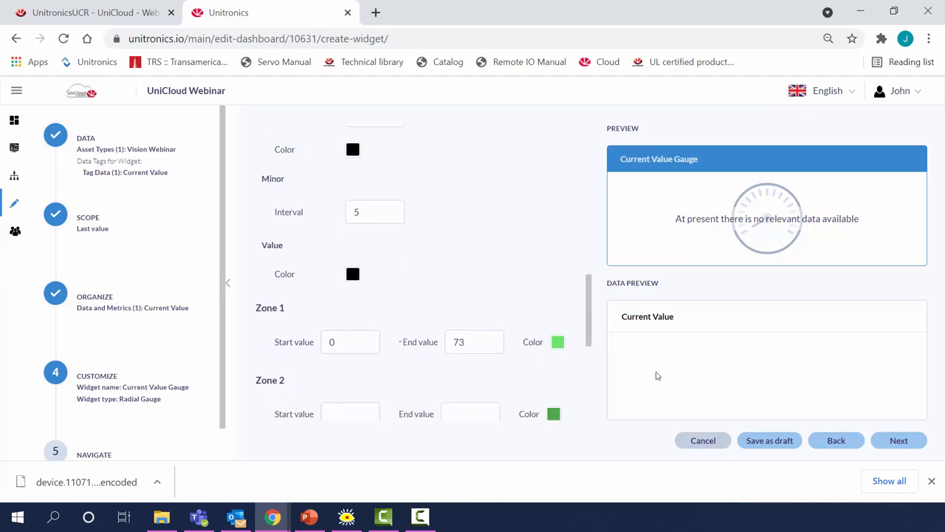
scroll(down, 3)
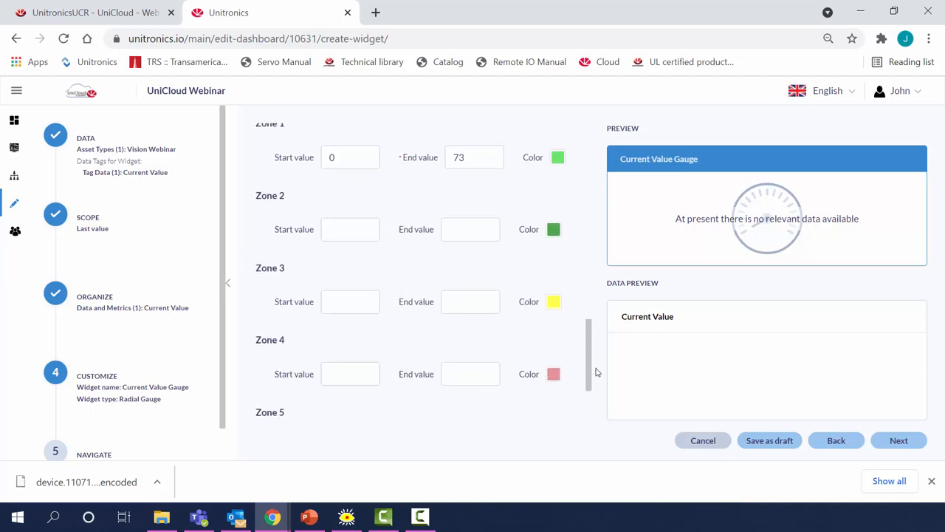
mouse_move(899, 440)
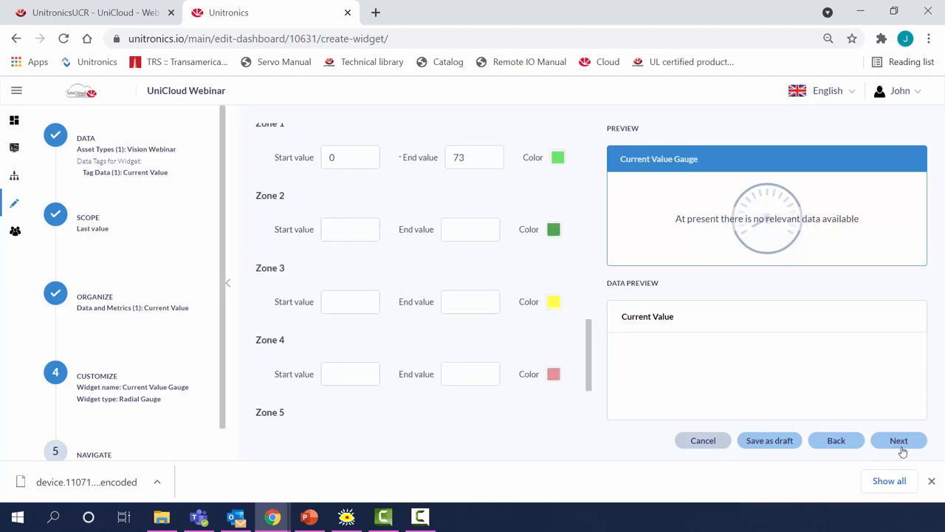
click(898, 440)
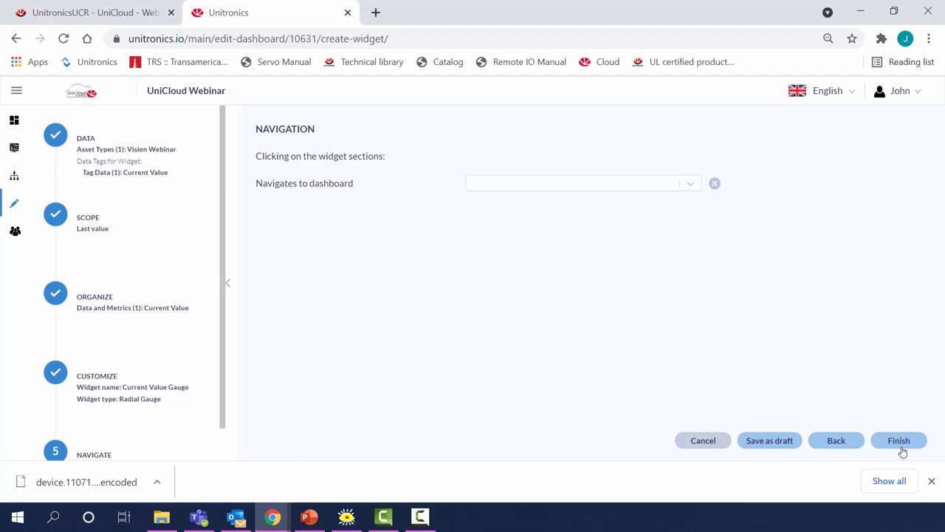
Step: Finish the Current Value Gauge widget, enlarge it, and move it to the canvas top-left
click(899, 440)
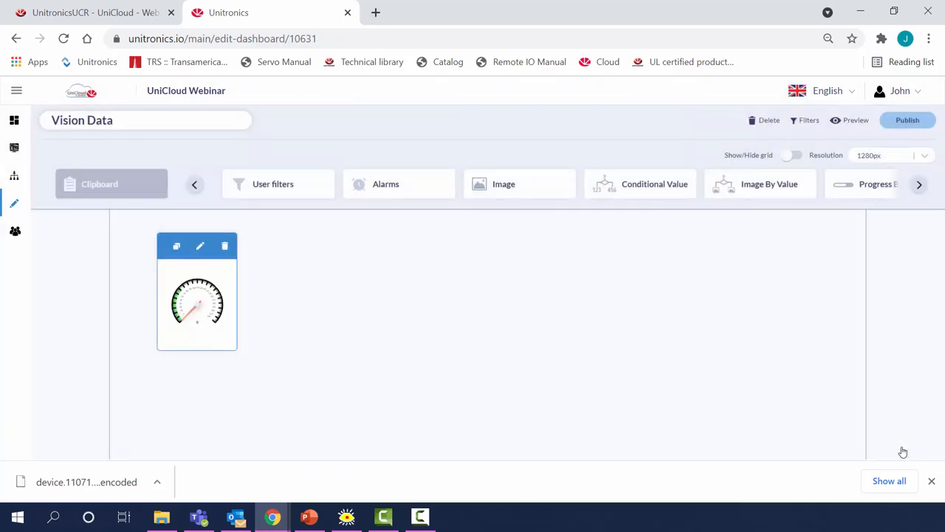
mouse_move(236, 349)
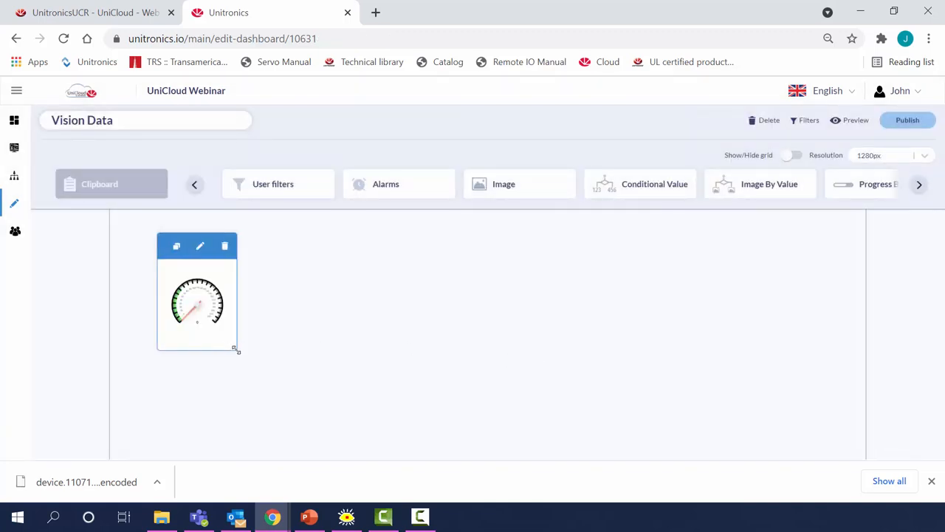
drag(235, 348, 401, 458)
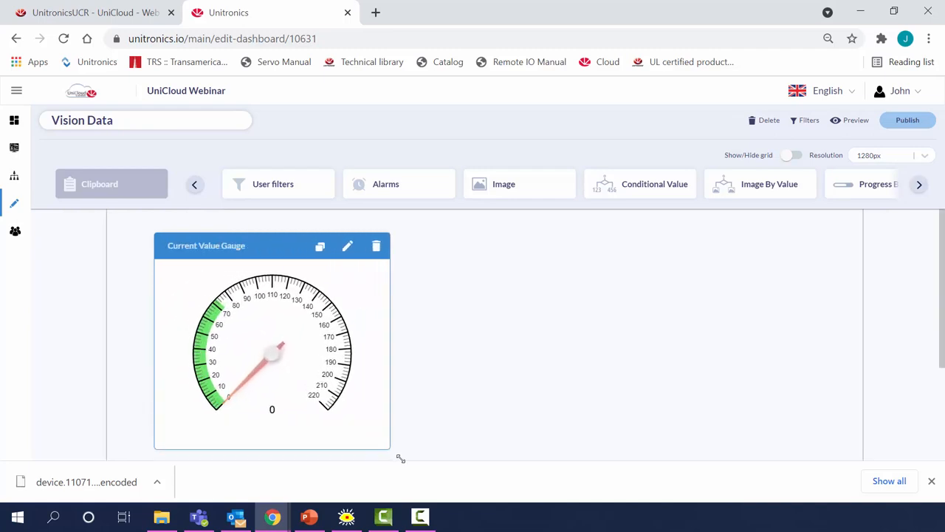
drag(272, 245, 236, 231)
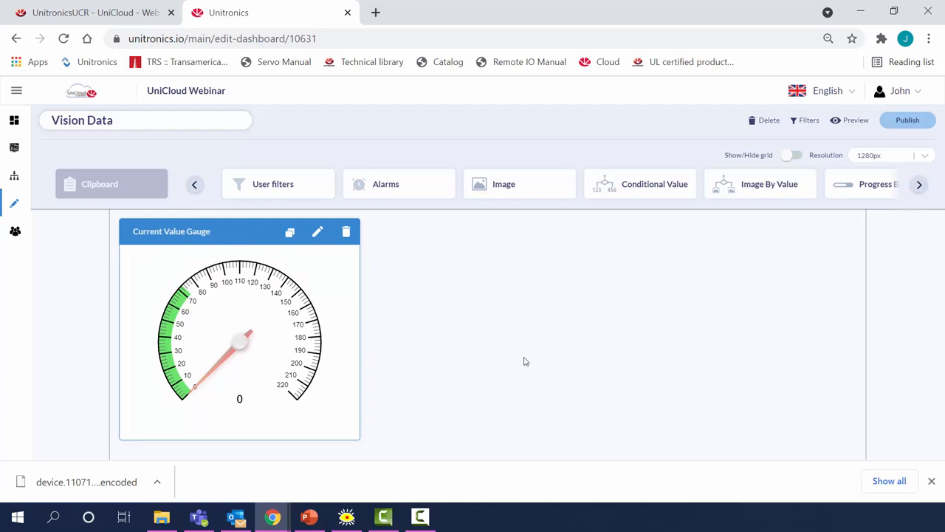
mouse_move(921, 190)
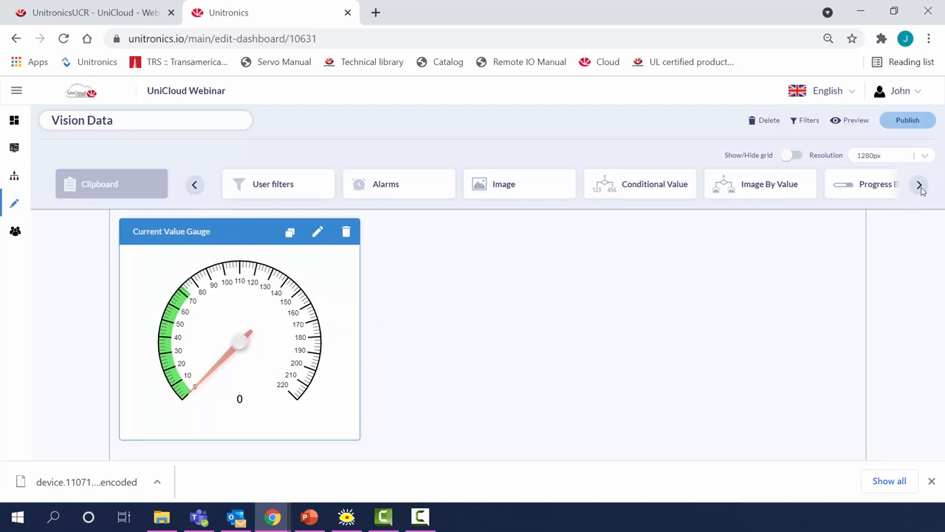
Step: Add a Line widget using the Vision Webinar asset type and its Current Value tag
click(920, 184)
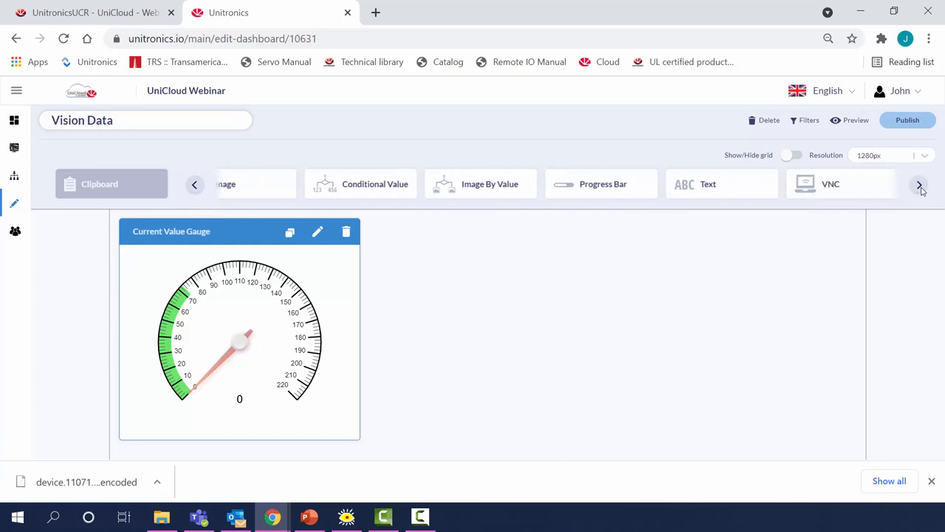
click(919, 184)
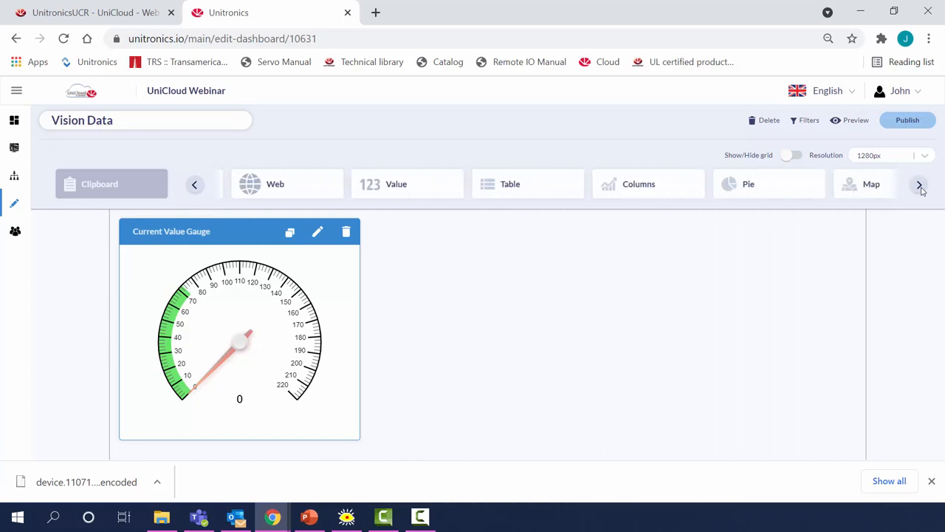
click(919, 185)
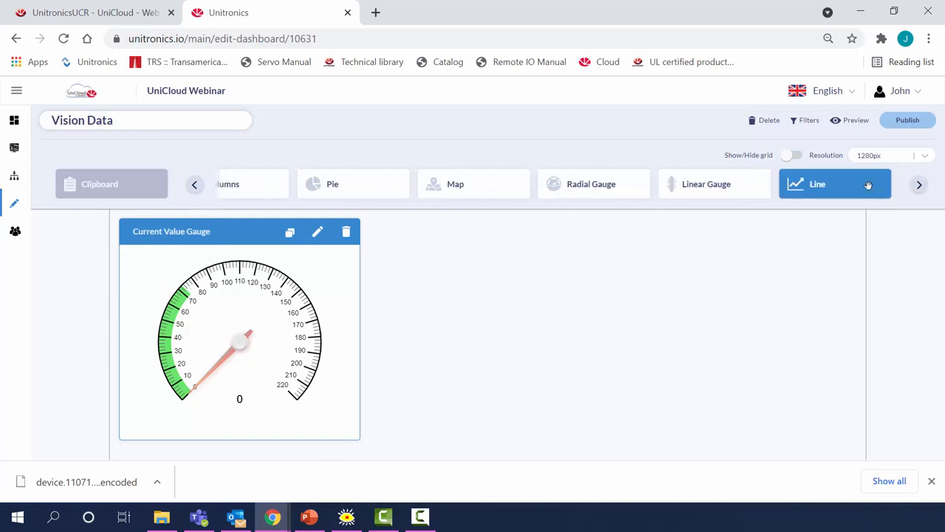
click(835, 184)
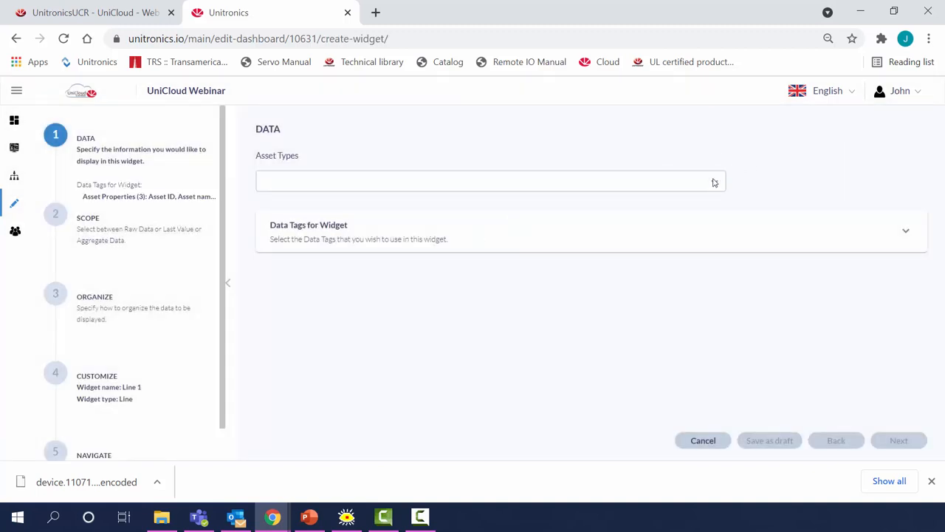
click(490, 181)
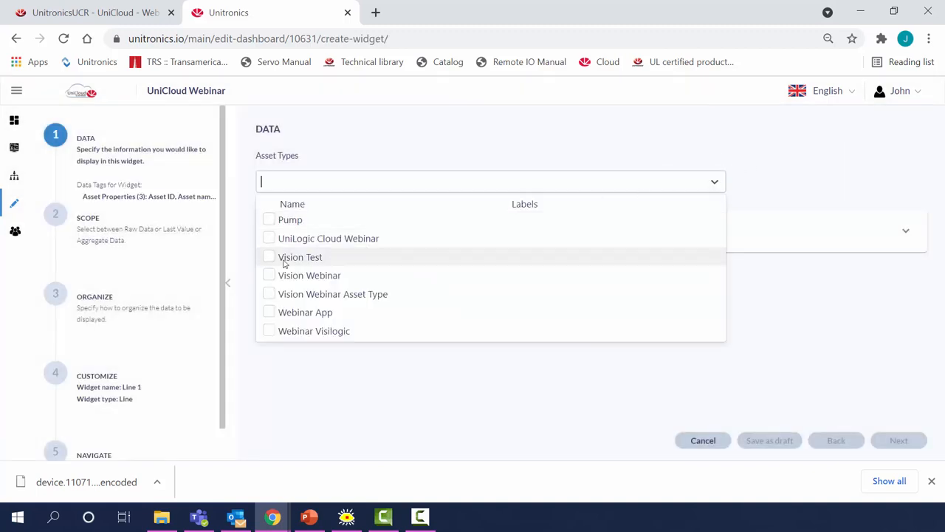
click(268, 275)
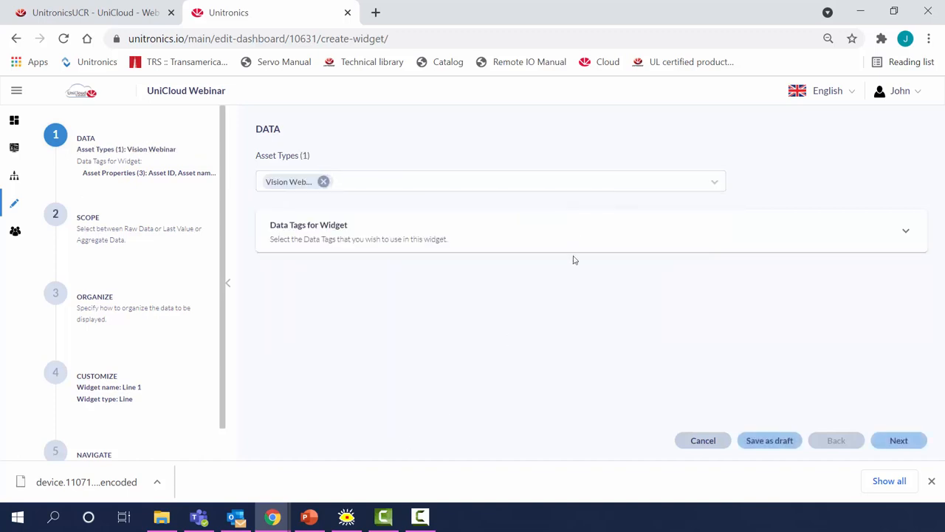
click(906, 231)
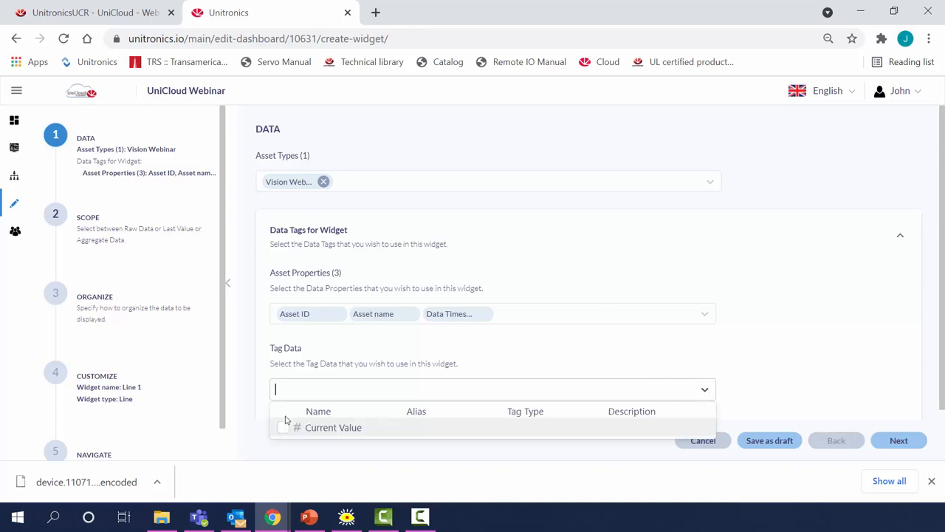
click(333, 427)
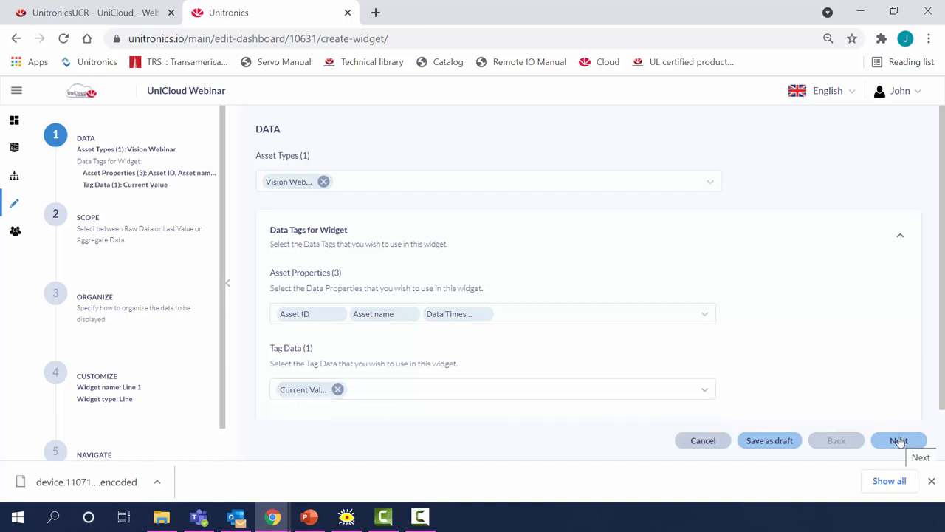
click(899, 441)
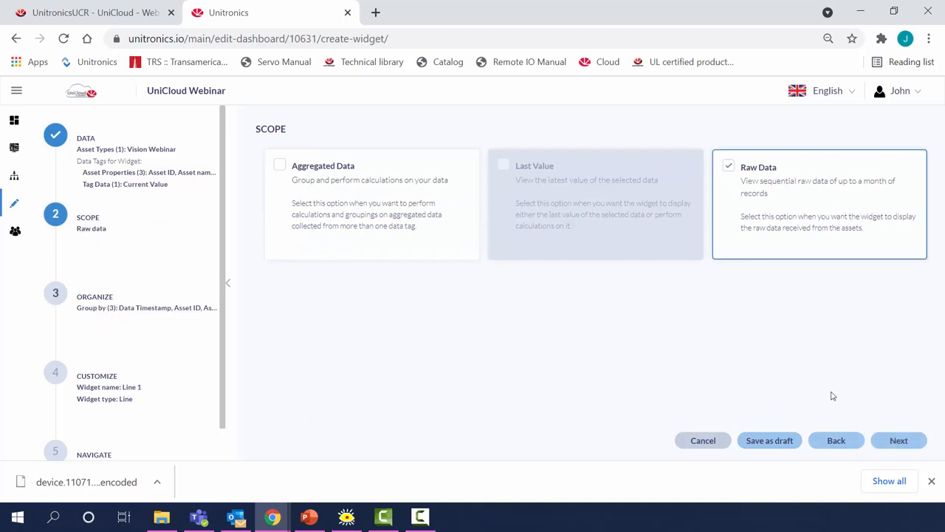
mouse_move(899, 440)
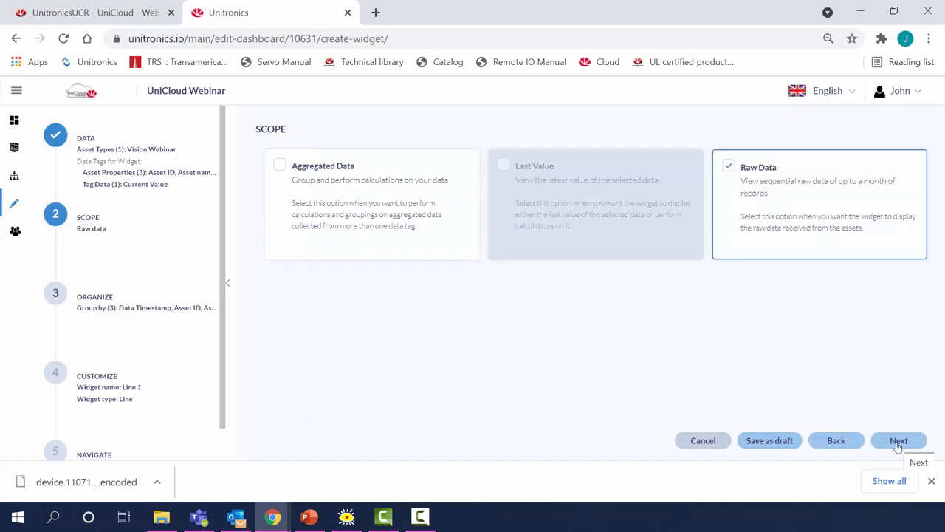
Step: Keep the Raw Data scope and add Current Value as the line widget's metric
click(899, 440)
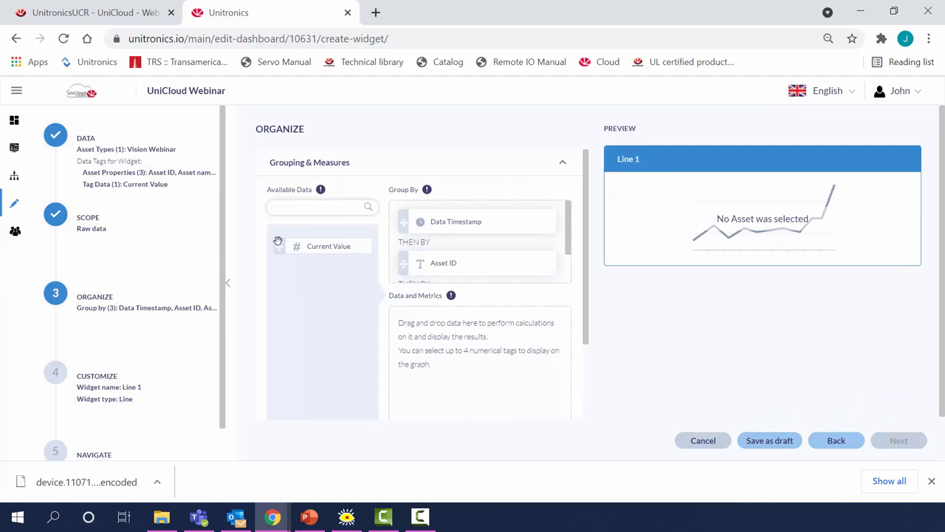
drag(328, 246, 455, 332)
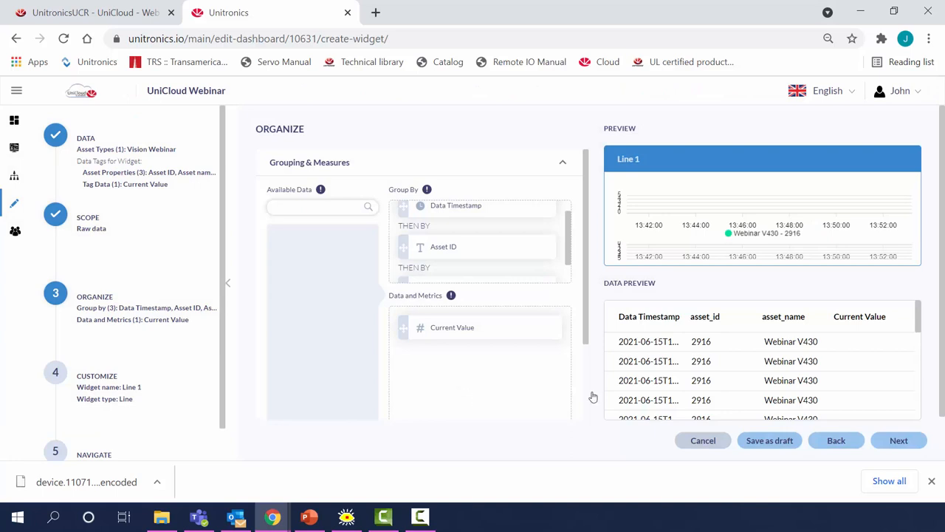
mouse_move(899, 440)
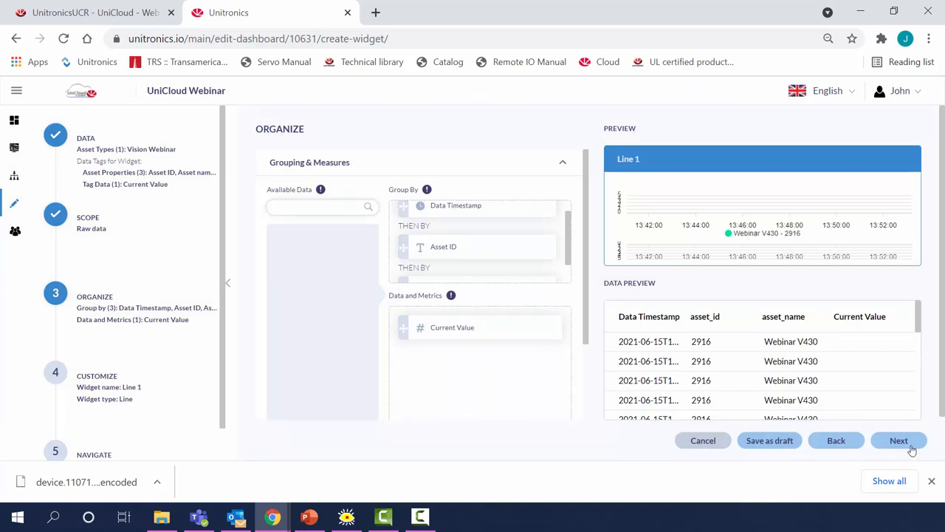
click(899, 440)
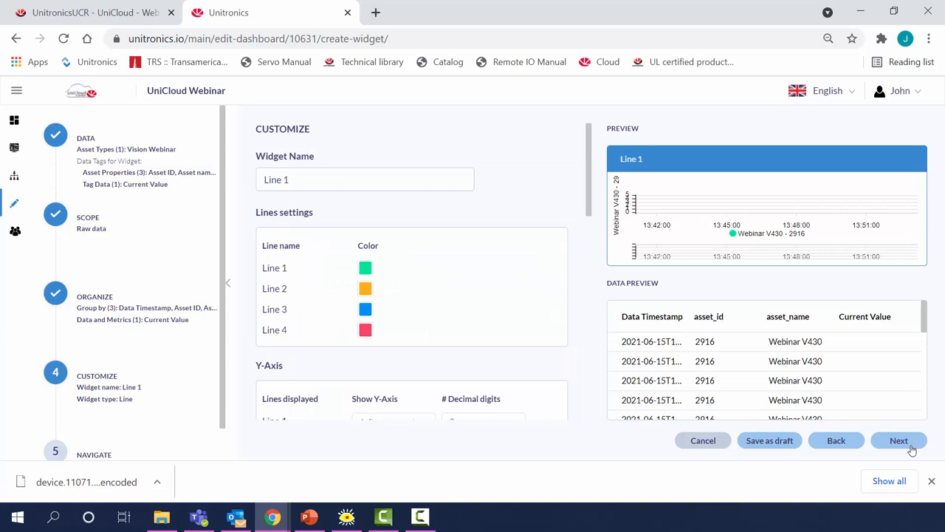
Step: Rename the line widget to 'Trend of Current Value' and finish it
triple_click(365, 180)
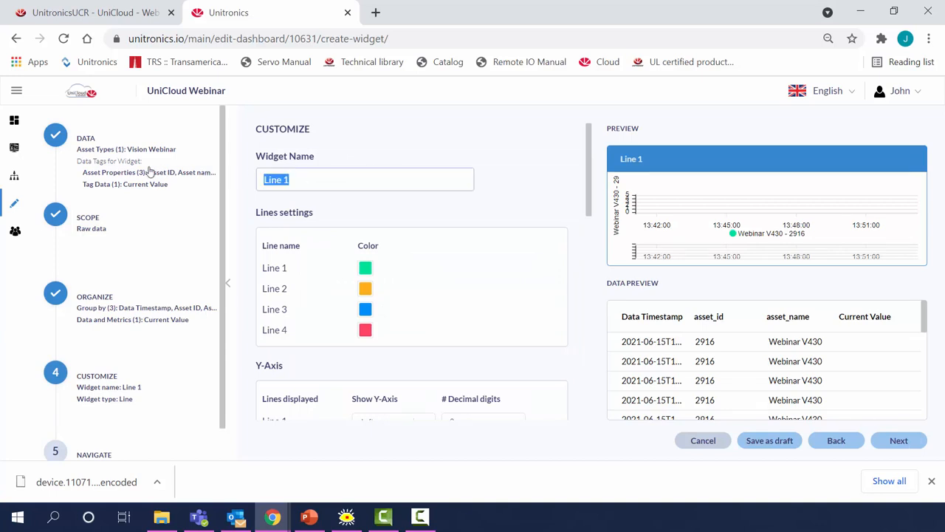
text(Trend of Curre)
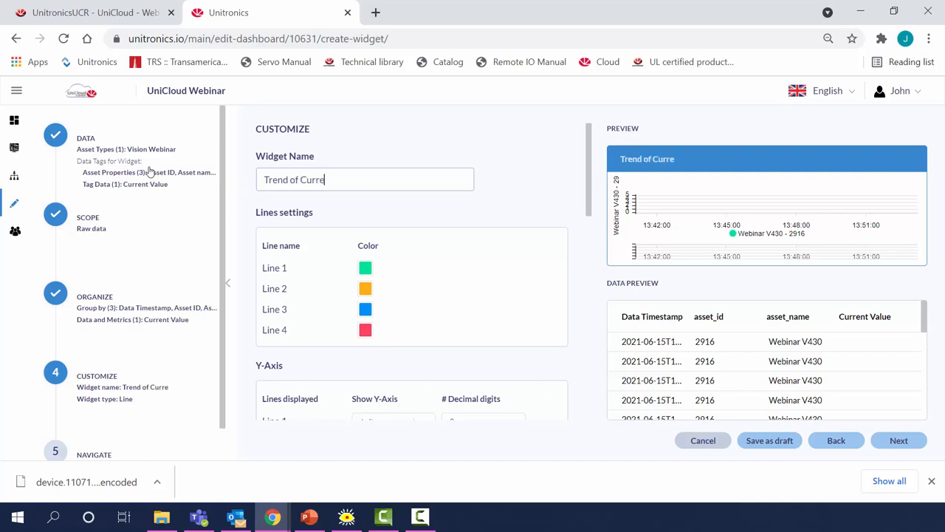
text(nt Value)
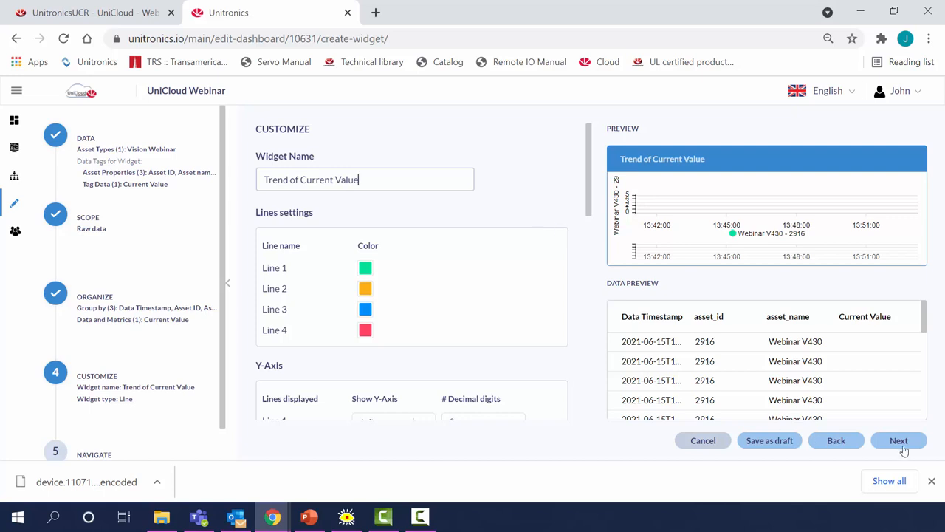
click(899, 441)
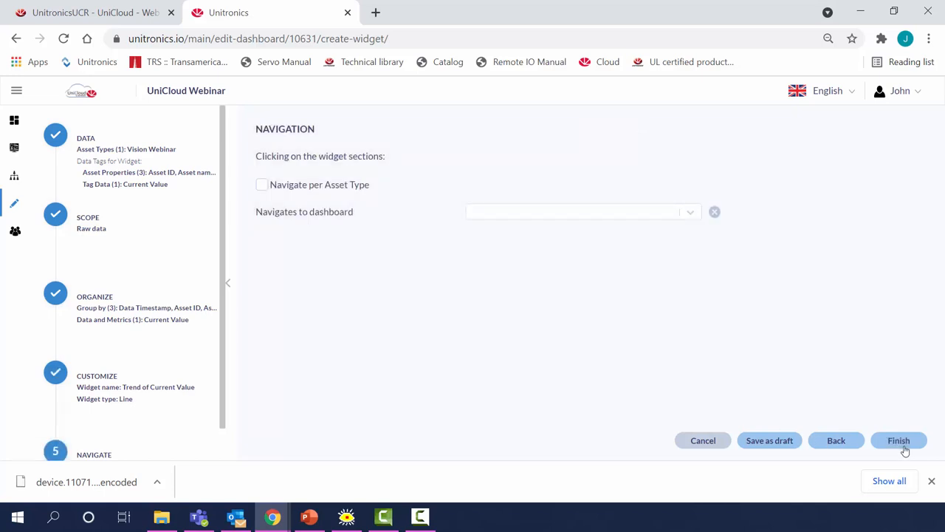
mouse_move(486, 265)
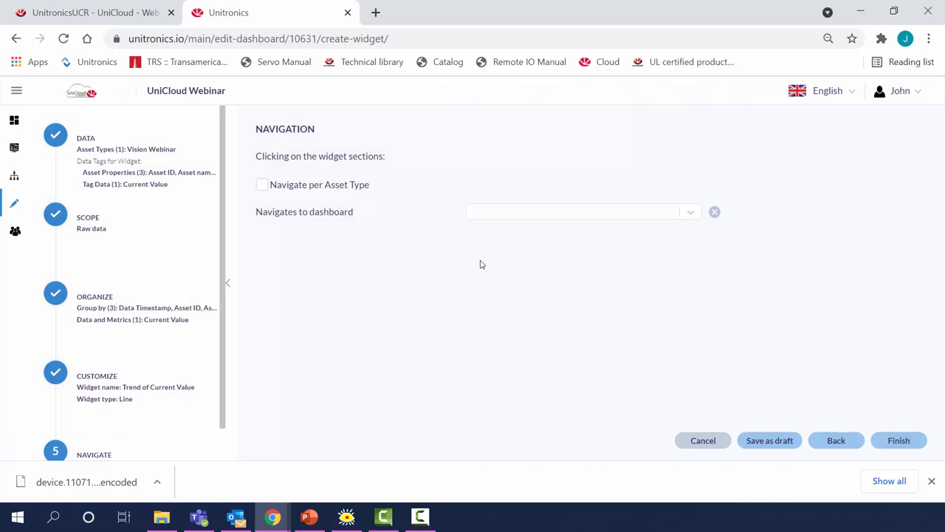
mouse_move(845, 404)
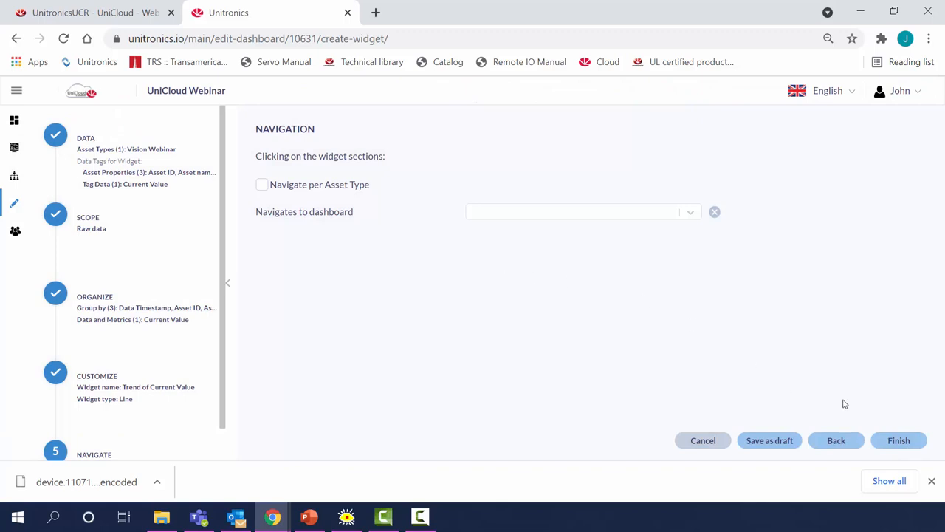
click(899, 440)
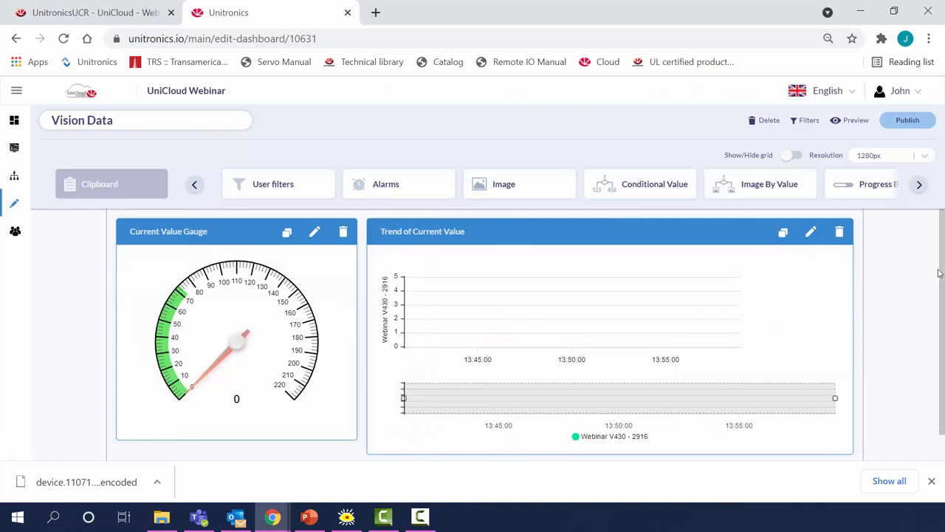
Step: Make the gauge taller to match the chart, then publish the Vision Data dashboard
scroll(down, 3)
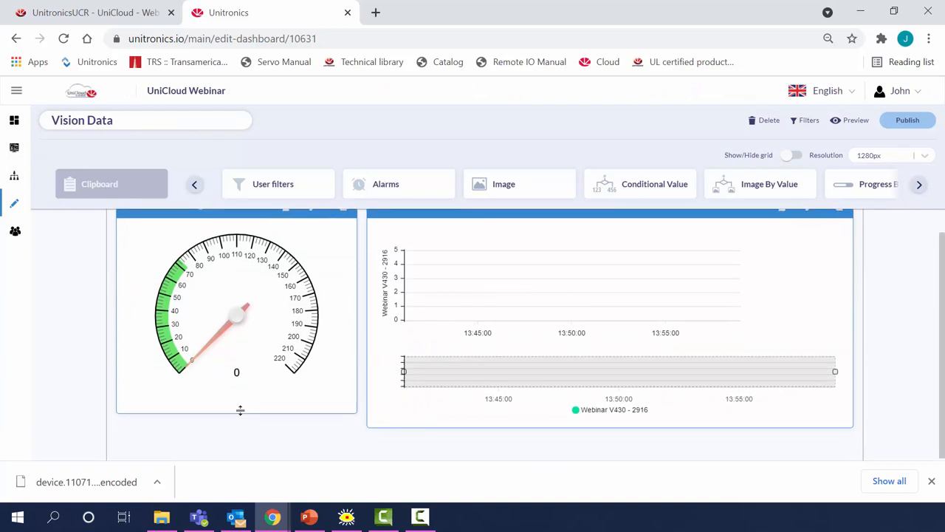
drag(240, 410, 243, 435)
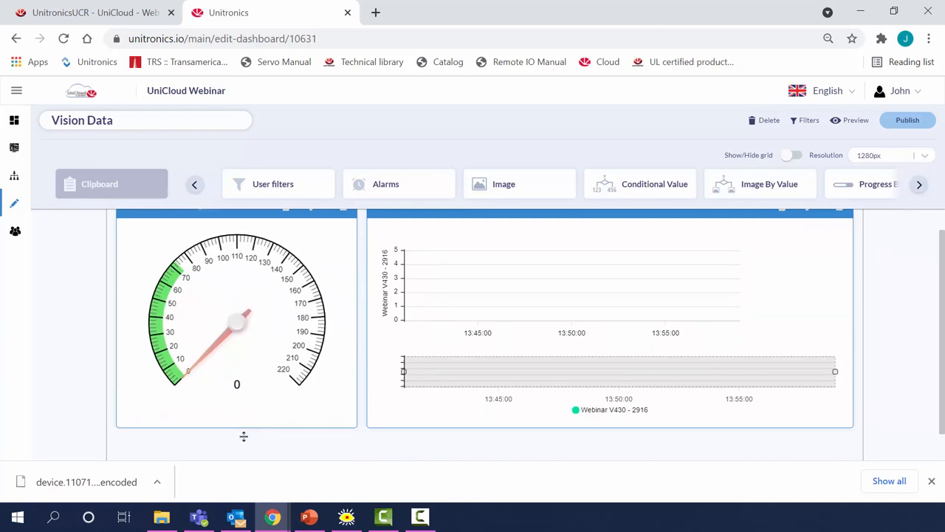
mouse_move(246, 439)
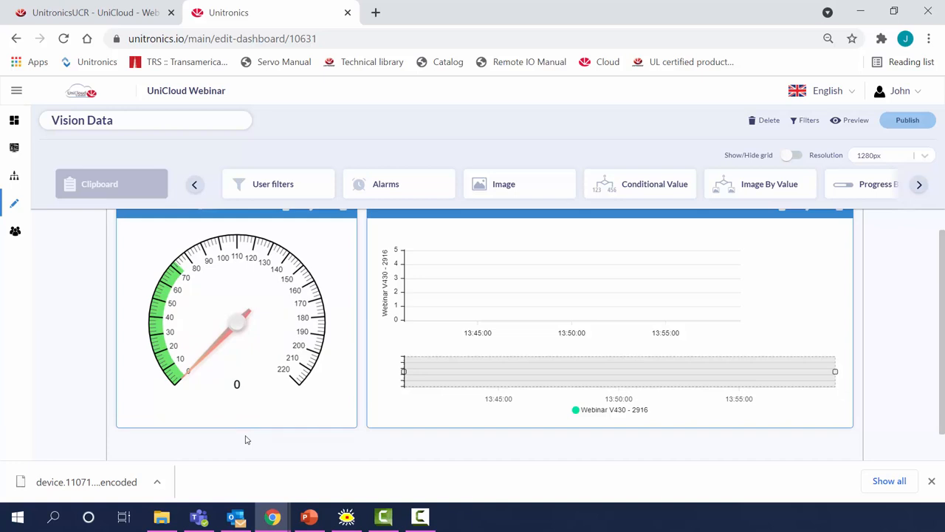
mouse_move(531, 324)
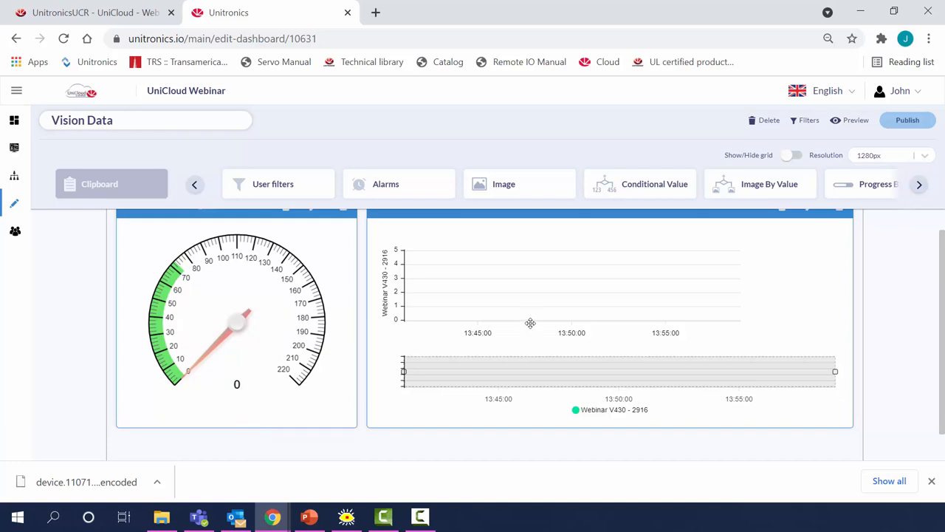
click(908, 120)
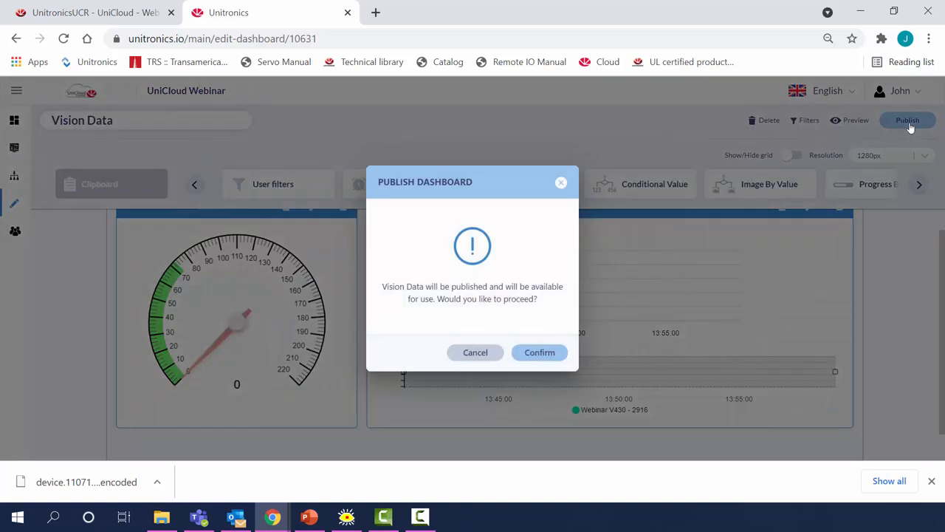
click(540, 352)
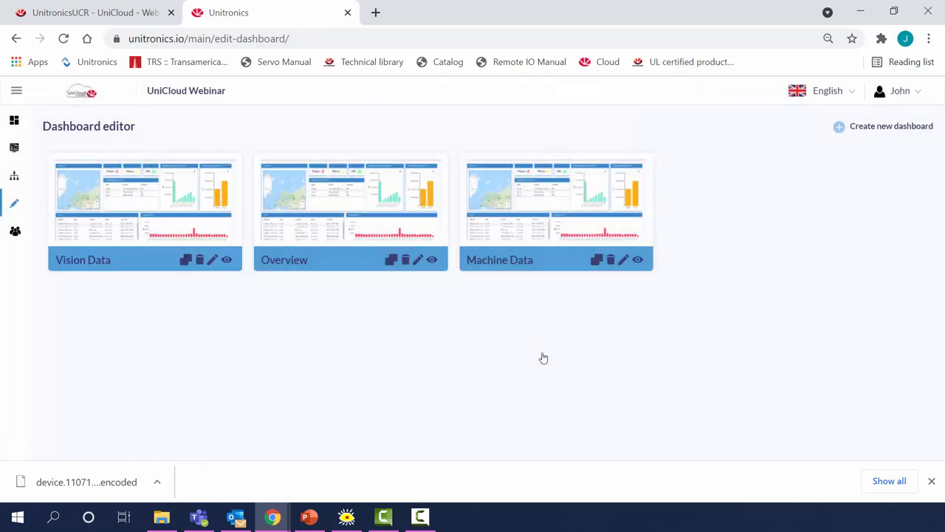
mouse_move(839, 127)
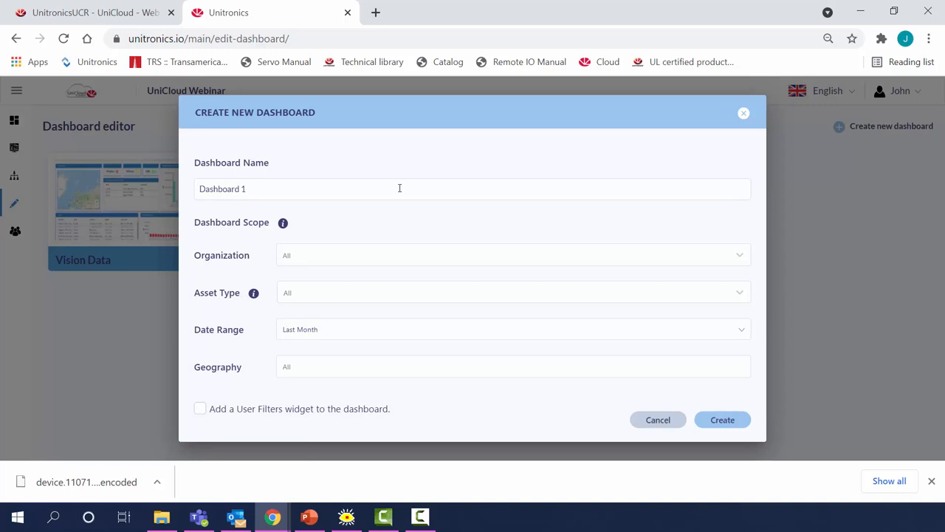
Step: Create a dashboard named 'Vision Overview' scoped to the Vision Webinar asset type
triple_click(222, 188)
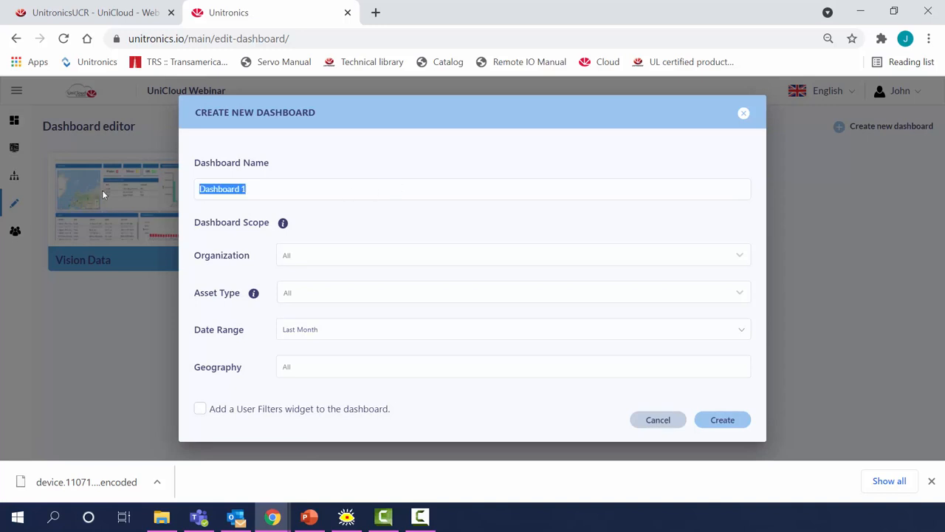
text(Vision Ove)
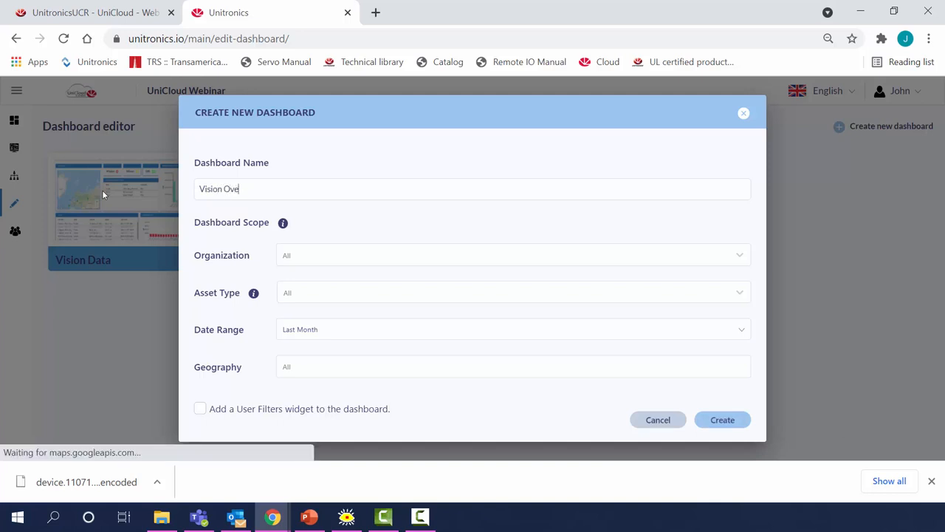
text(rview)
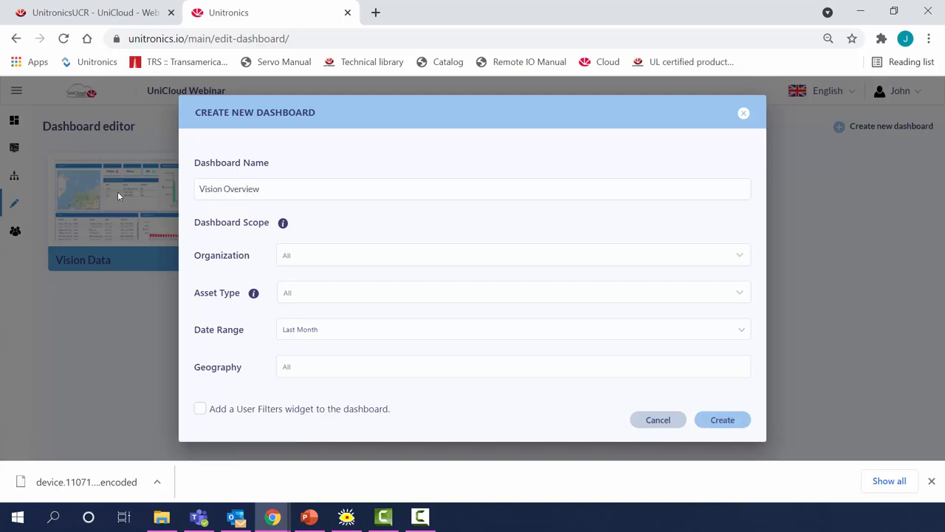
mouse_move(476, 248)
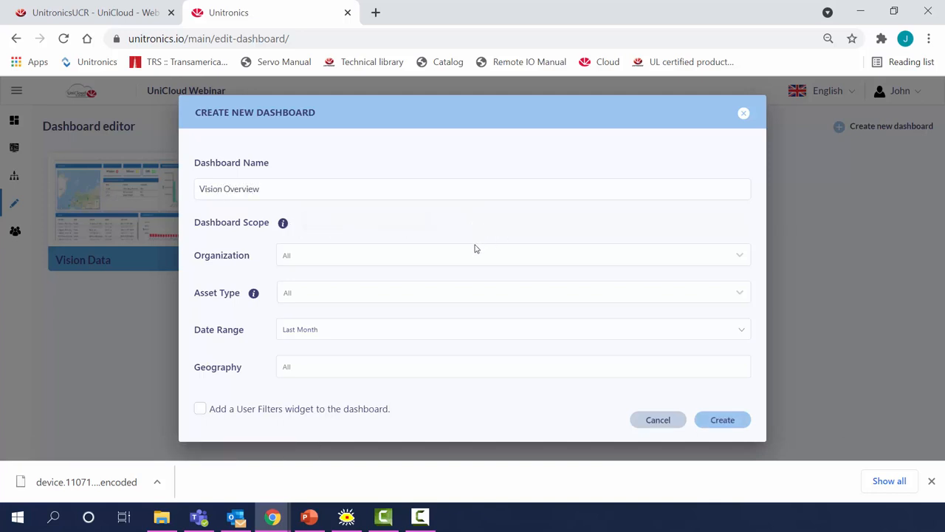
click(511, 292)
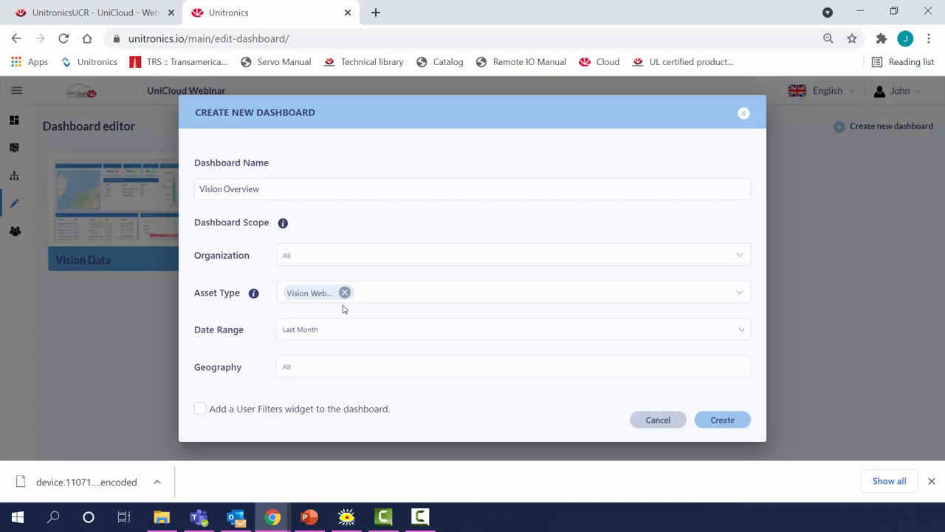
mouse_move(599, 353)
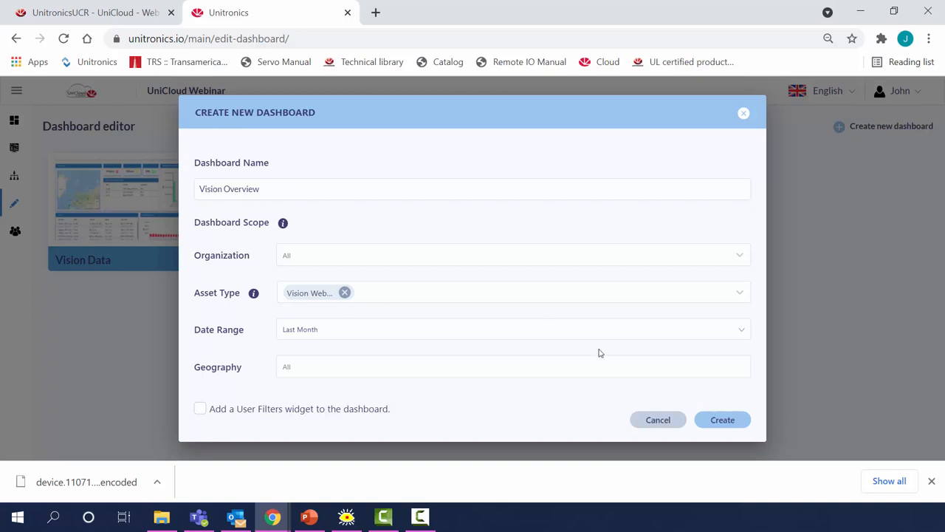
click(723, 419)
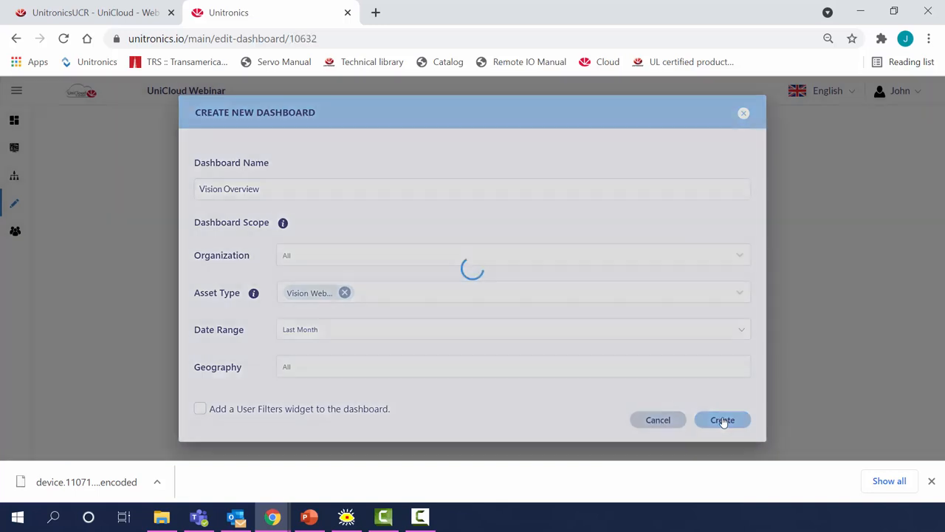
click(721, 419)
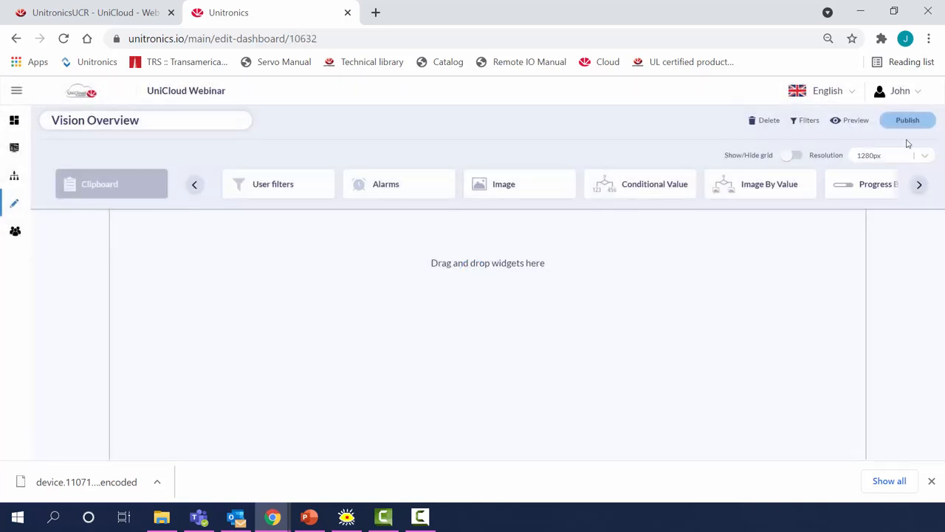
Step: Add a Map widget for the Vision Webinar asset type with last-value scope
click(919, 184)
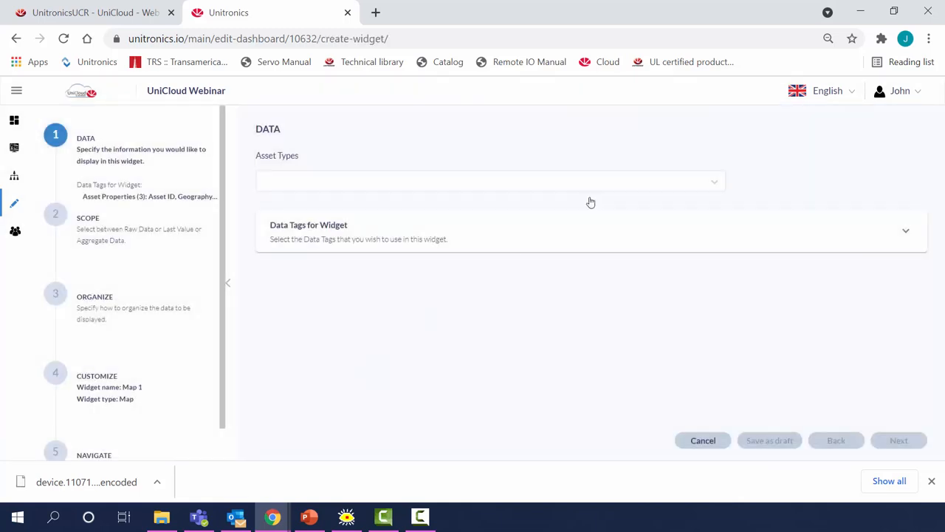
click(489, 182)
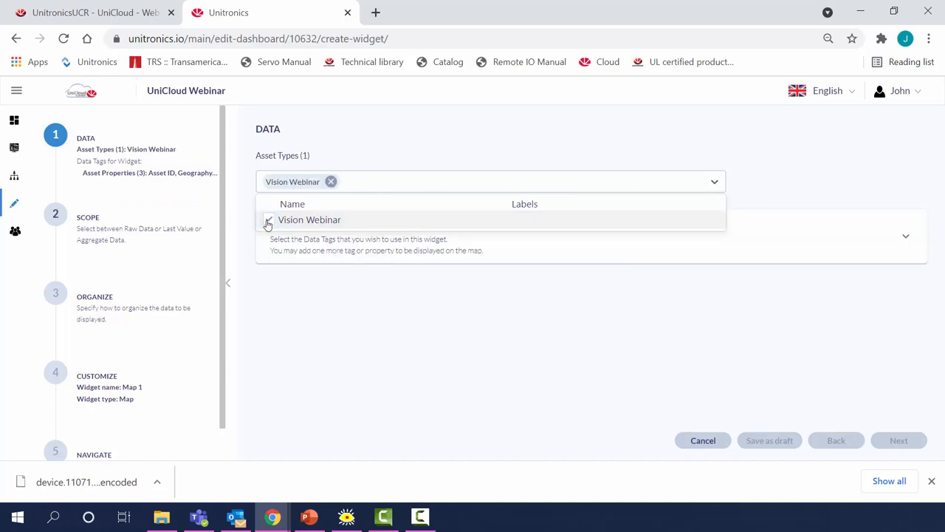
click(269, 220)
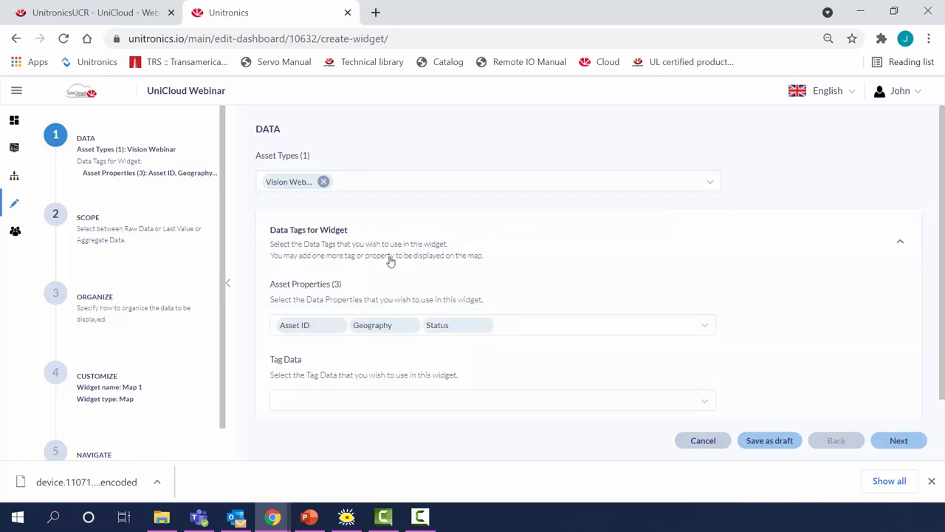
mouse_move(398, 276)
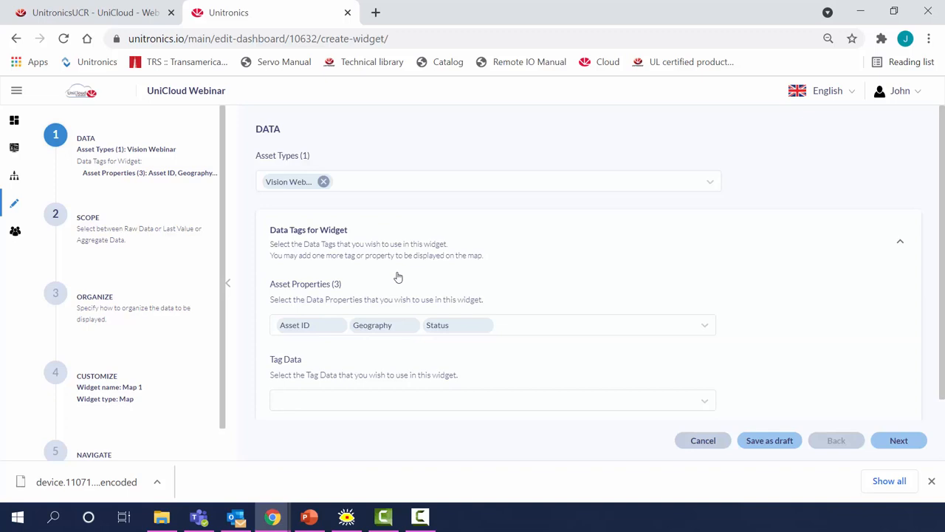
mouse_move(894, 433)
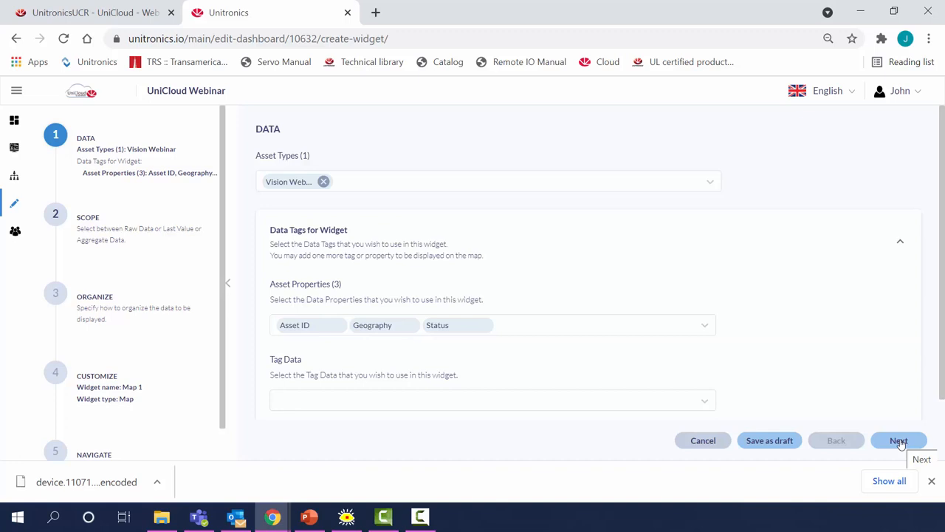
mouse_move(899, 440)
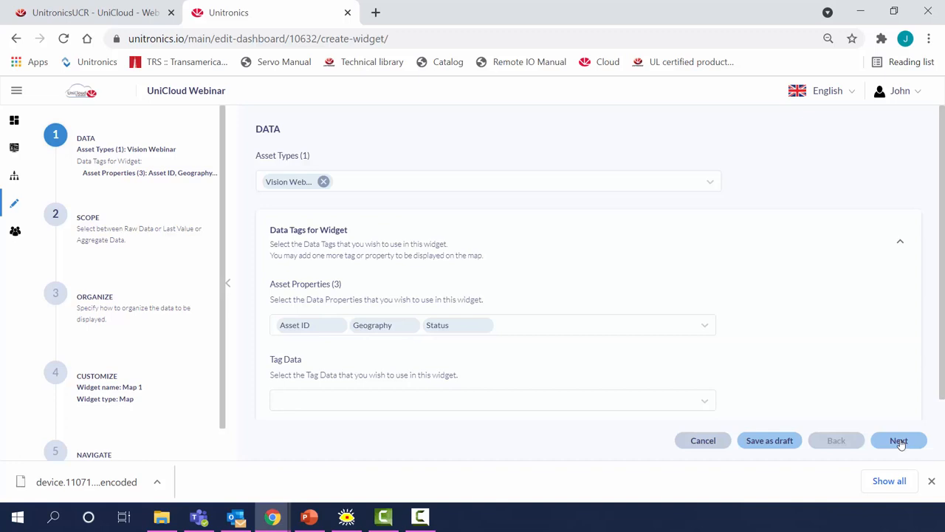
click(899, 440)
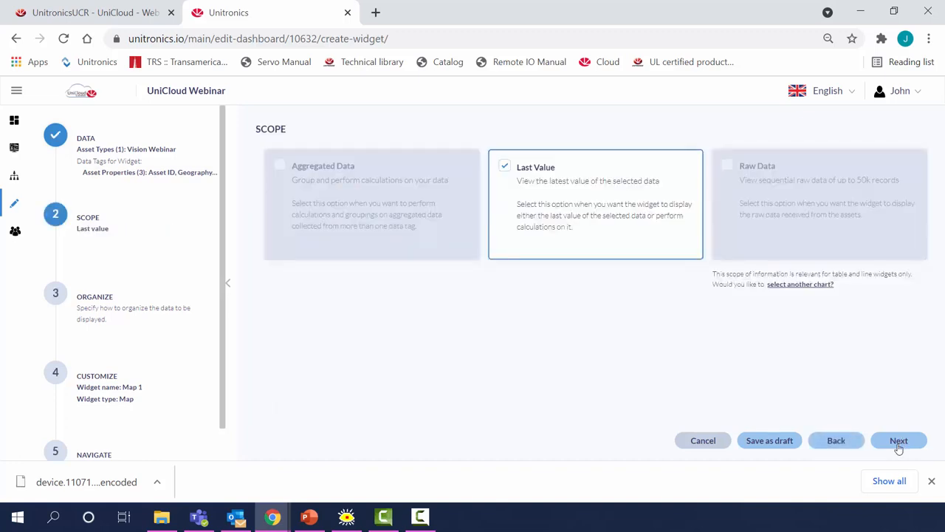
click(899, 440)
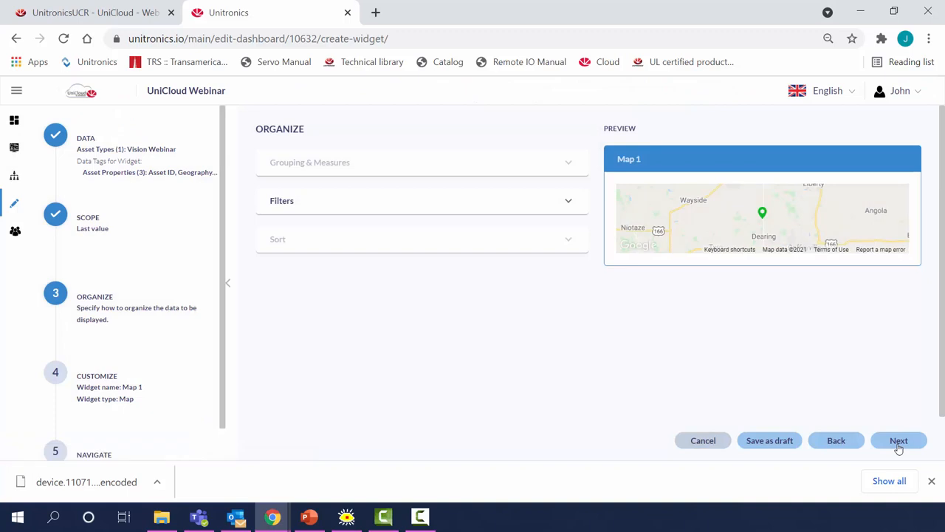
Step: Name the map widget 'Location of Vision Webinar' and advance to navigation settings
click(899, 440)
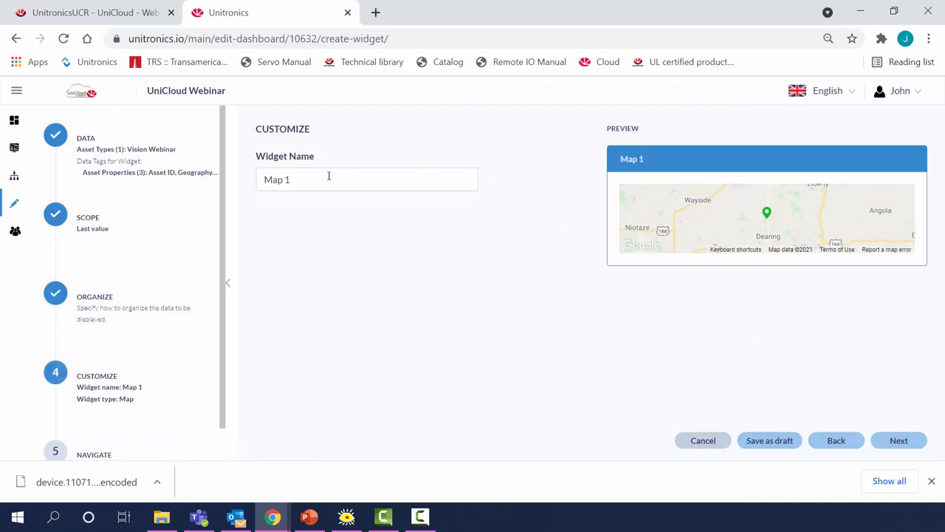
text(Location o)
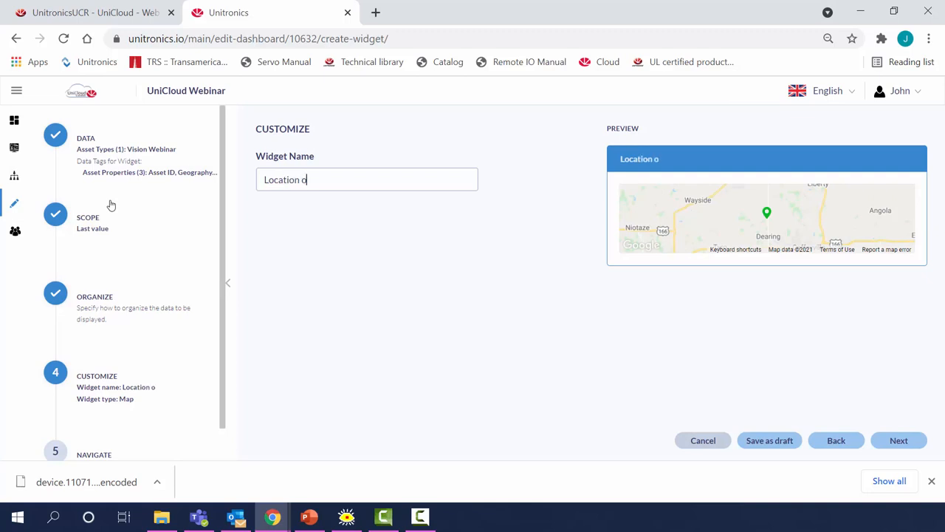
text(f Vision W)
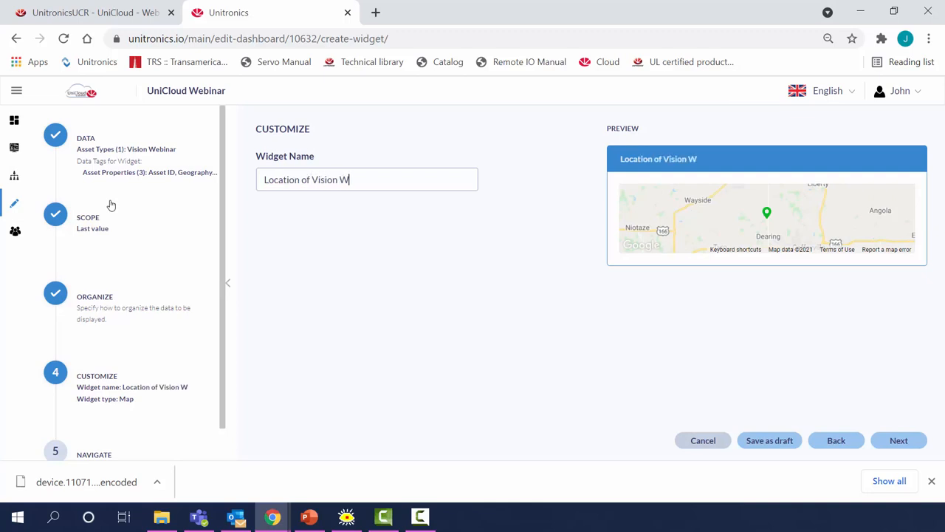
text(ebinar)
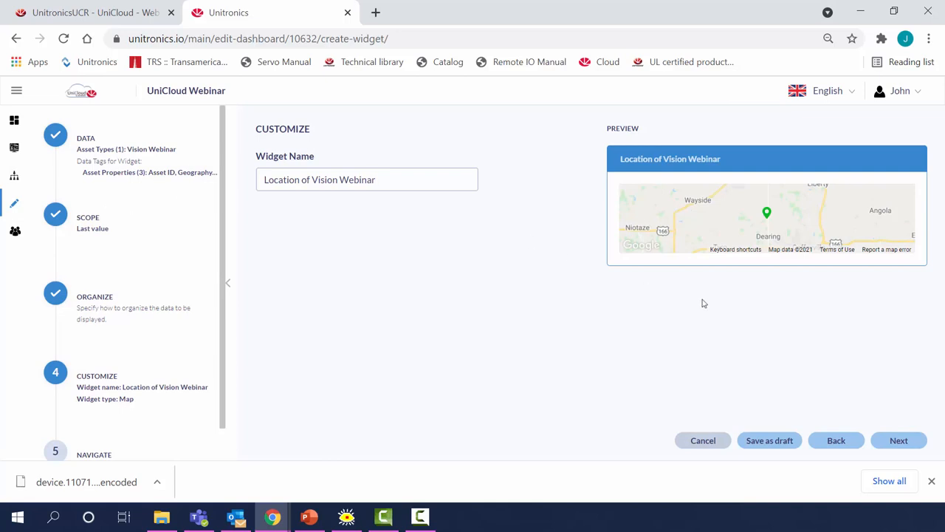
click(899, 440)
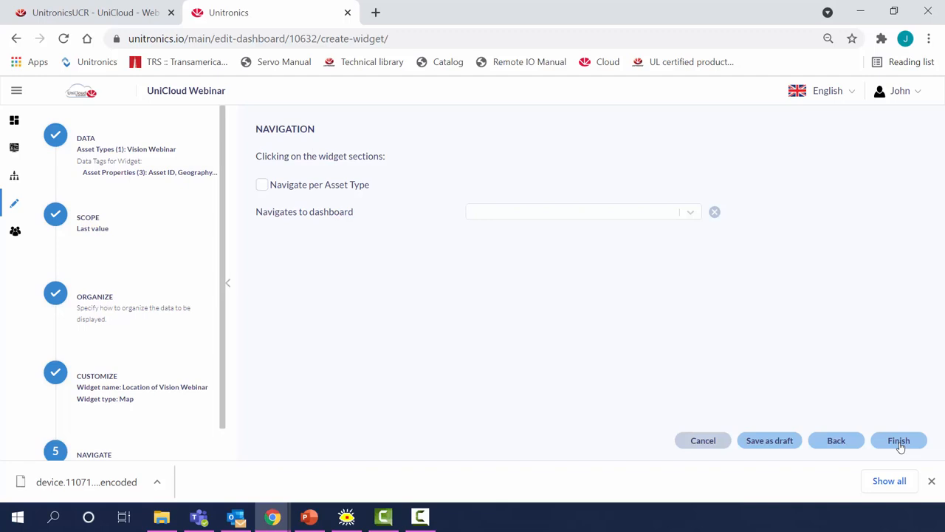
mouse_move(457, 331)
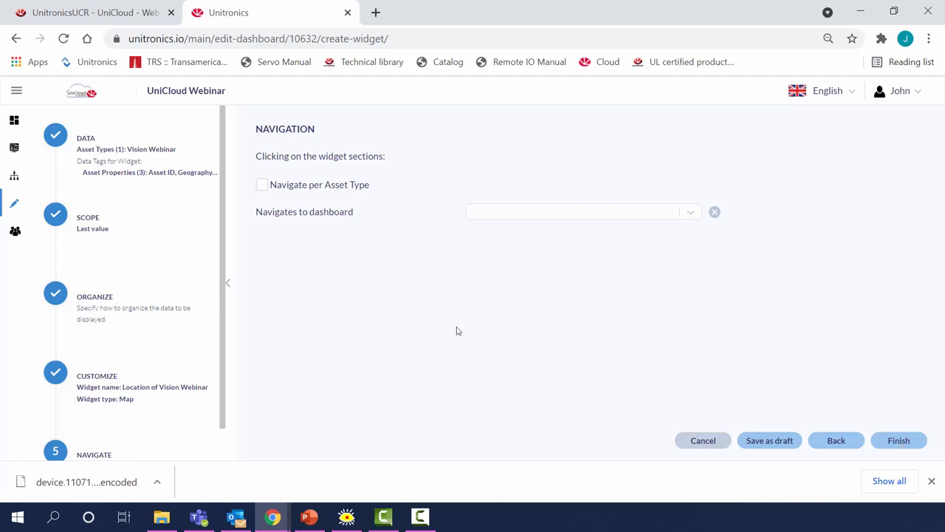
Step: Link the map widget to Vision Data filtered by asset ID and finish it
click(261, 184)
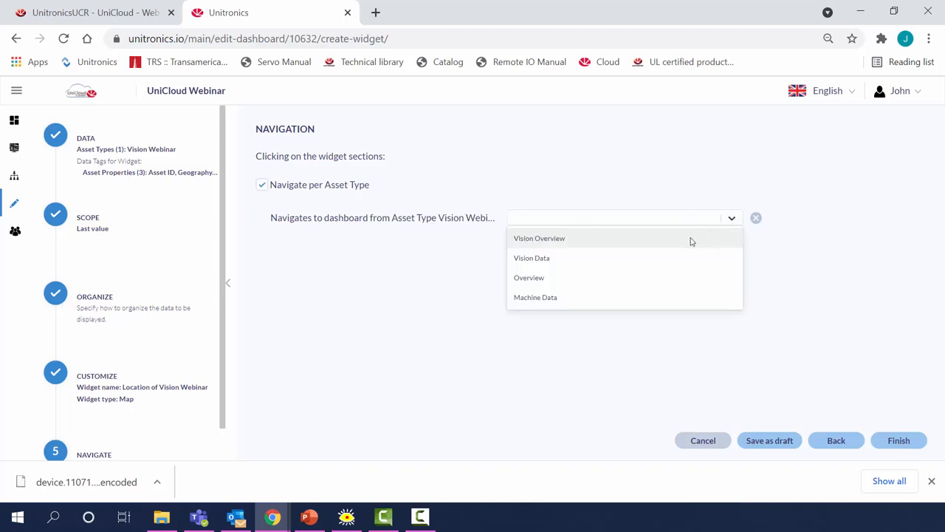
mouse_move(532, 258)
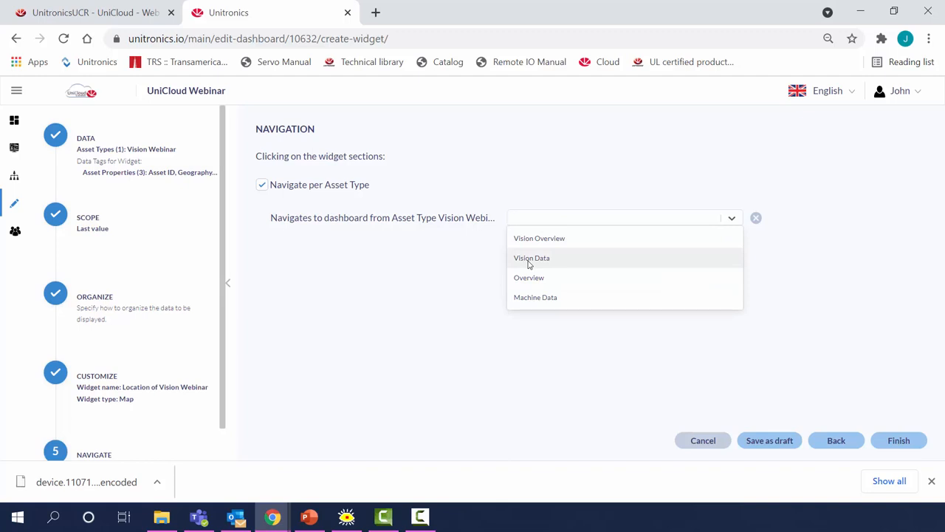
click(531, 258)
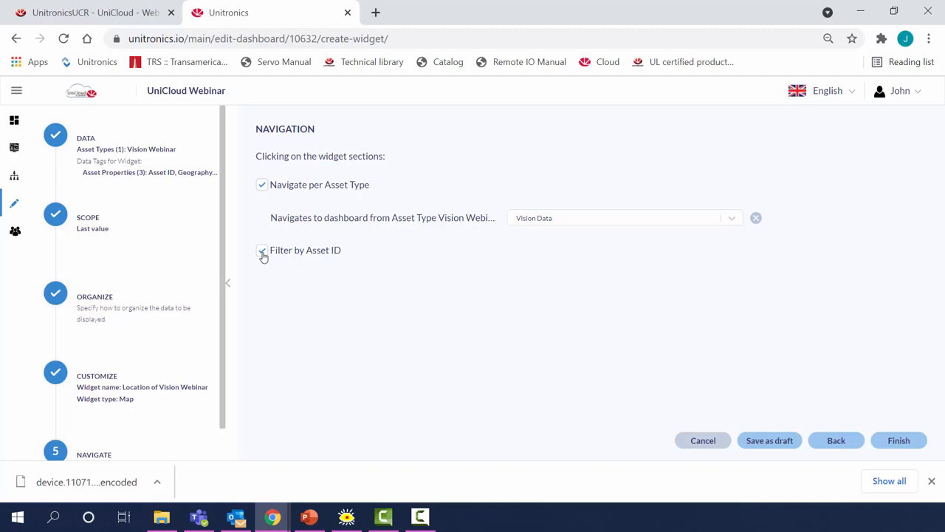
click(262, 250)
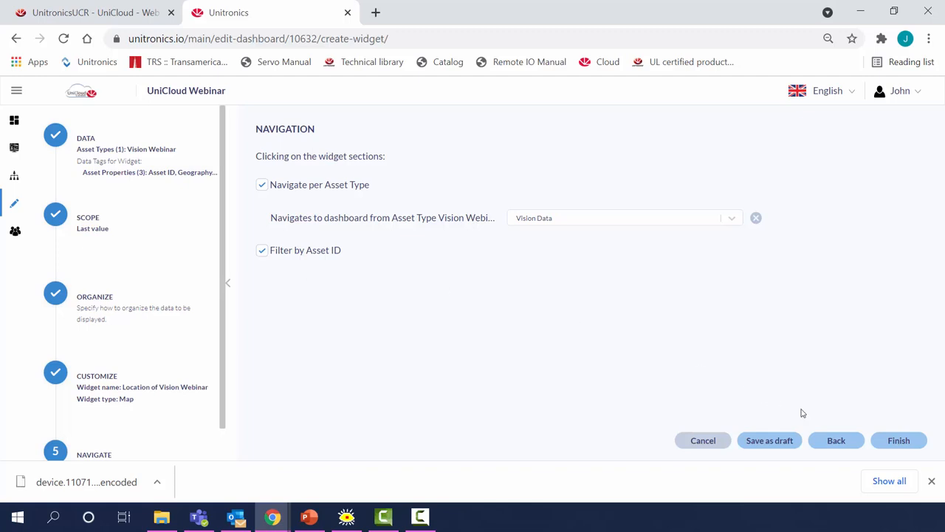
click(899, 440)
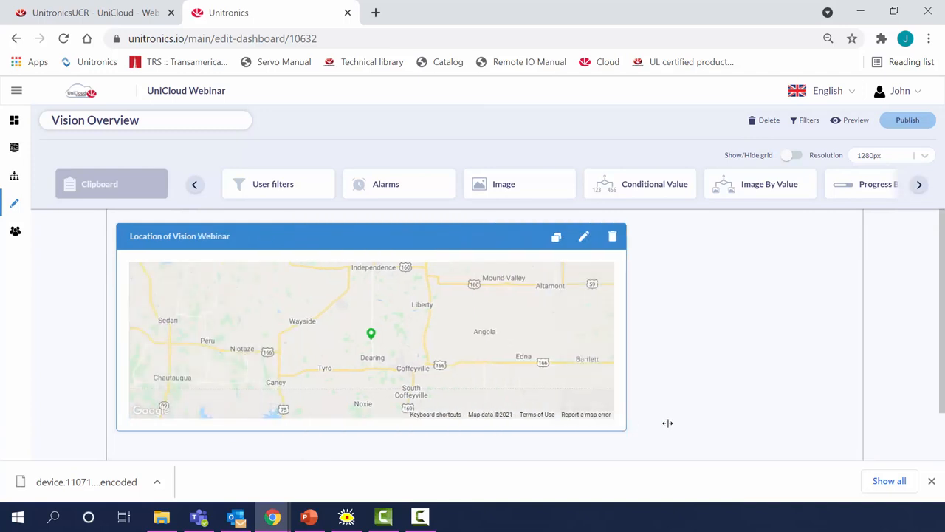
Step: Widen the map widget, publish Vision Overview, and open its preview
drag(667, 422, 853, 422)
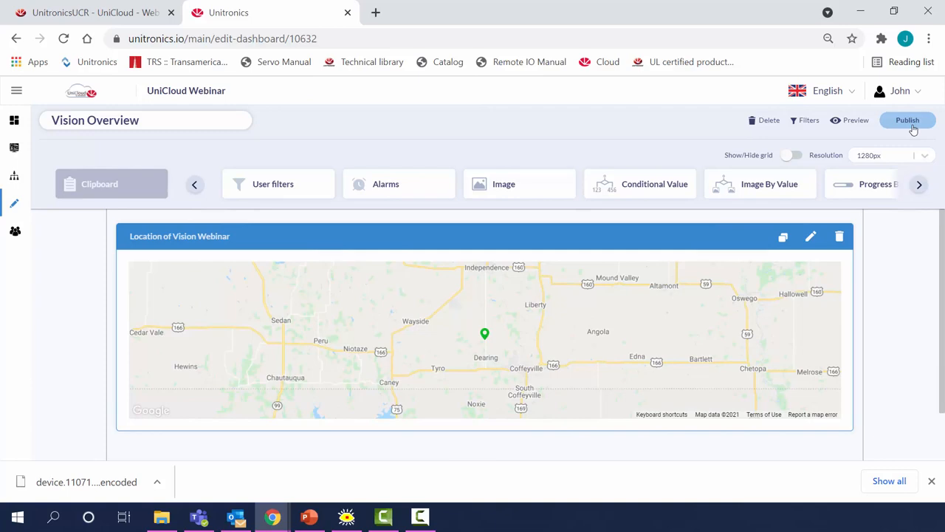
click(907, 120)
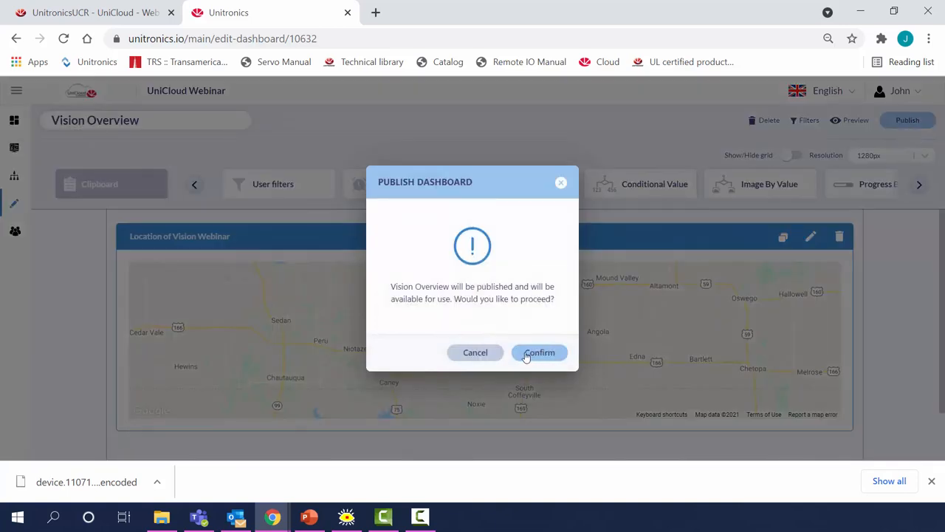
click(539, 352)
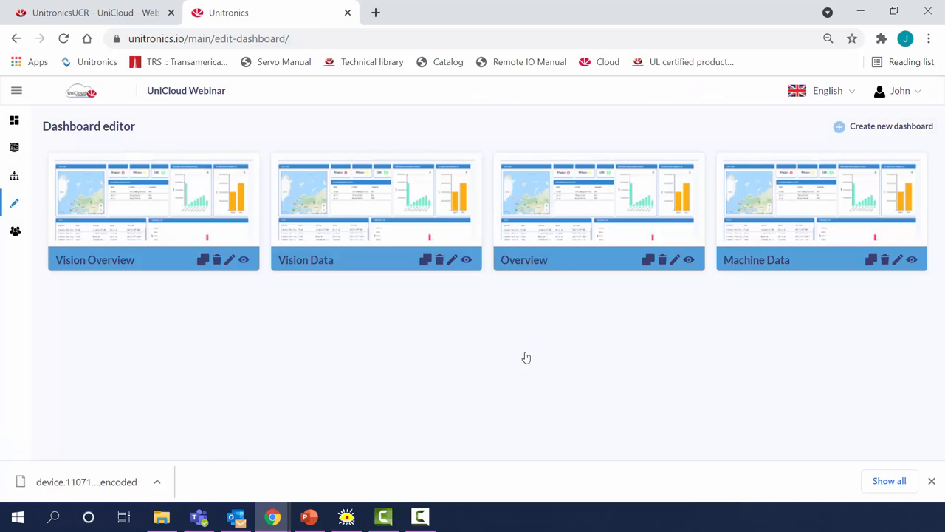
click(243, 259)
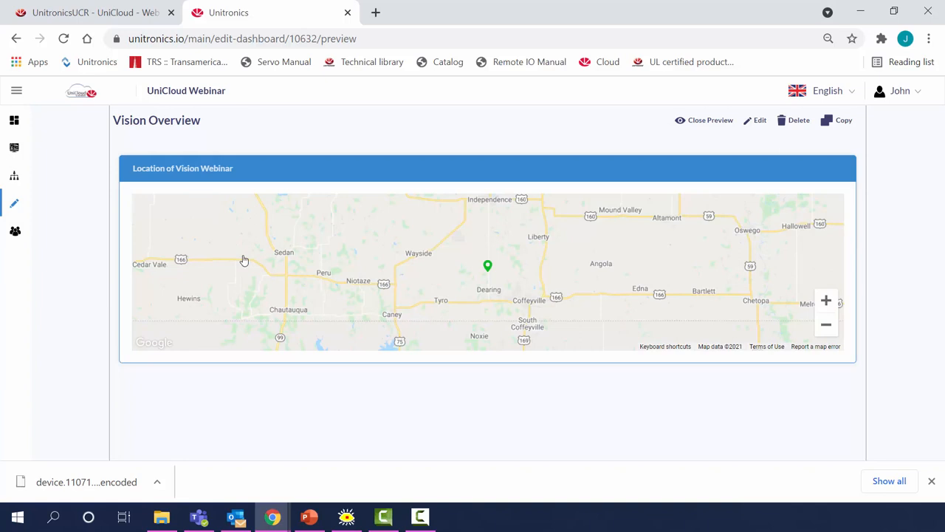
mouse_move(464, 262)
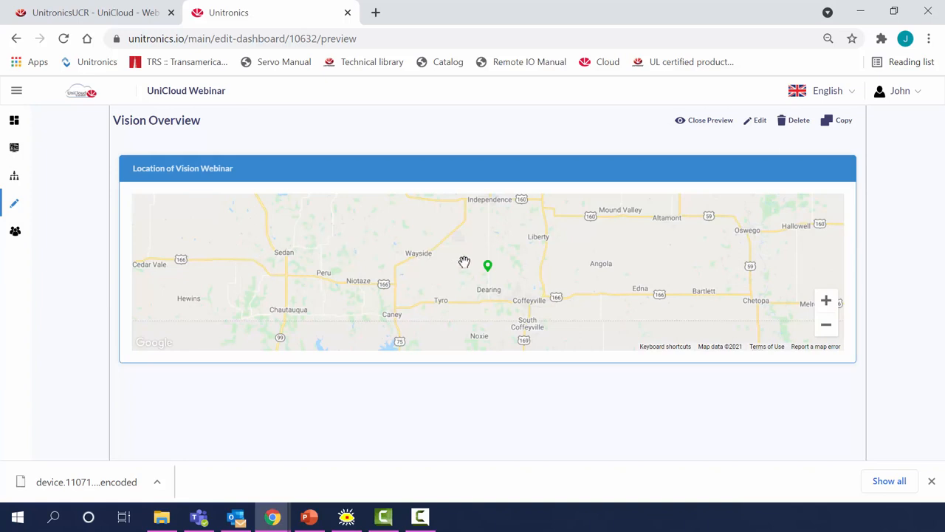
Step: Follow the green map marker to the Vision Data dashboard preview
click(487, 266)
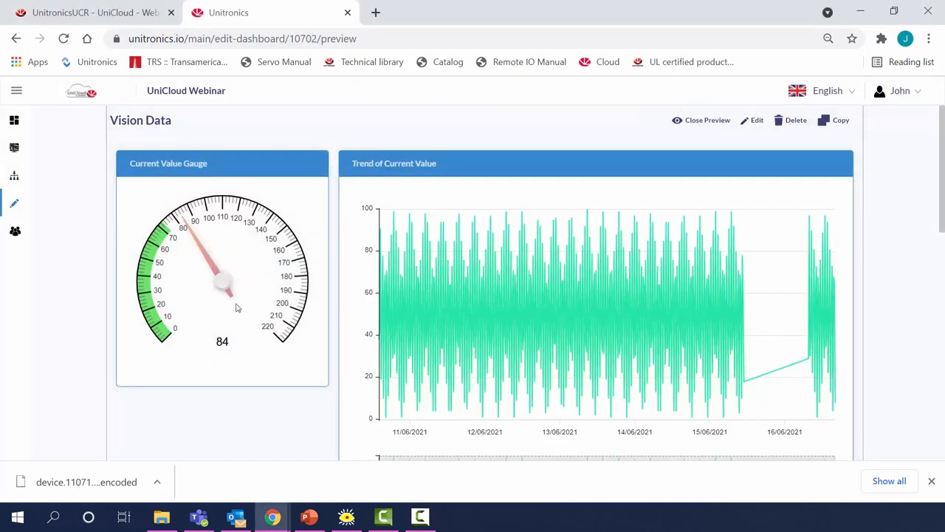
mouse_move(220, 385)
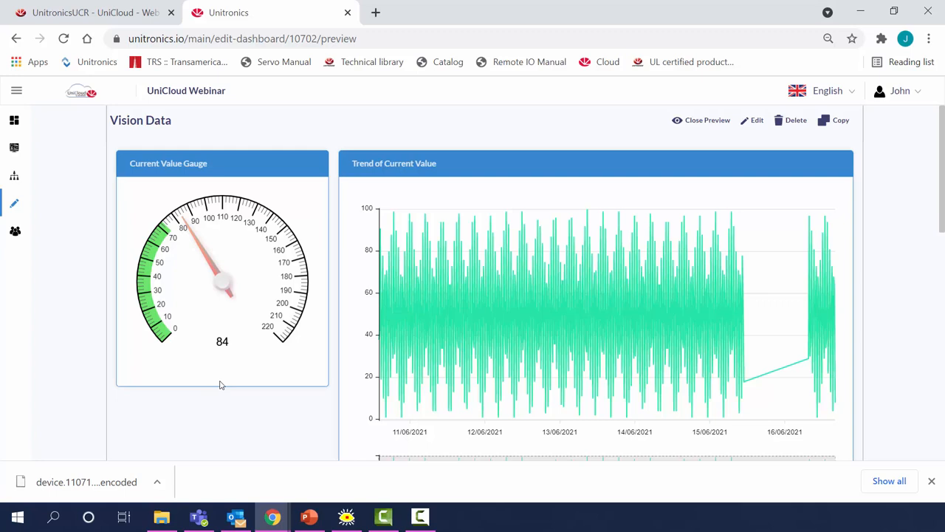
mouse_move(103, 253)
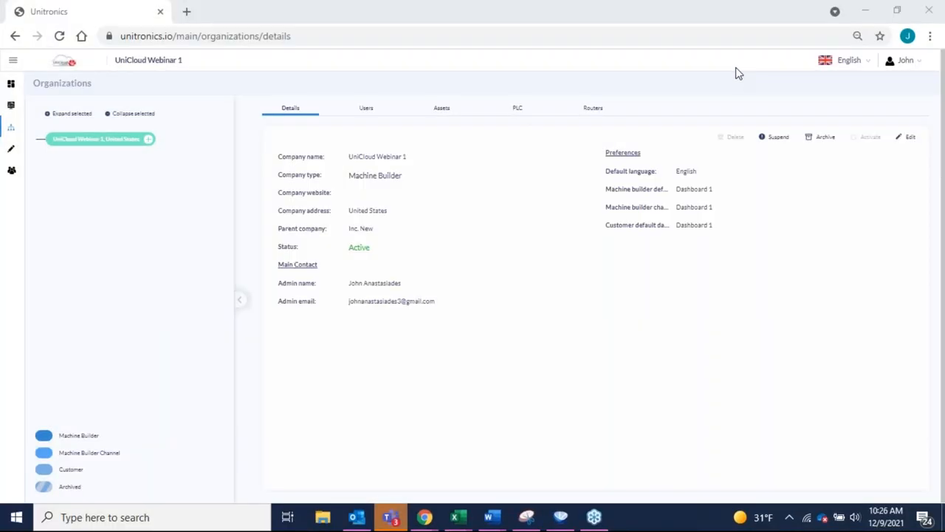
mouse_move(762, 113)
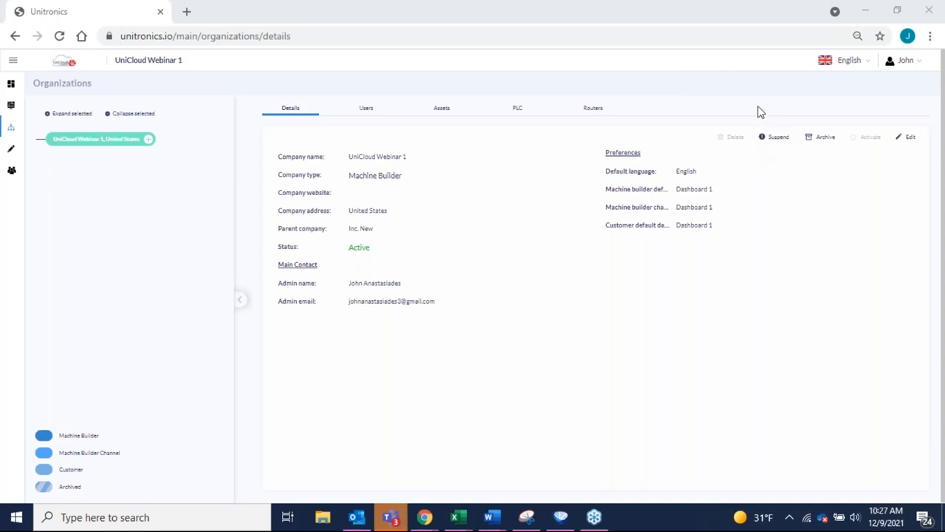
mouse_move(771, 239)
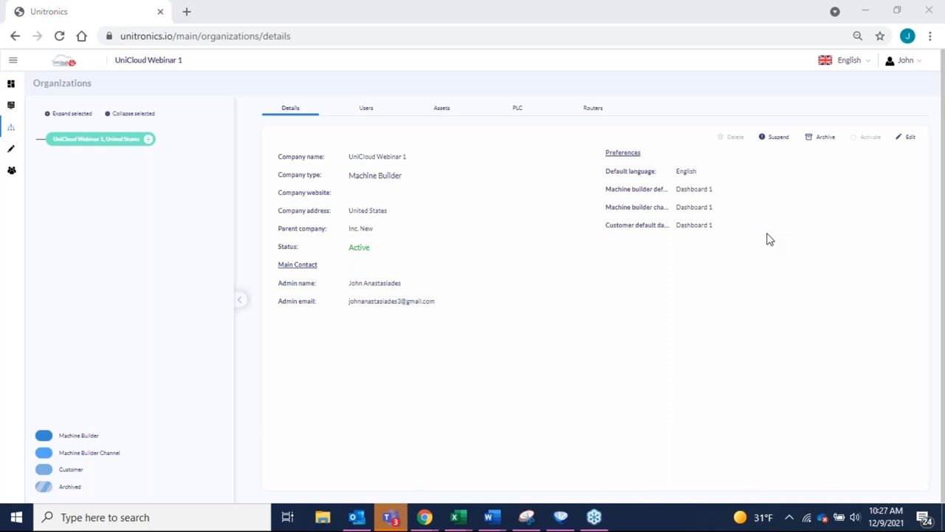
mouse_move(922, 139)
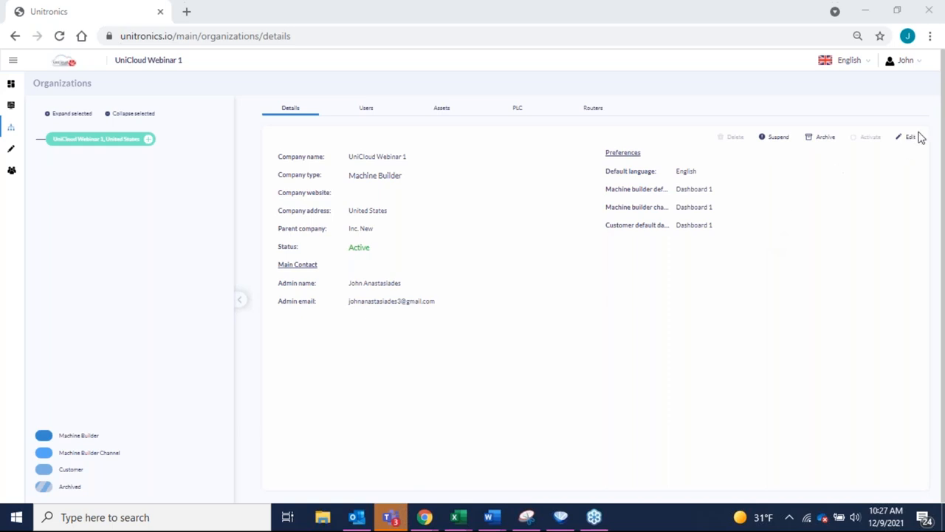
mouse_move(593, 235)
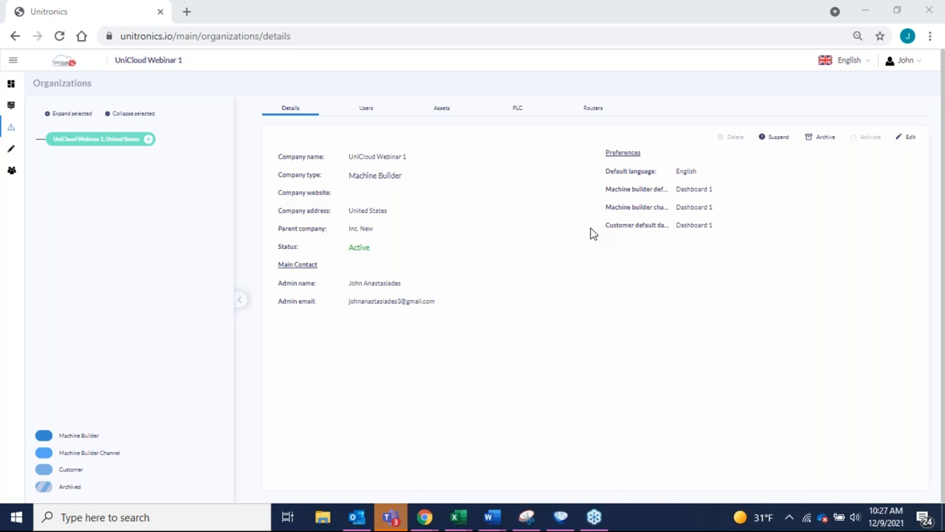
mouse_move(709, 128)
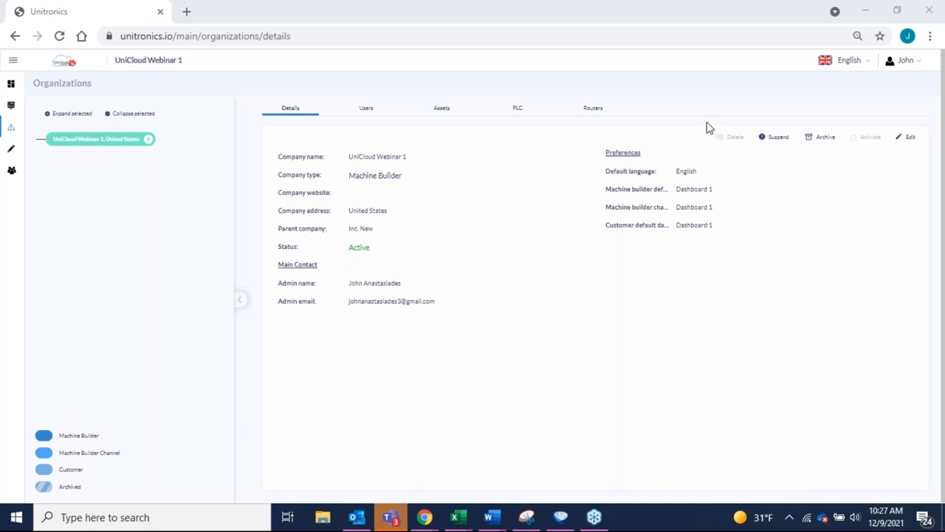
mouse_move(673, 127)
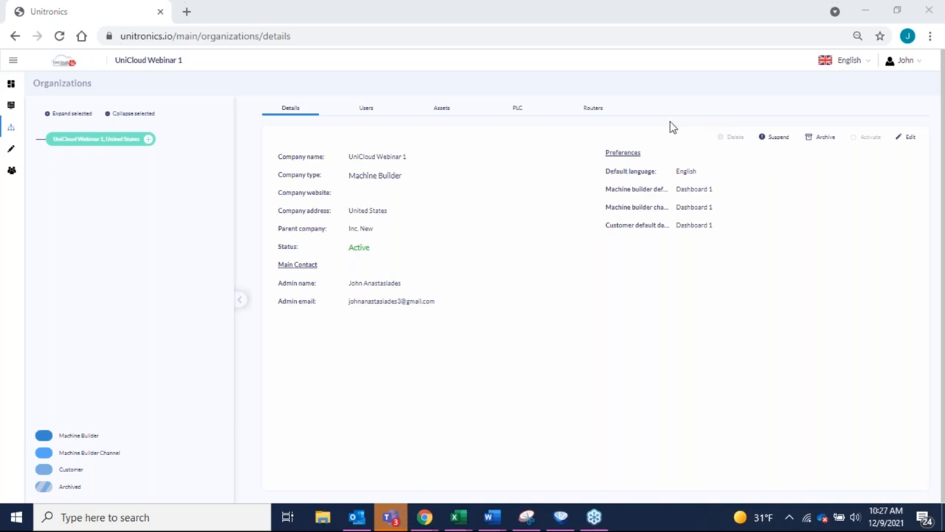
mouse_move(710, 127)
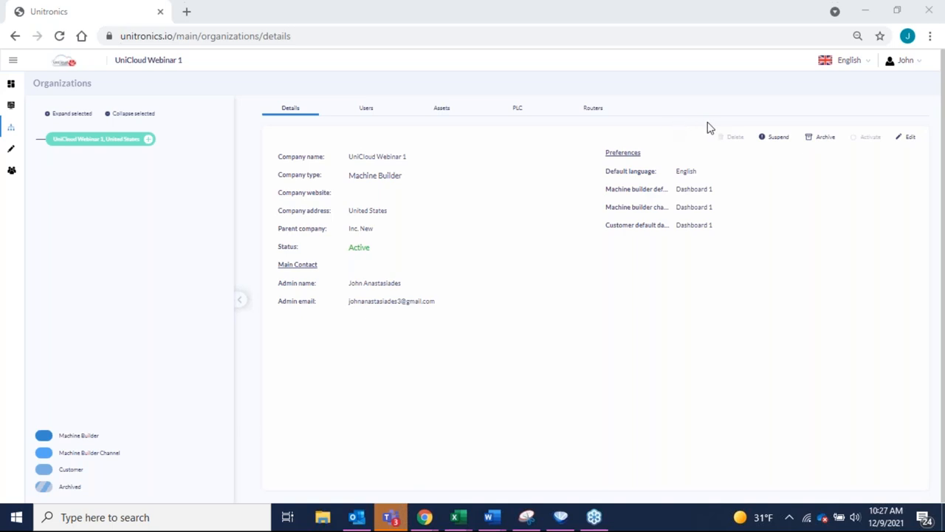
mouse_move(603, 287)
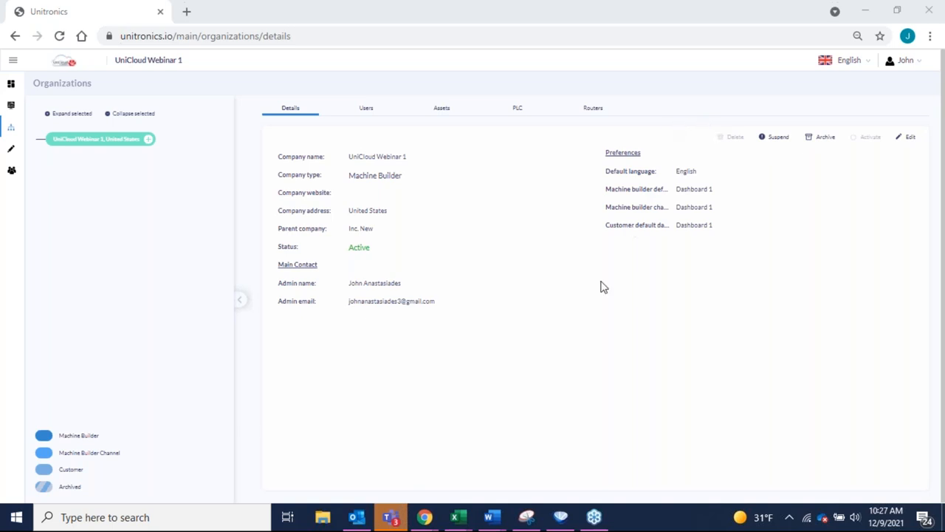
mouse_move(673, 95)
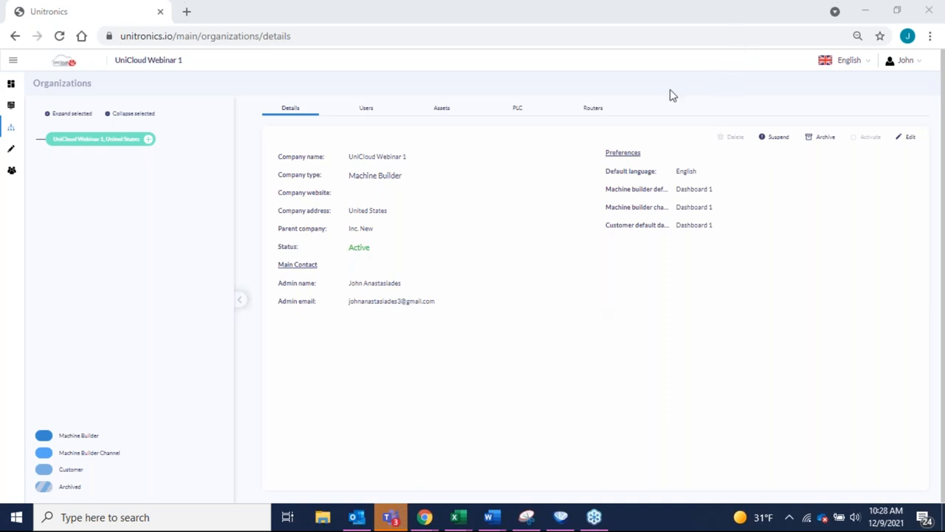
mouse_move(582, 335)
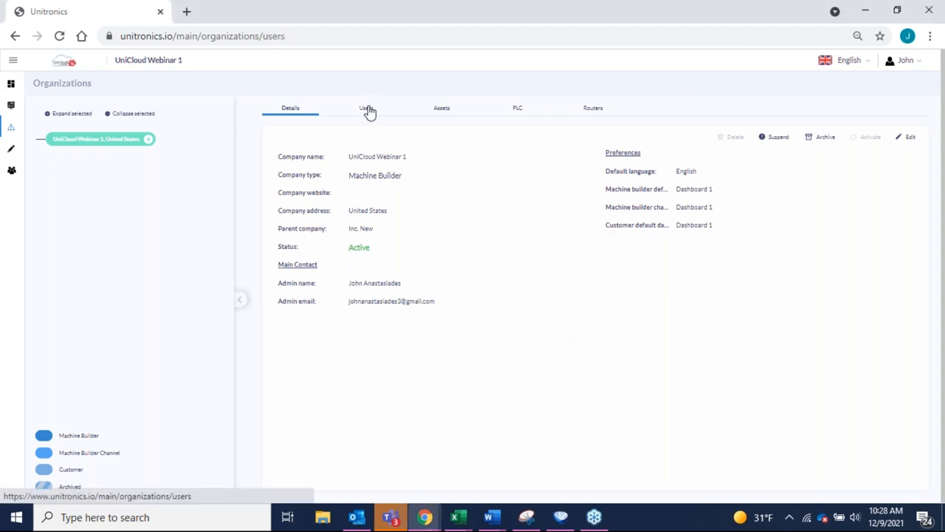
Step: Show the UniCloud Webinar 1 organization's Users tab listing its two active Admin users
click(367, 108)
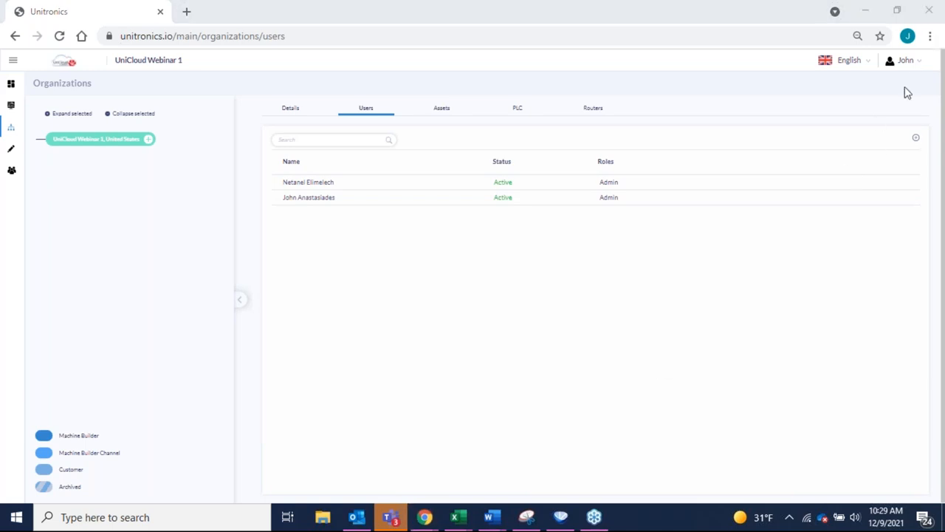
mouse_move(866, 213)
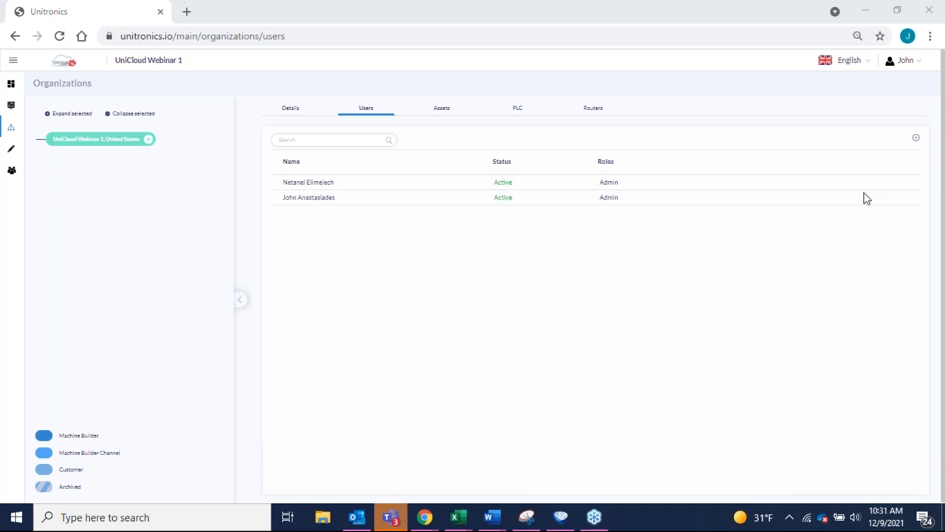
mouse_move(758, 264)
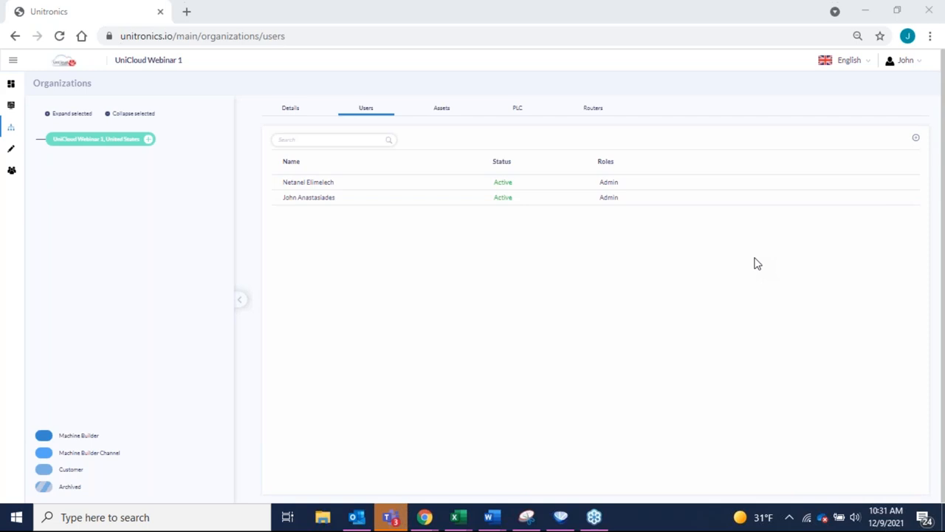
mouse_move(938, 29)
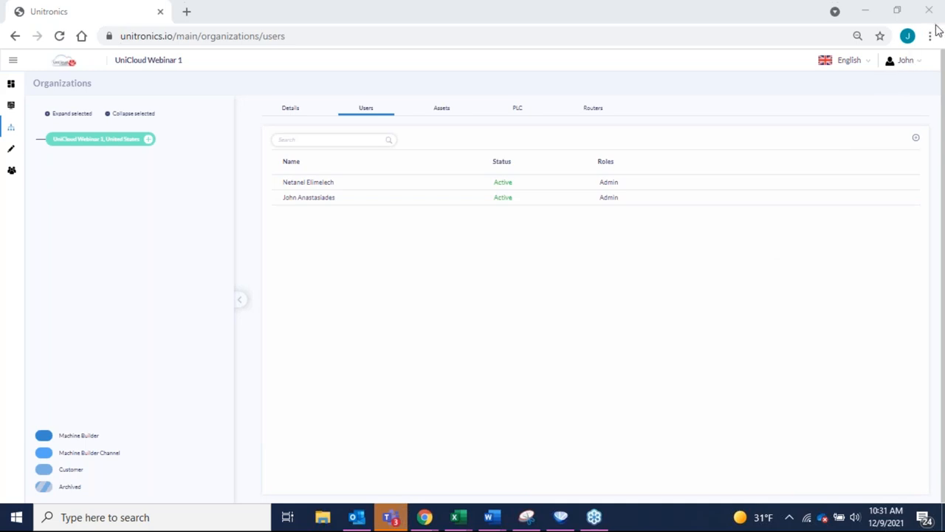